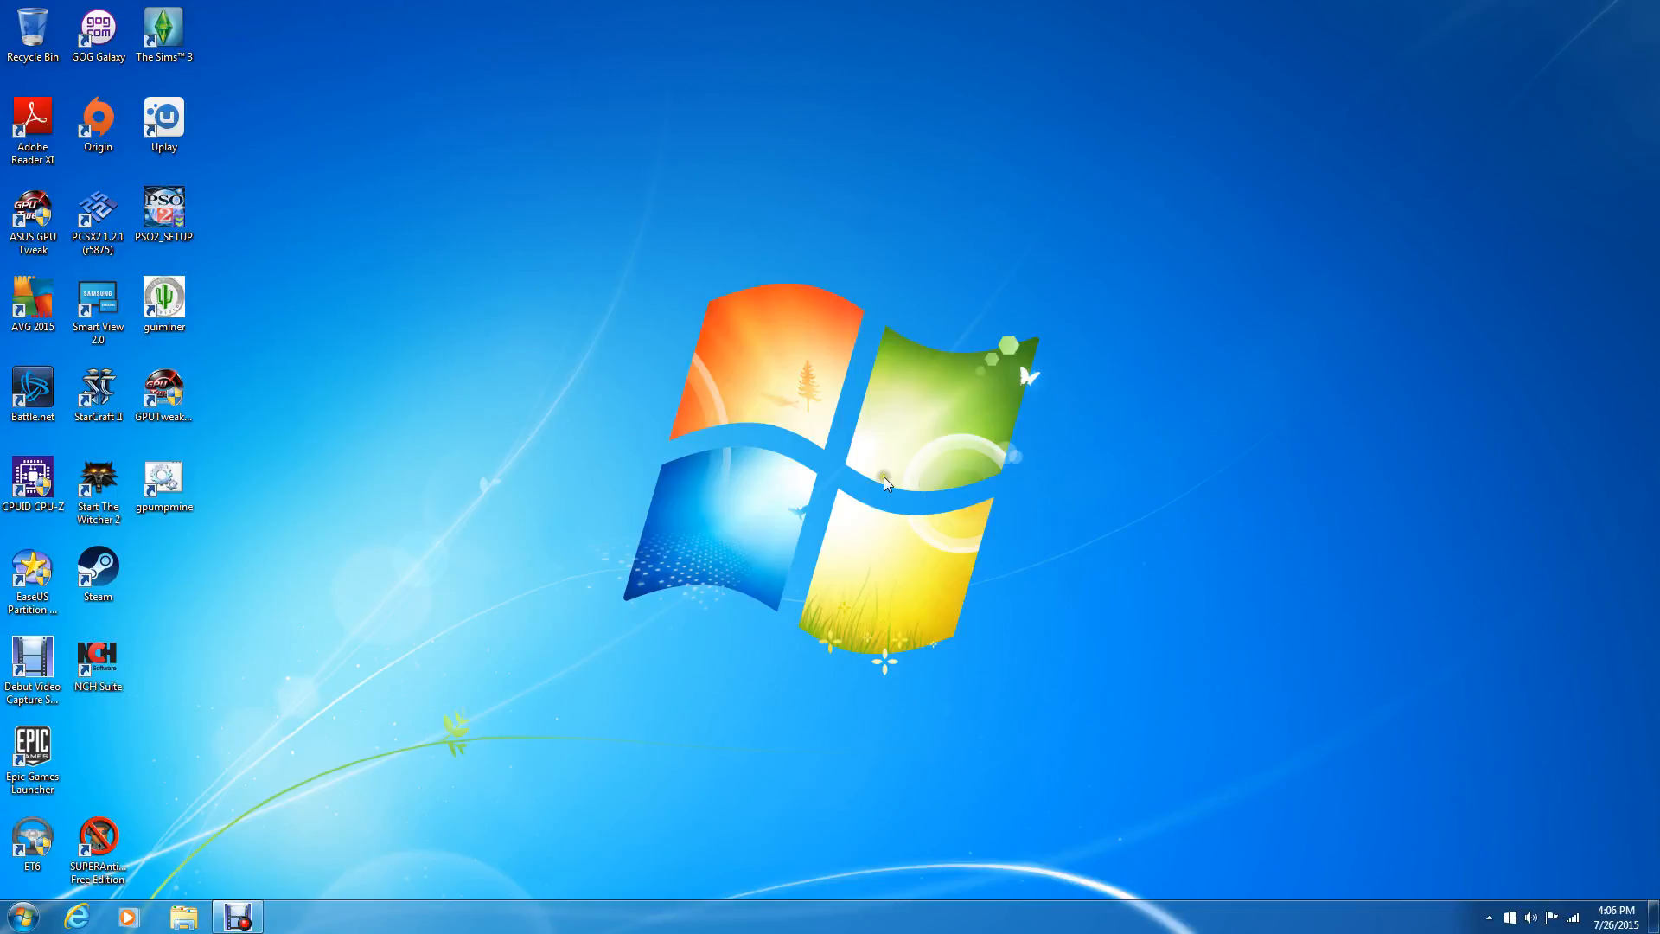
mouse_move(710, 536)
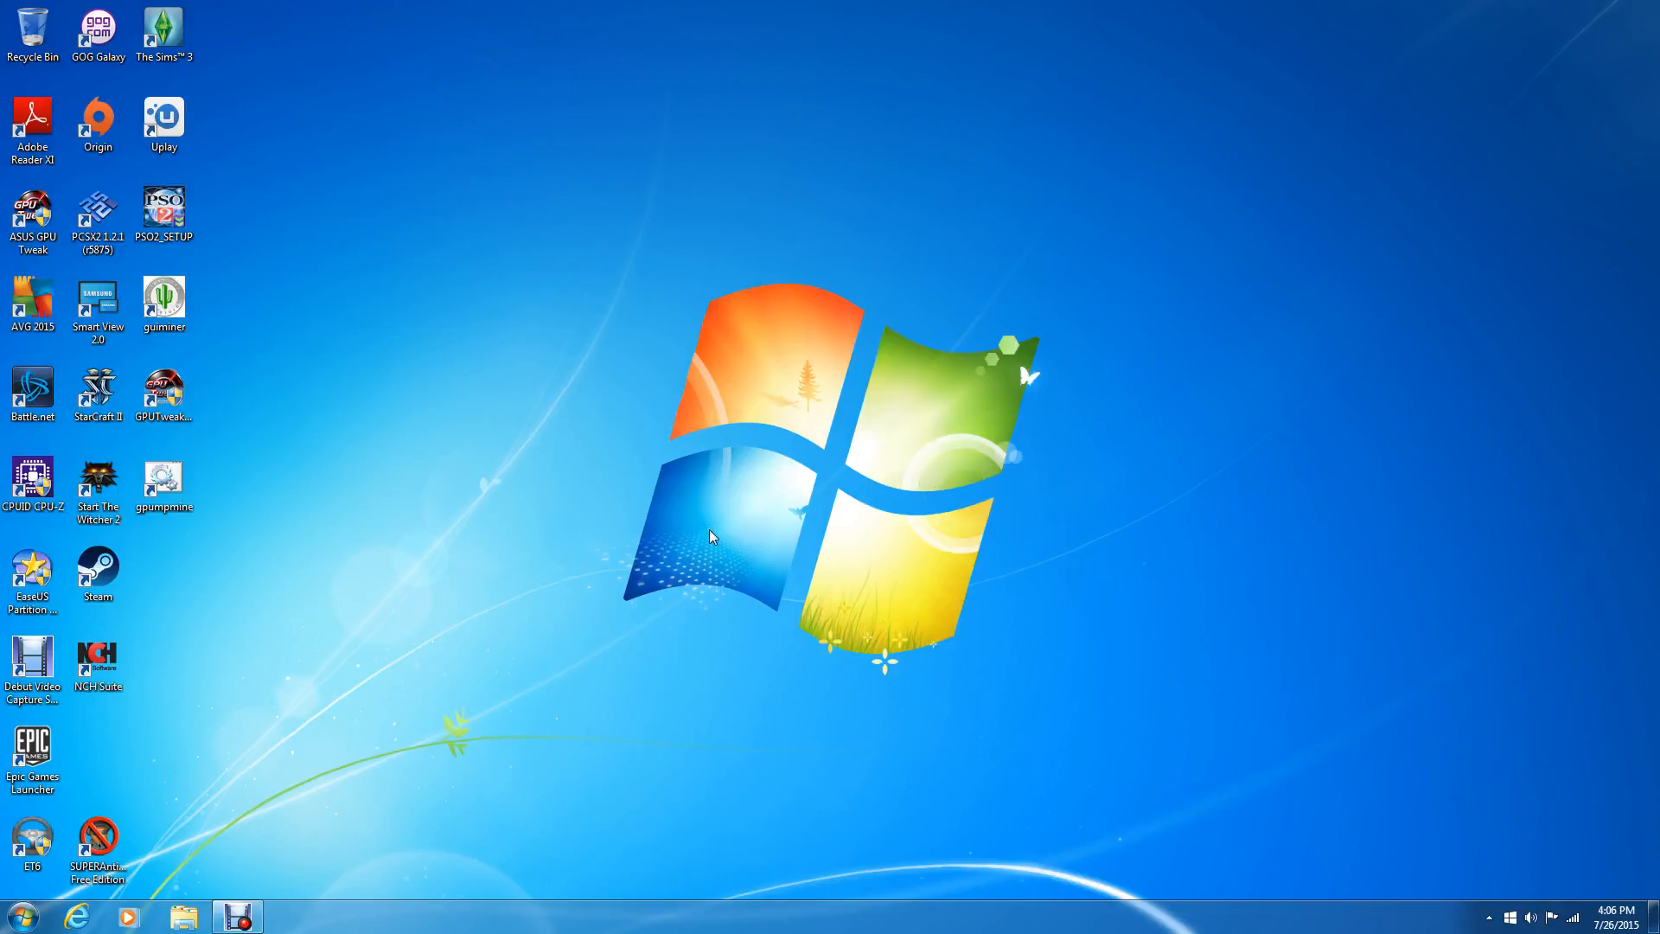
mouse_move(630, 560)
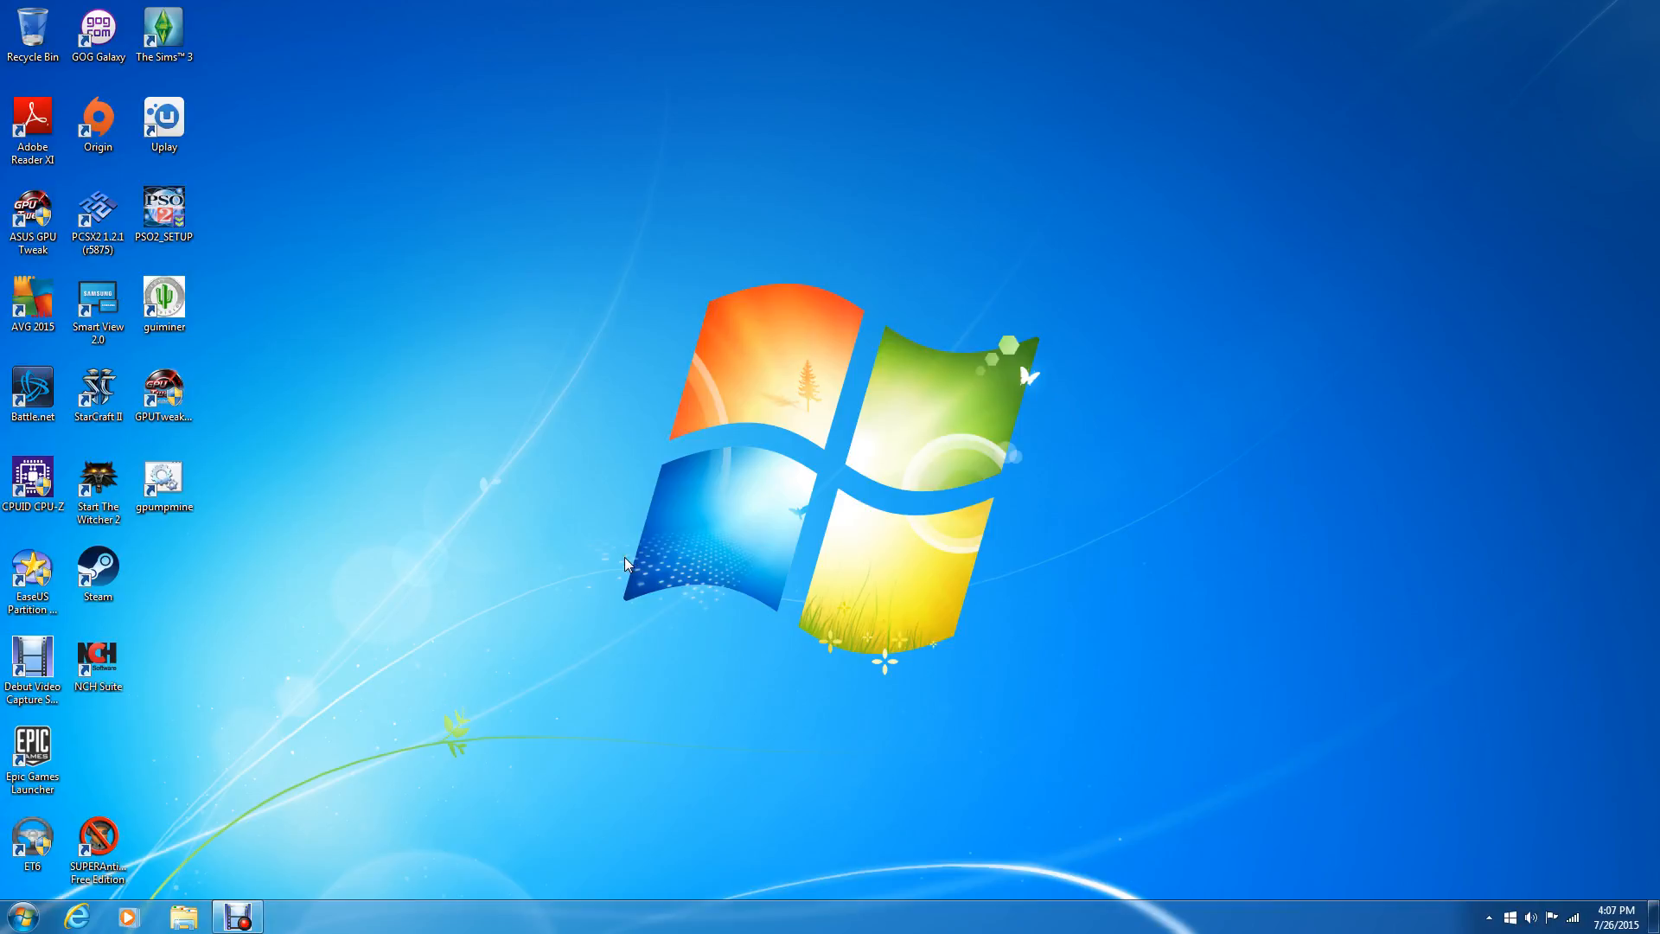
mouse_move(529, 654)
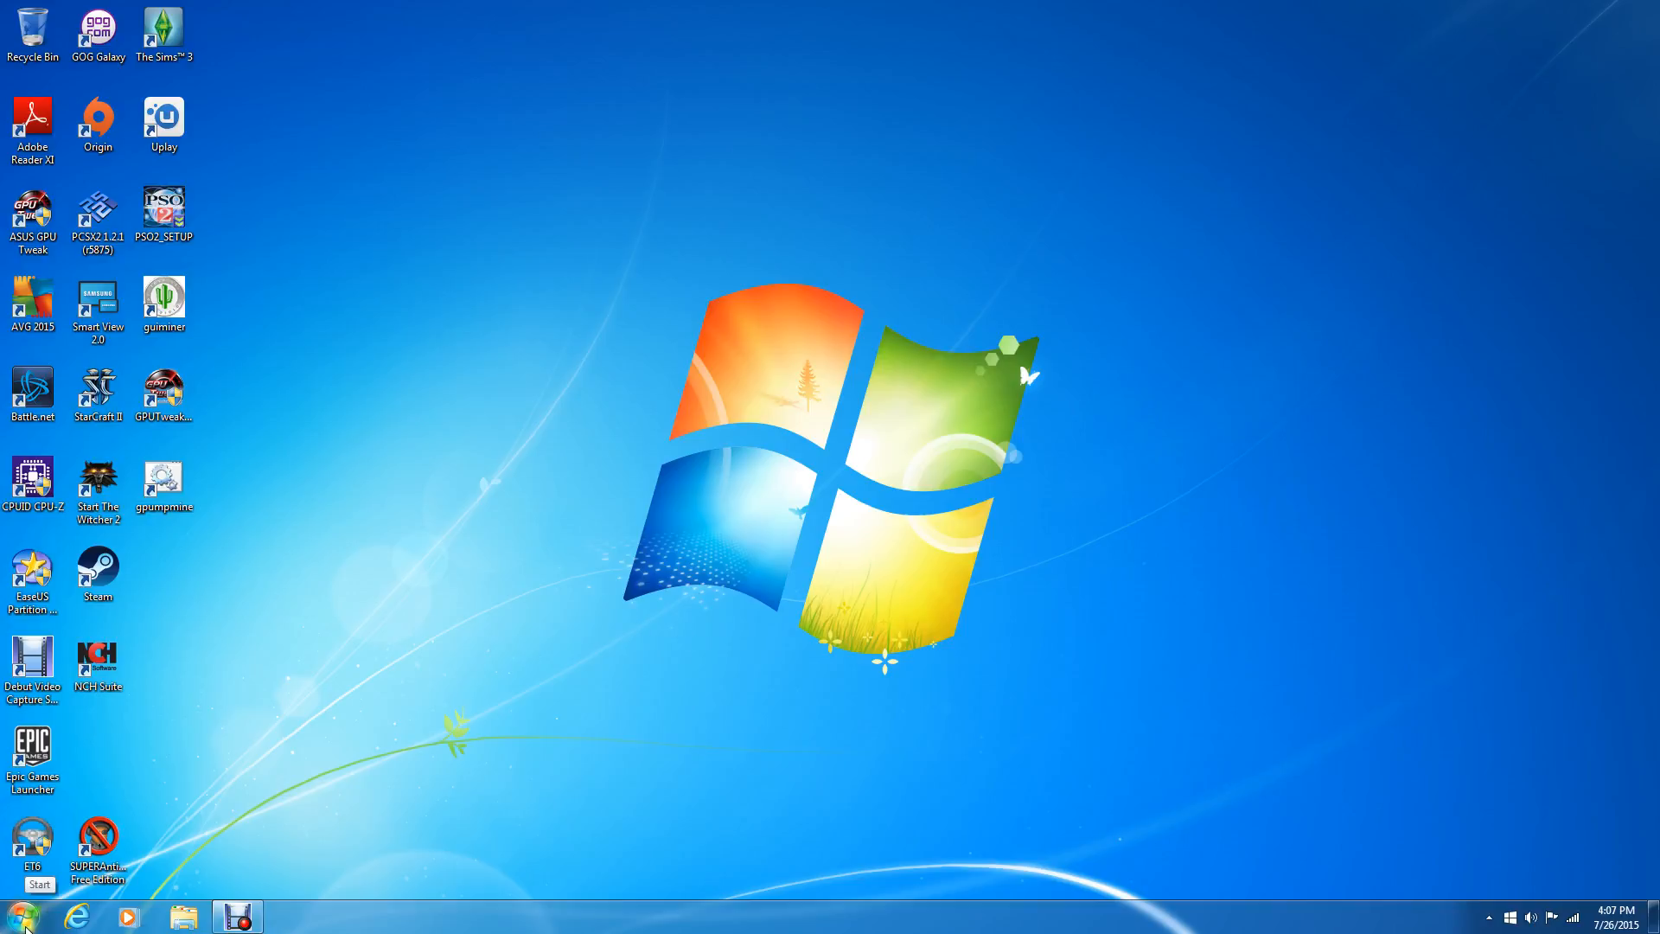
Search the Start menu for 'disk mana' and launch Create and format hard disk partitions
left_click(36, 914)
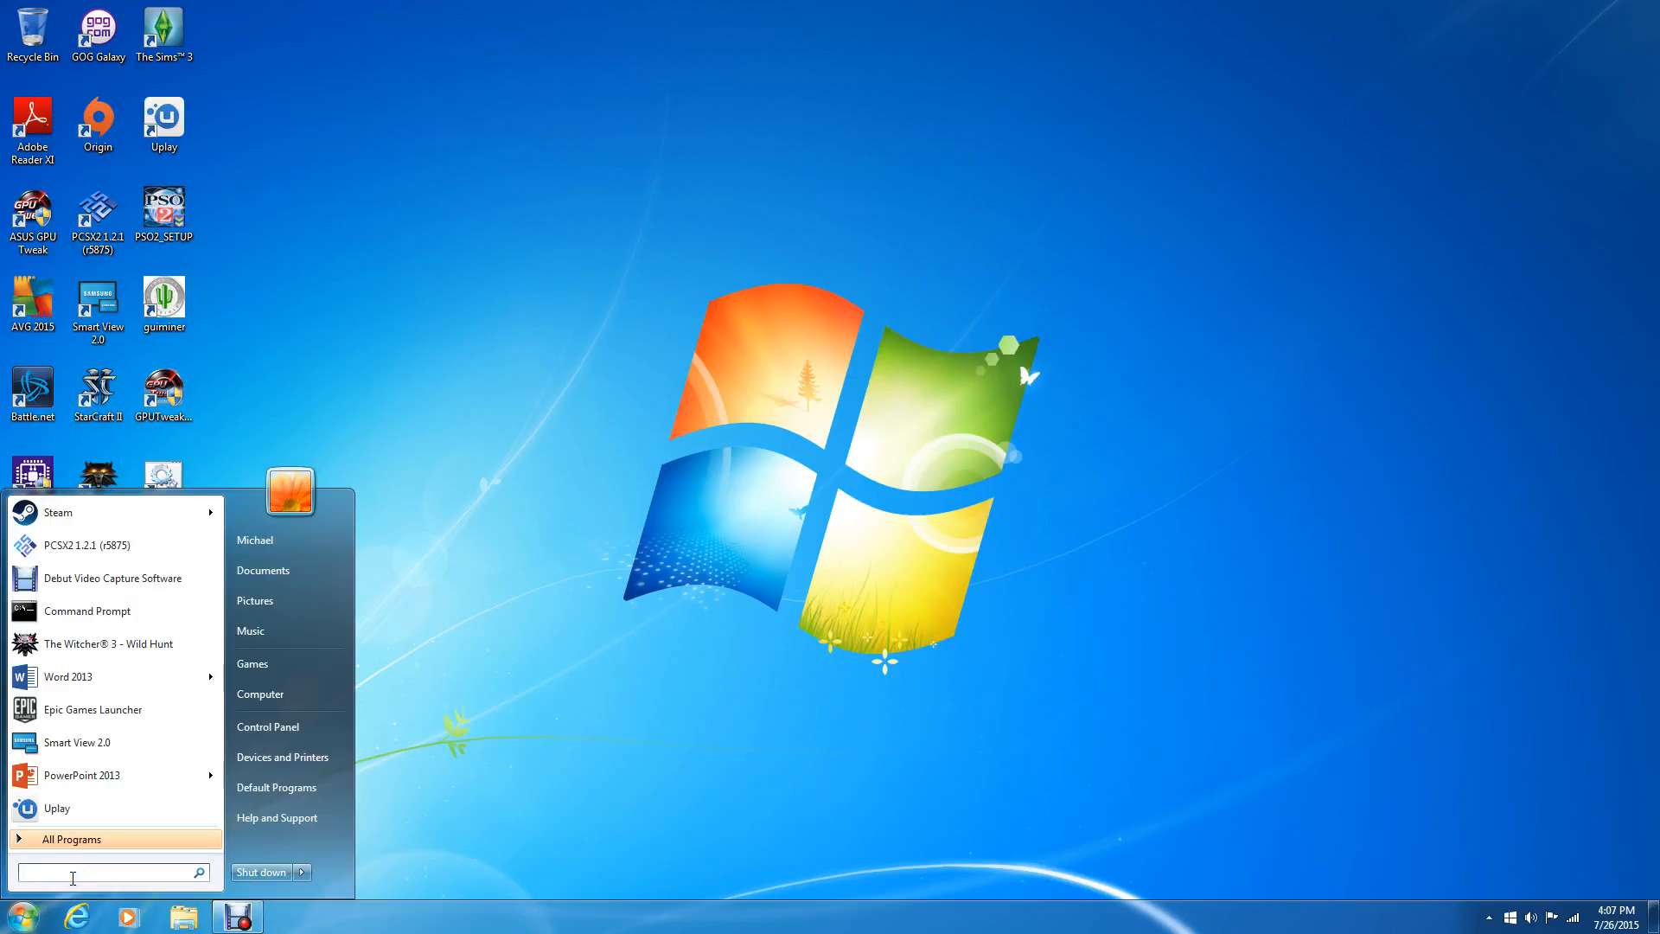
type("disk")
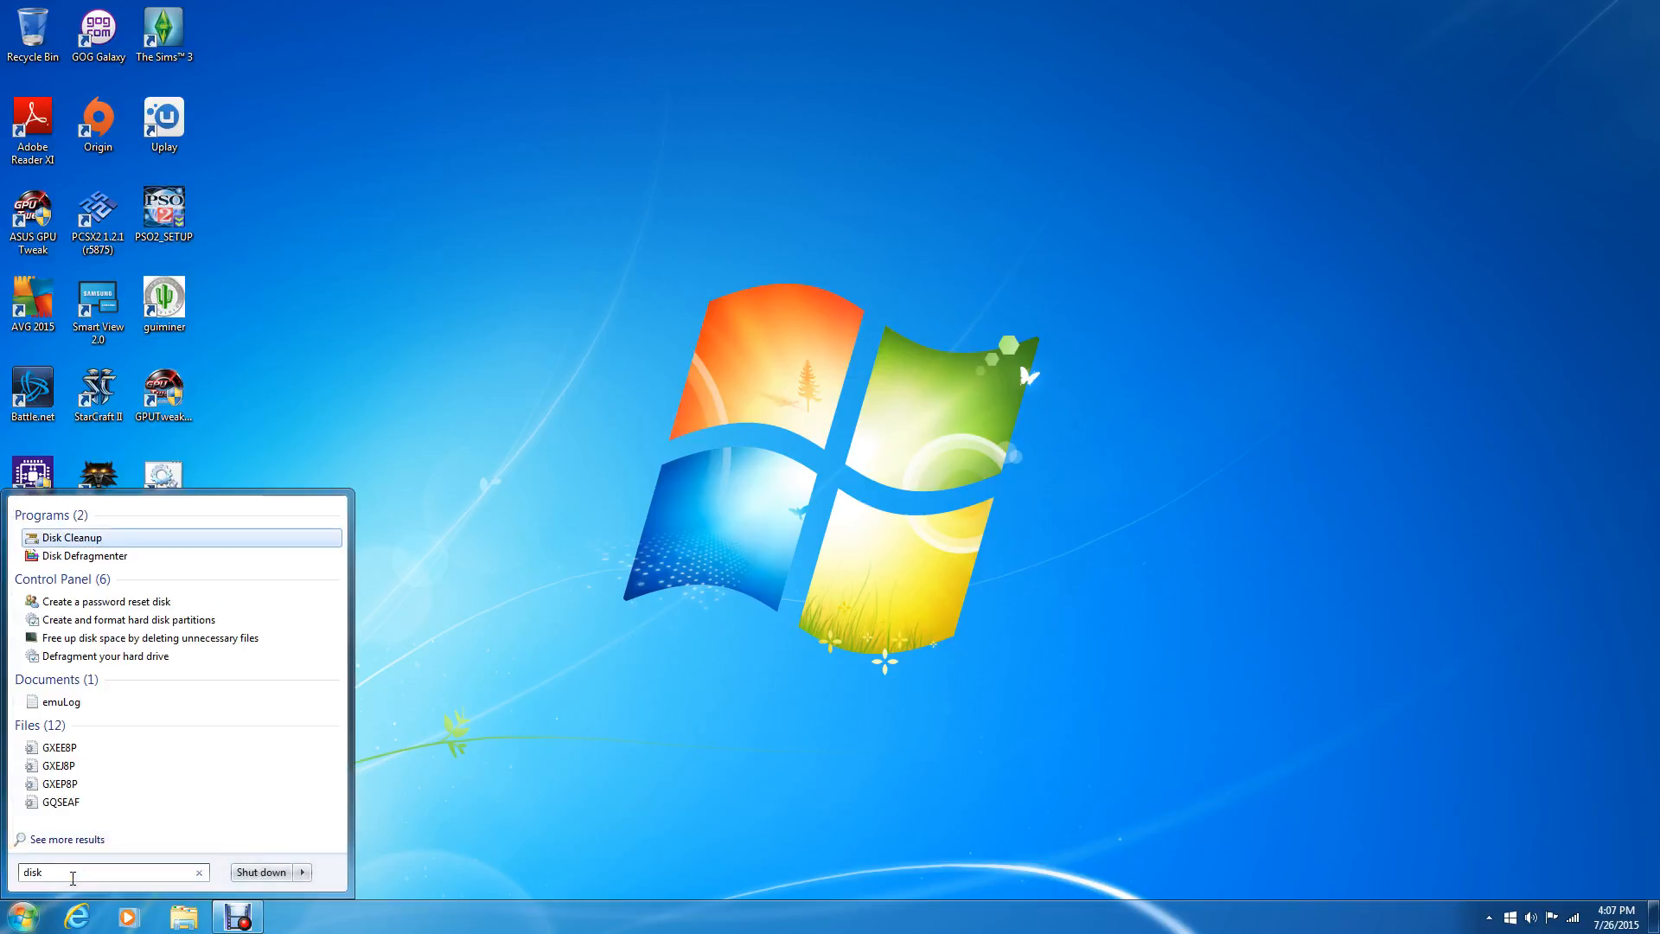
type("mana")
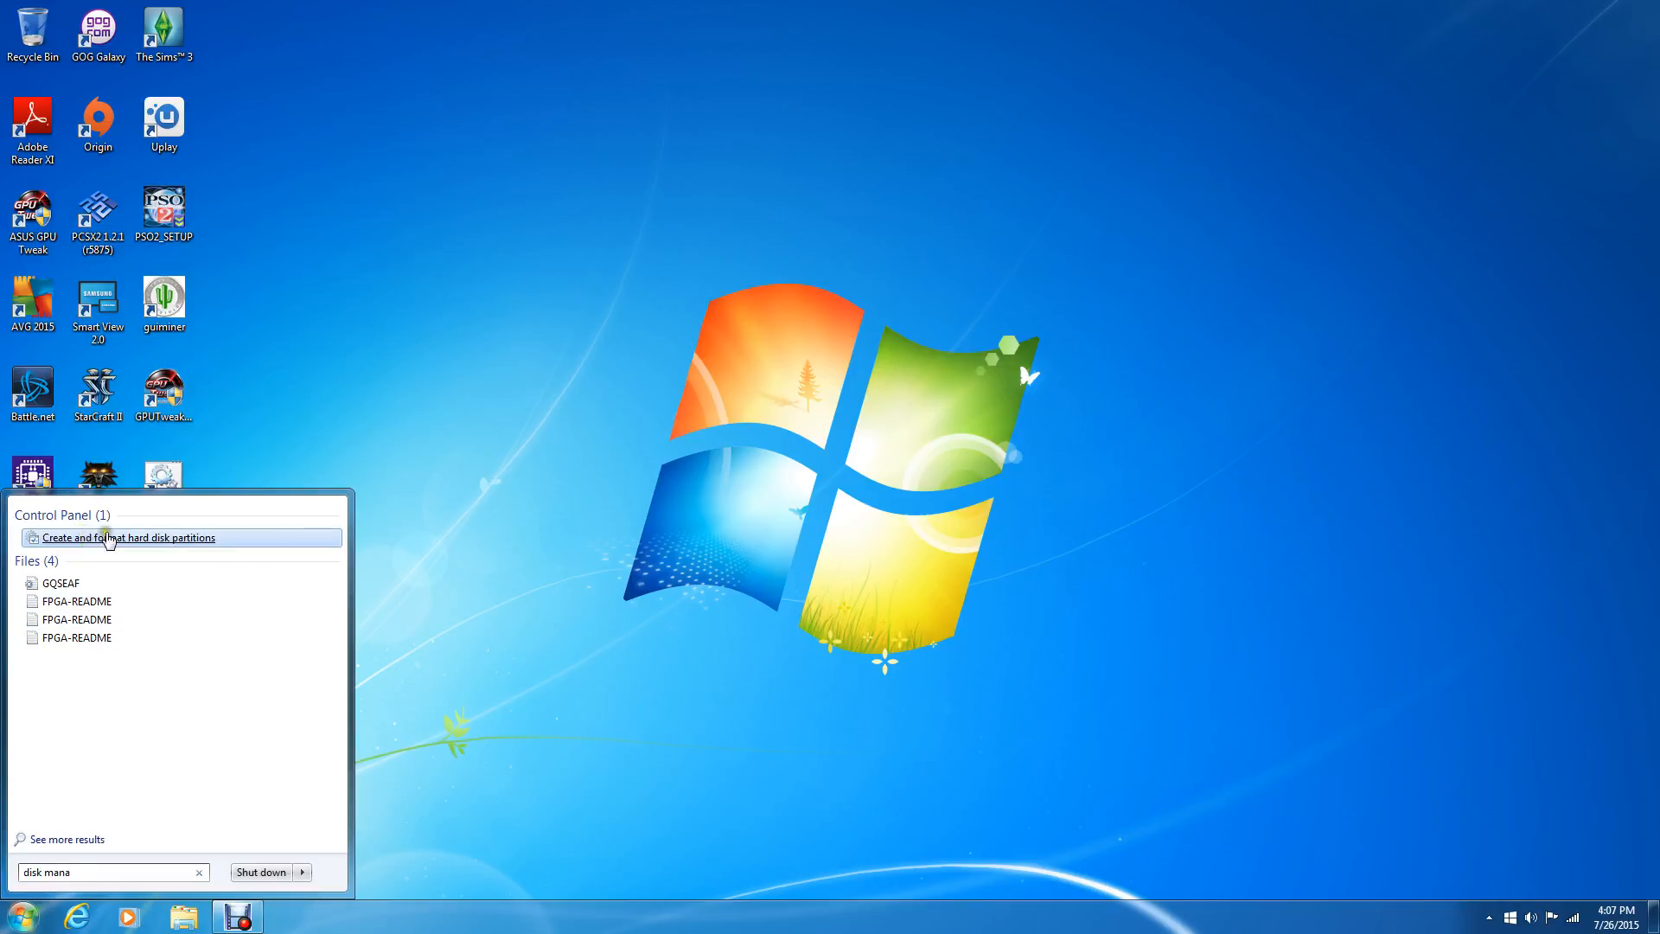
mouse_move(124, 538)
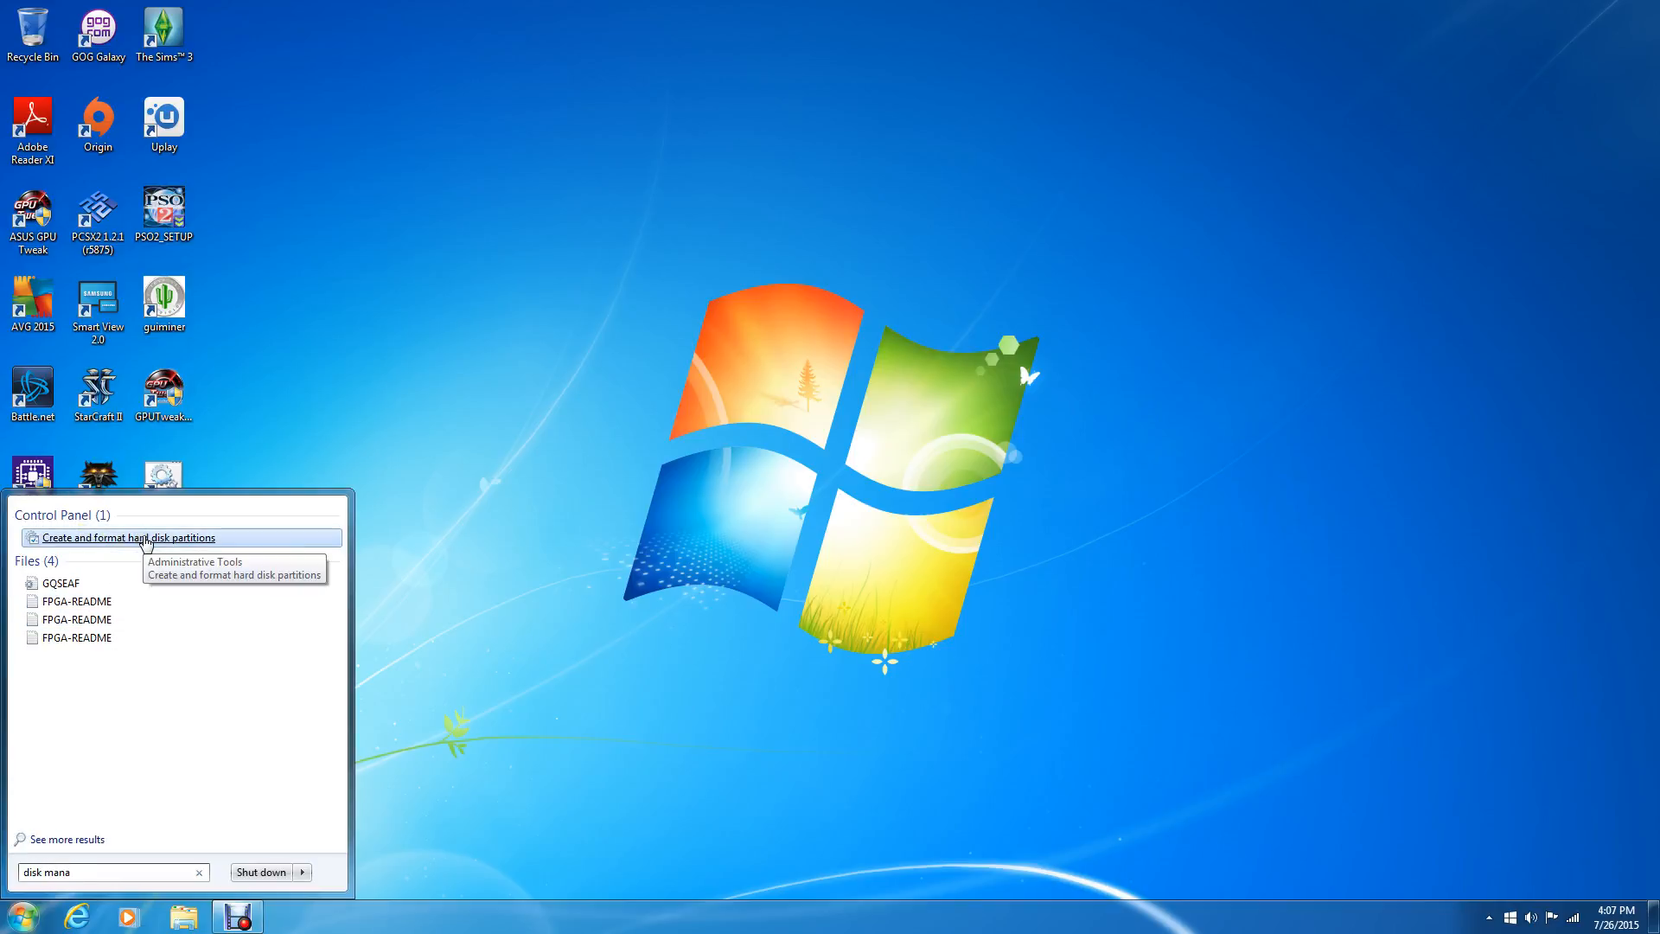
left_click(126, 538)
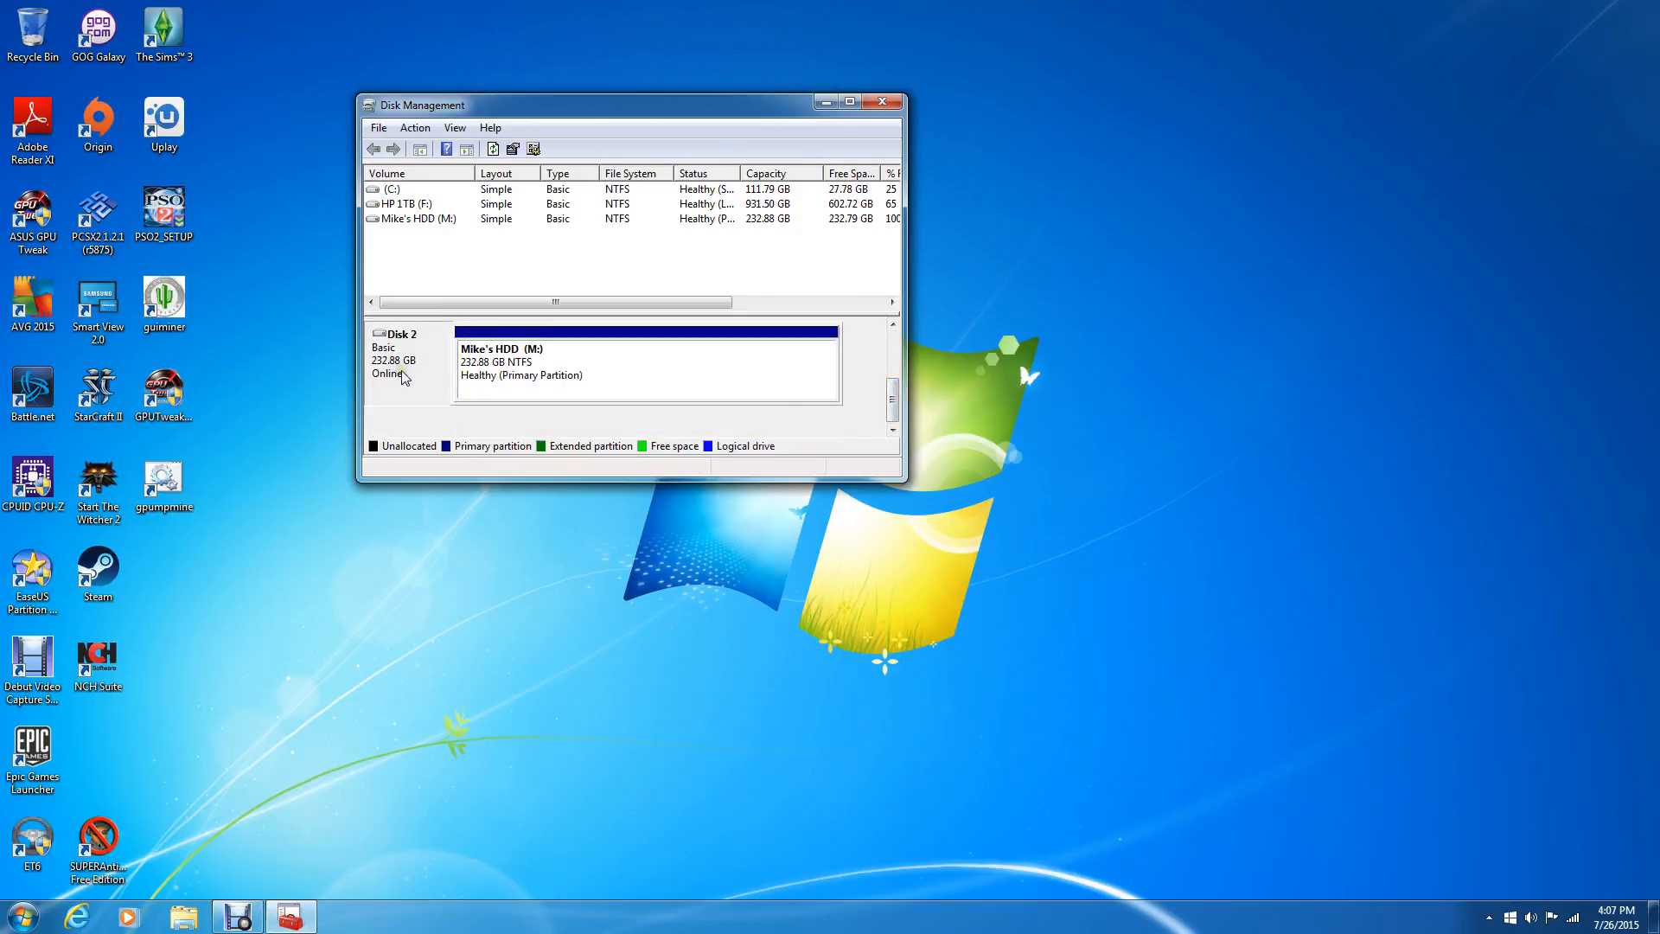
Select the M: partition on Disk 2 and maximize the Disk Management window
left_click(645, 360)
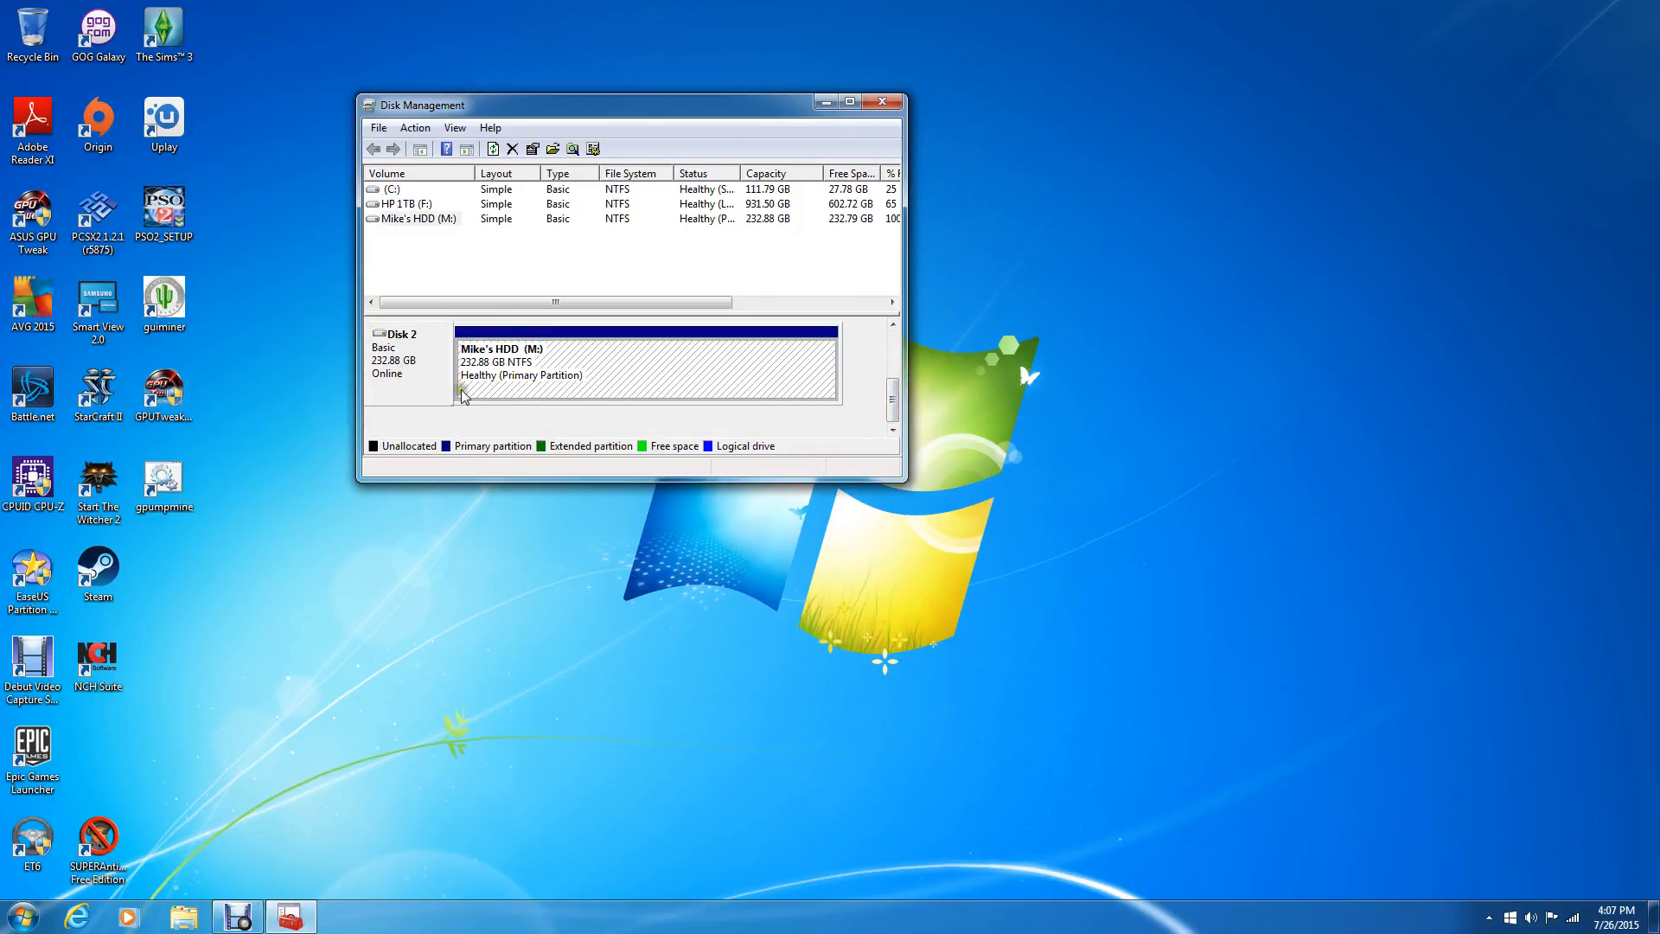
left_click(851, 102)
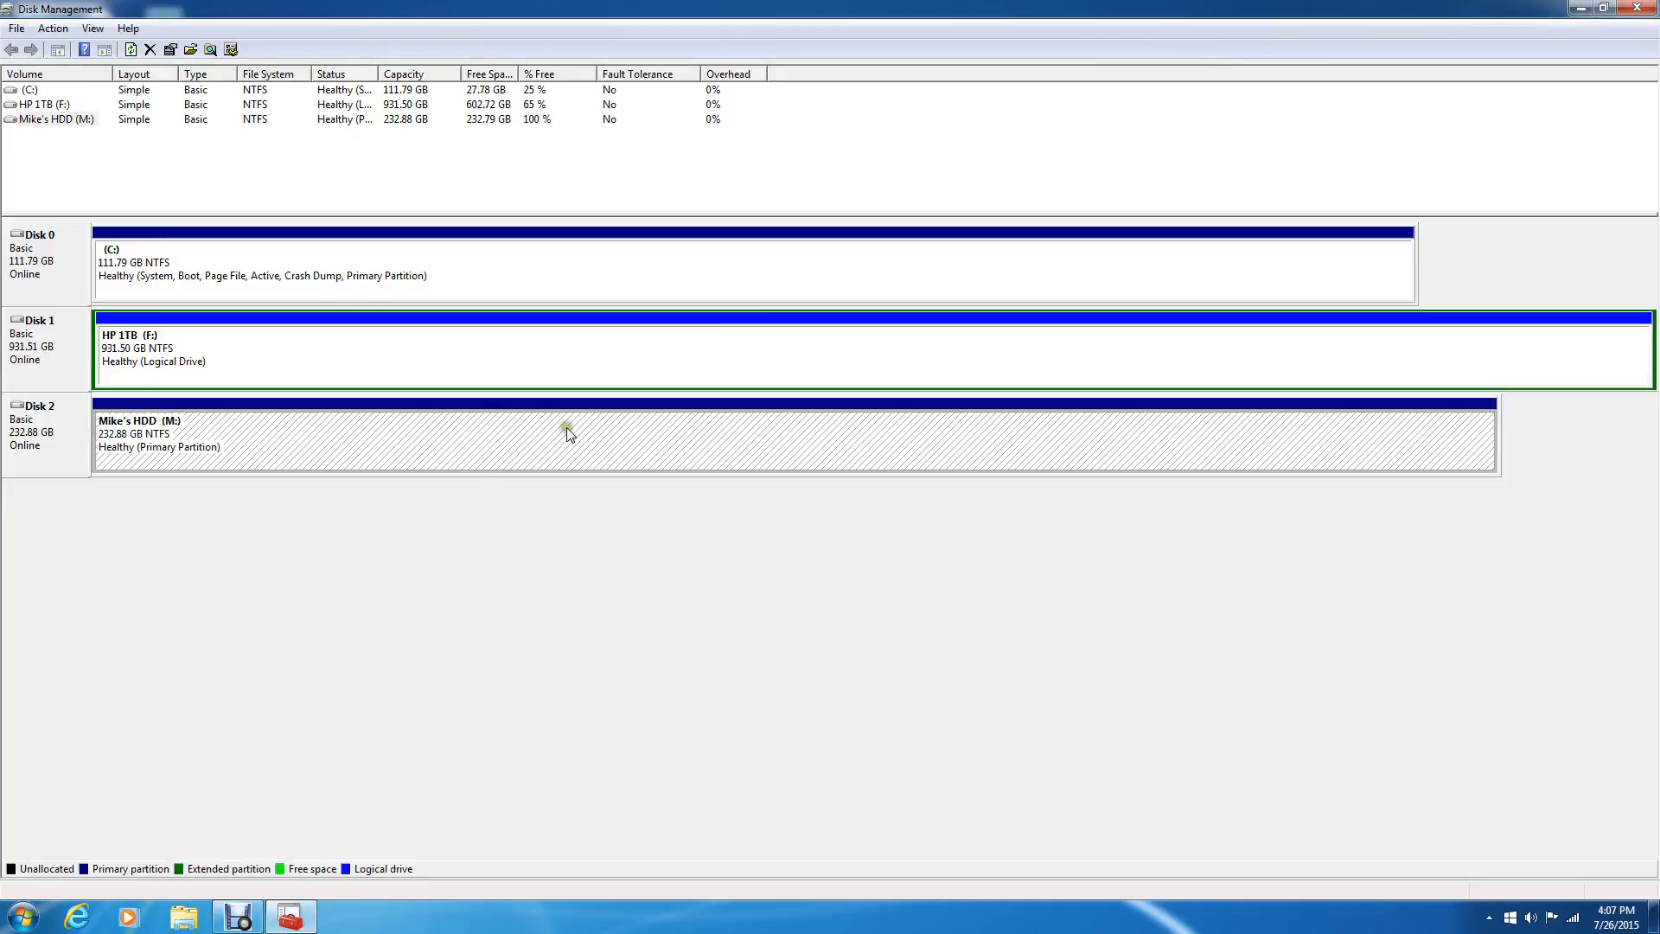
mouse_move(320, 473)
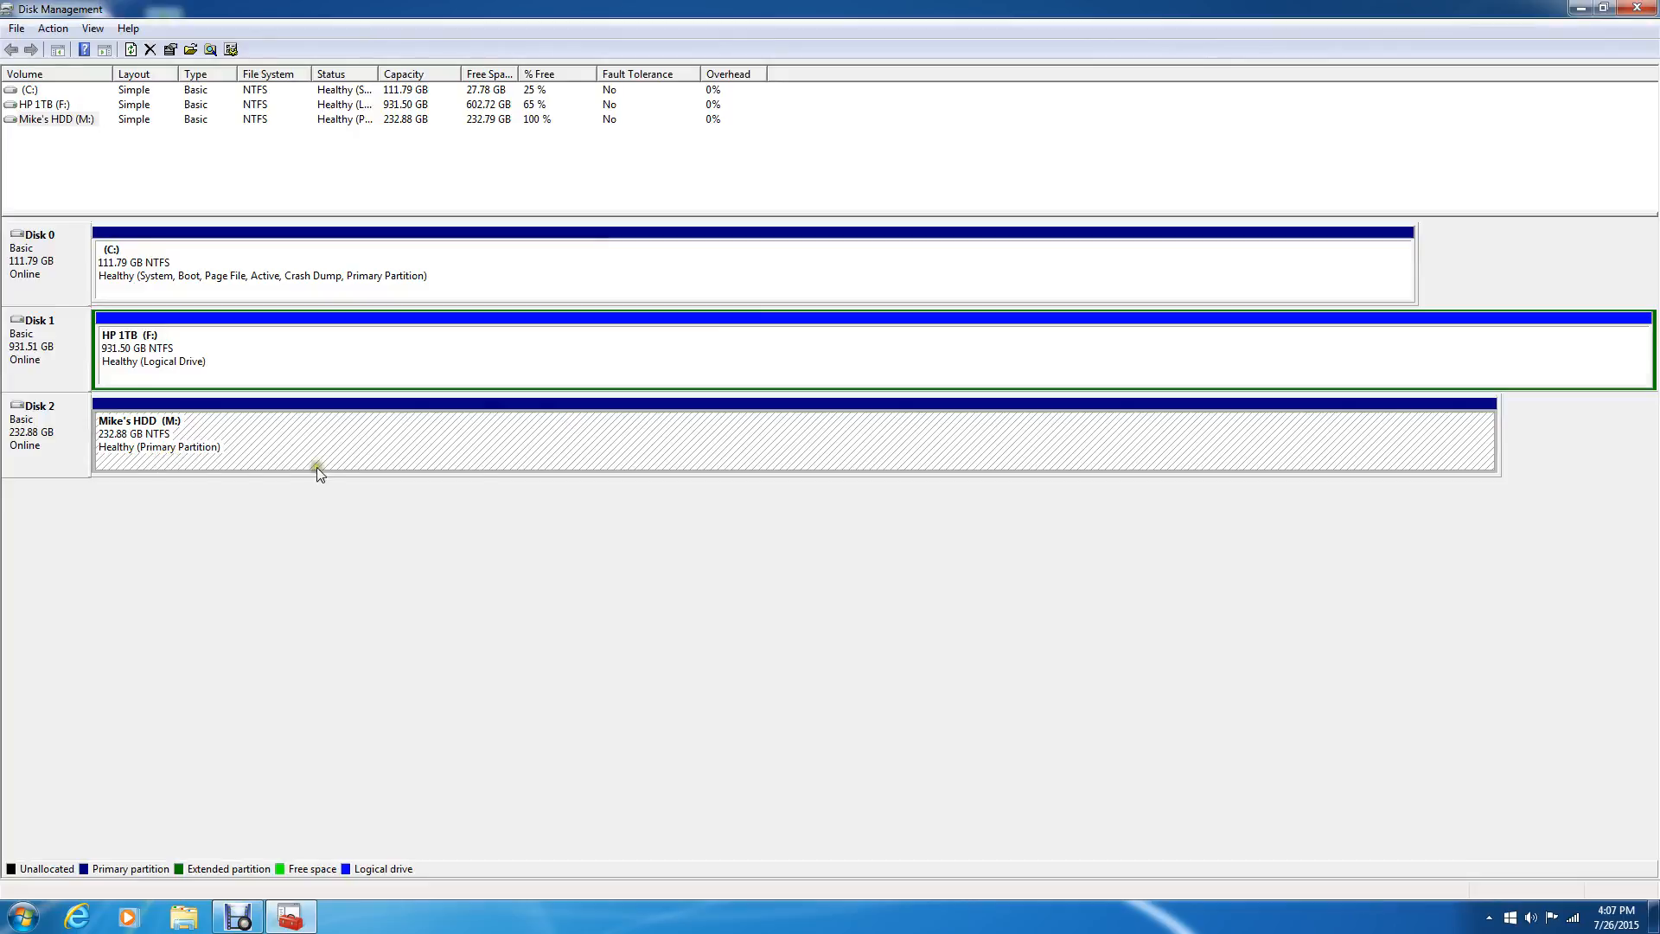
mouse_move(254, 473)
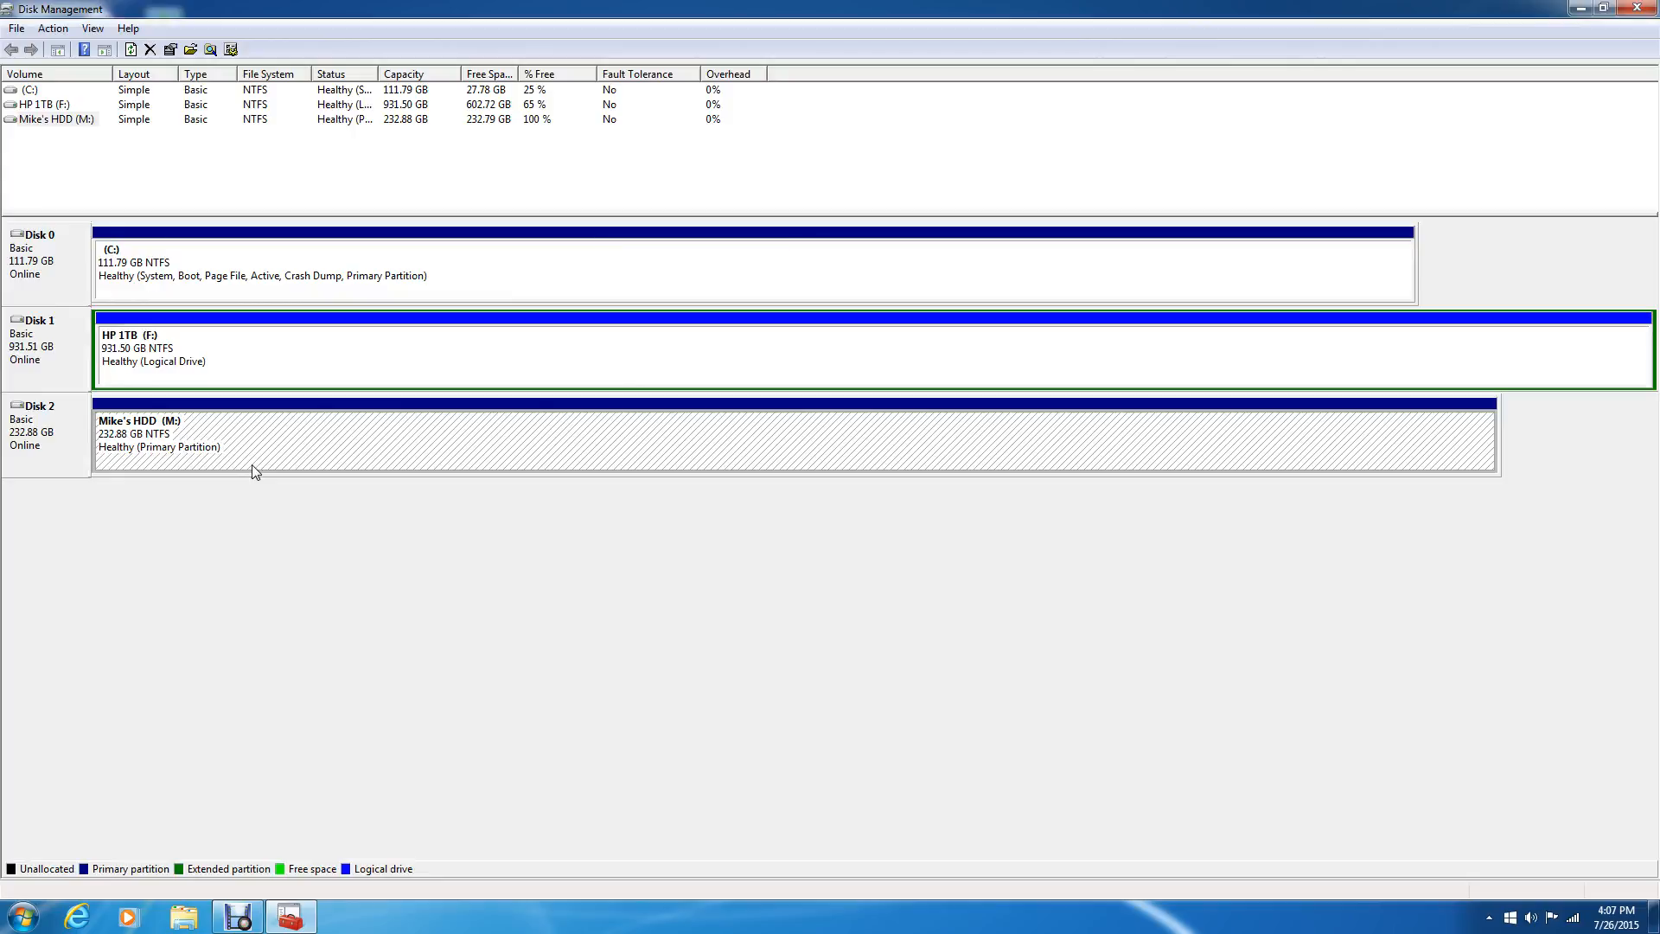
mouse_move(332, 385)
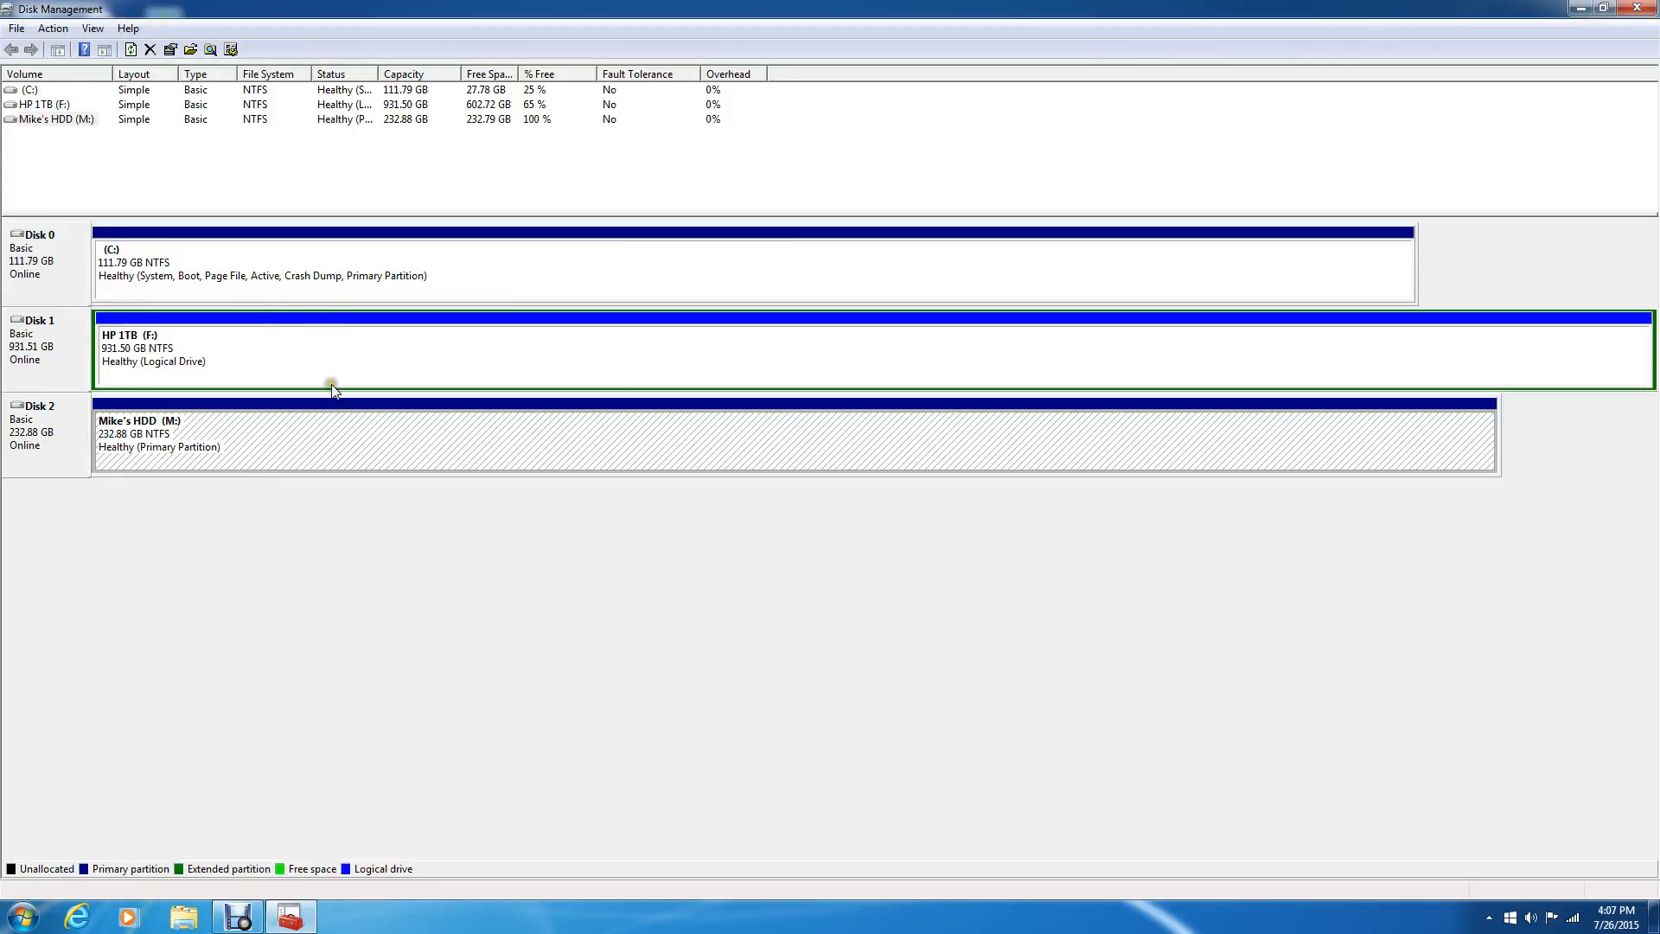
mouse_move(337, 417)
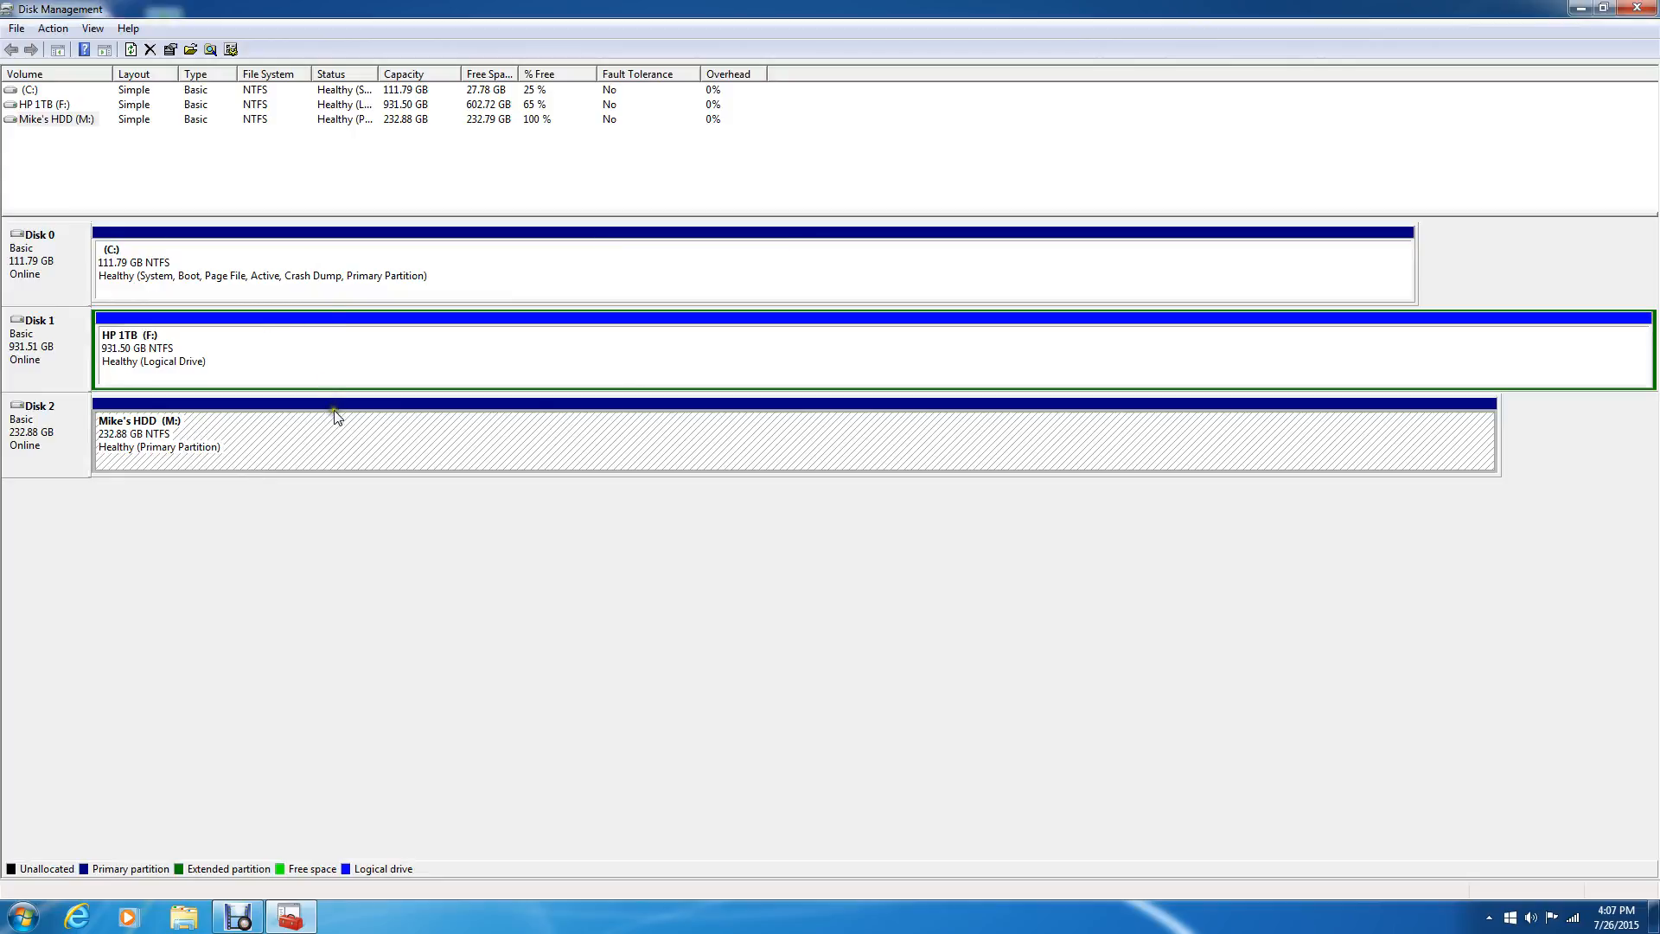
mouse_move(285, 319)
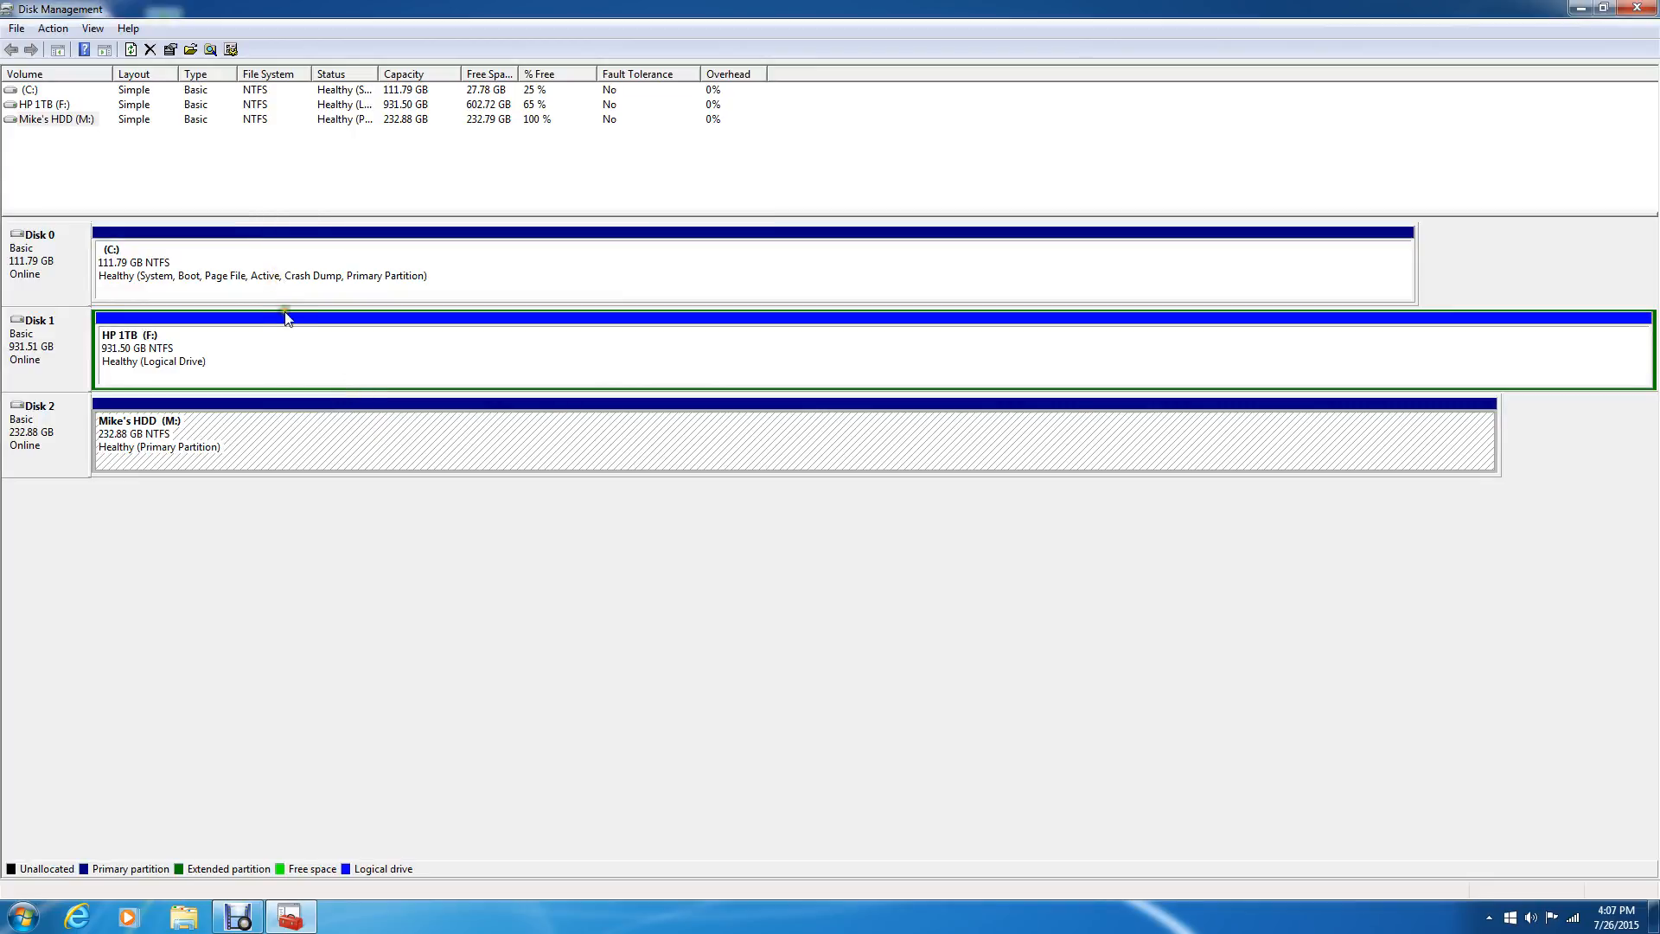
mouse_move(258, 431)
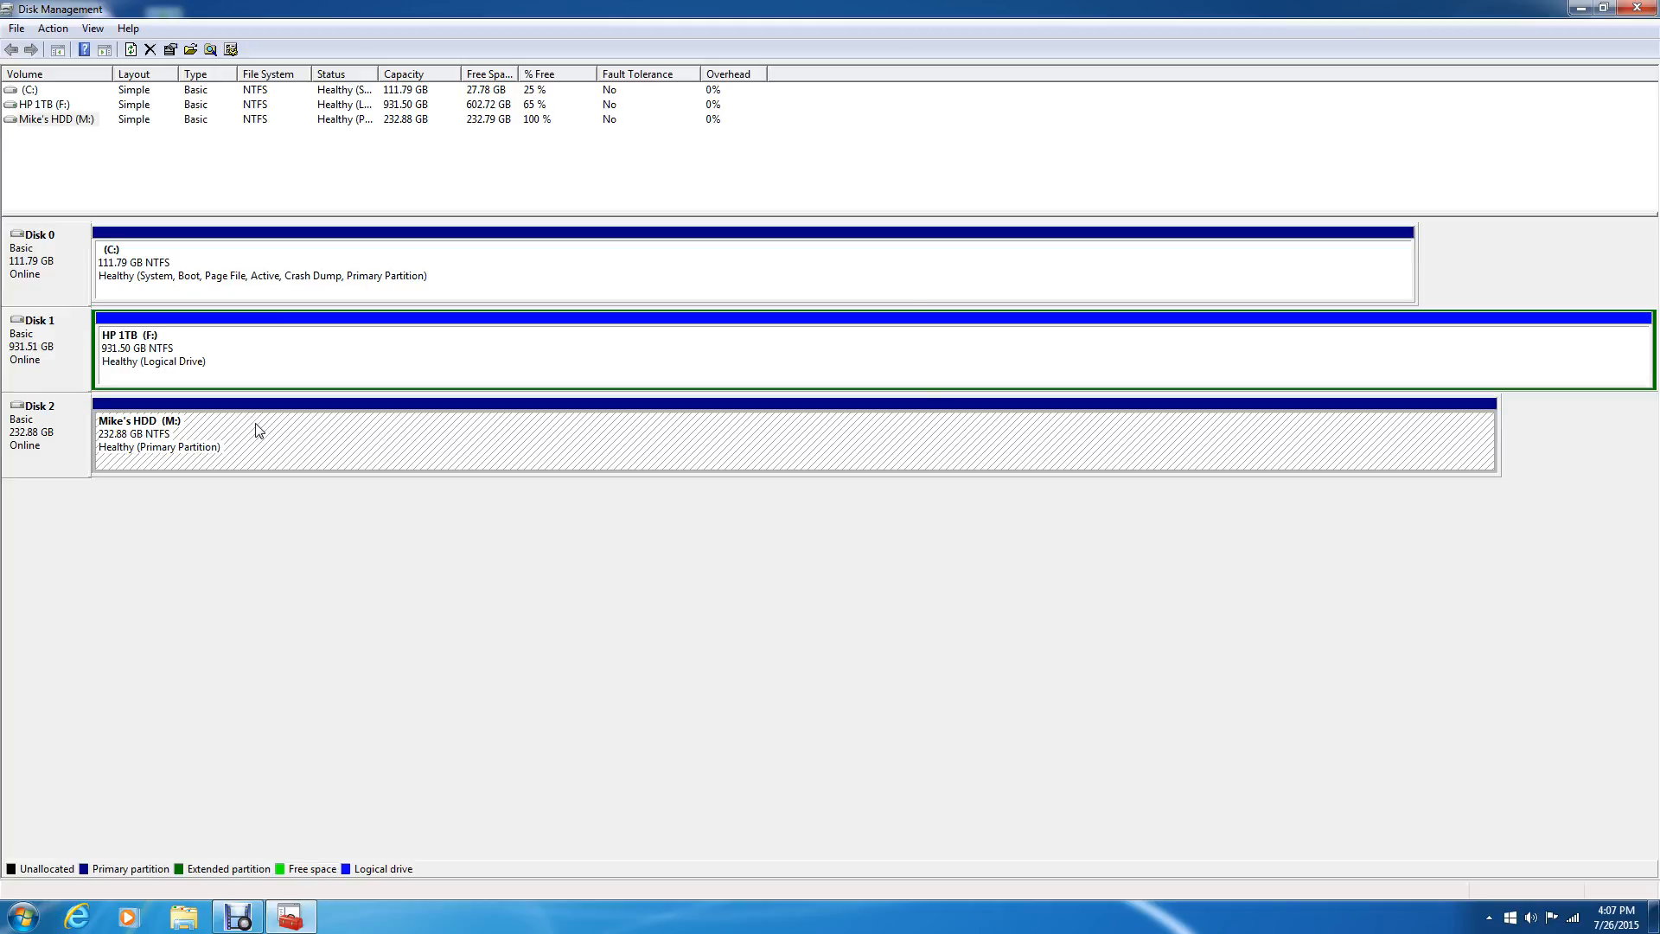
mouse_move(299, 455)
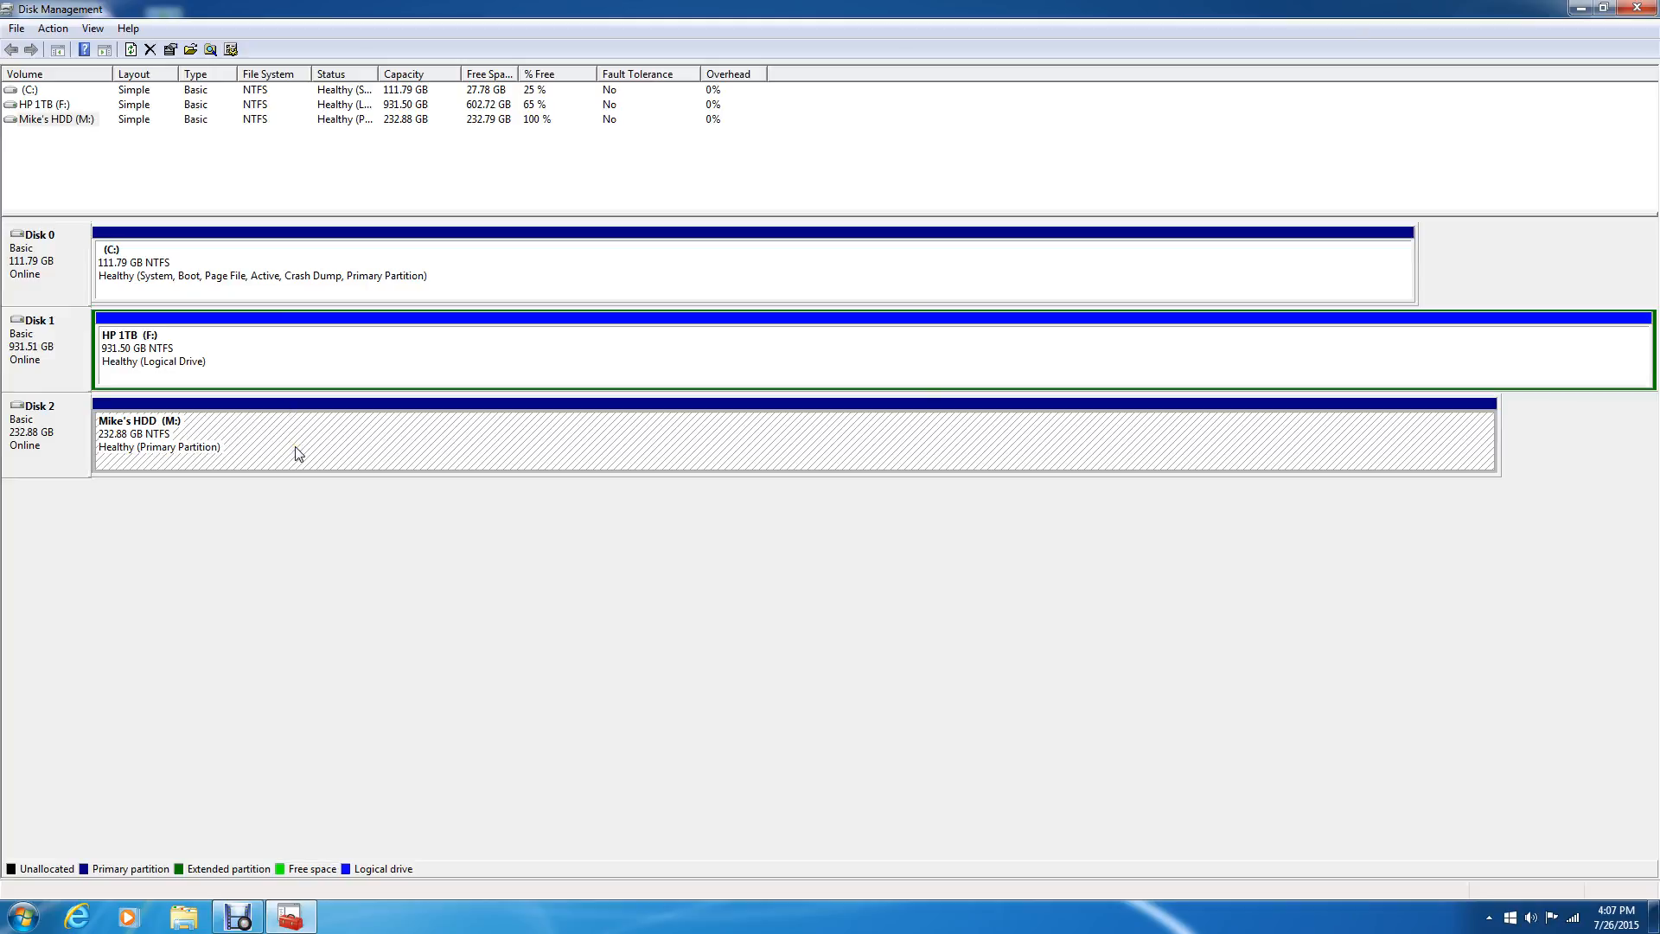
mouse_move(323, 457)
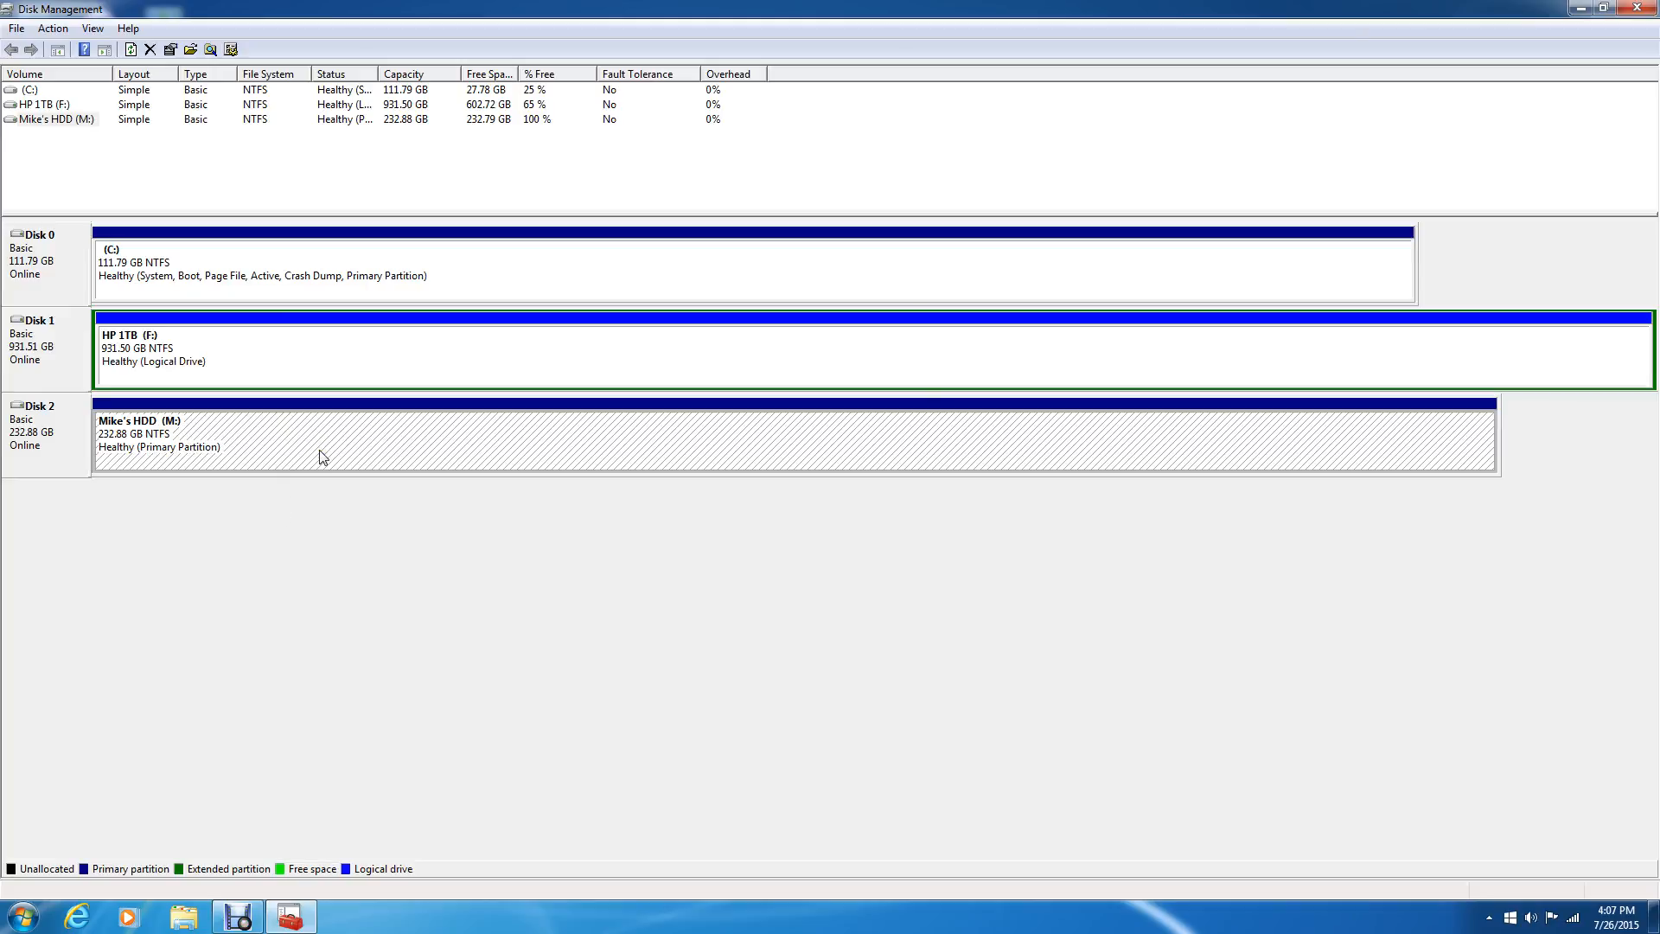
mouse_move(323, 465)
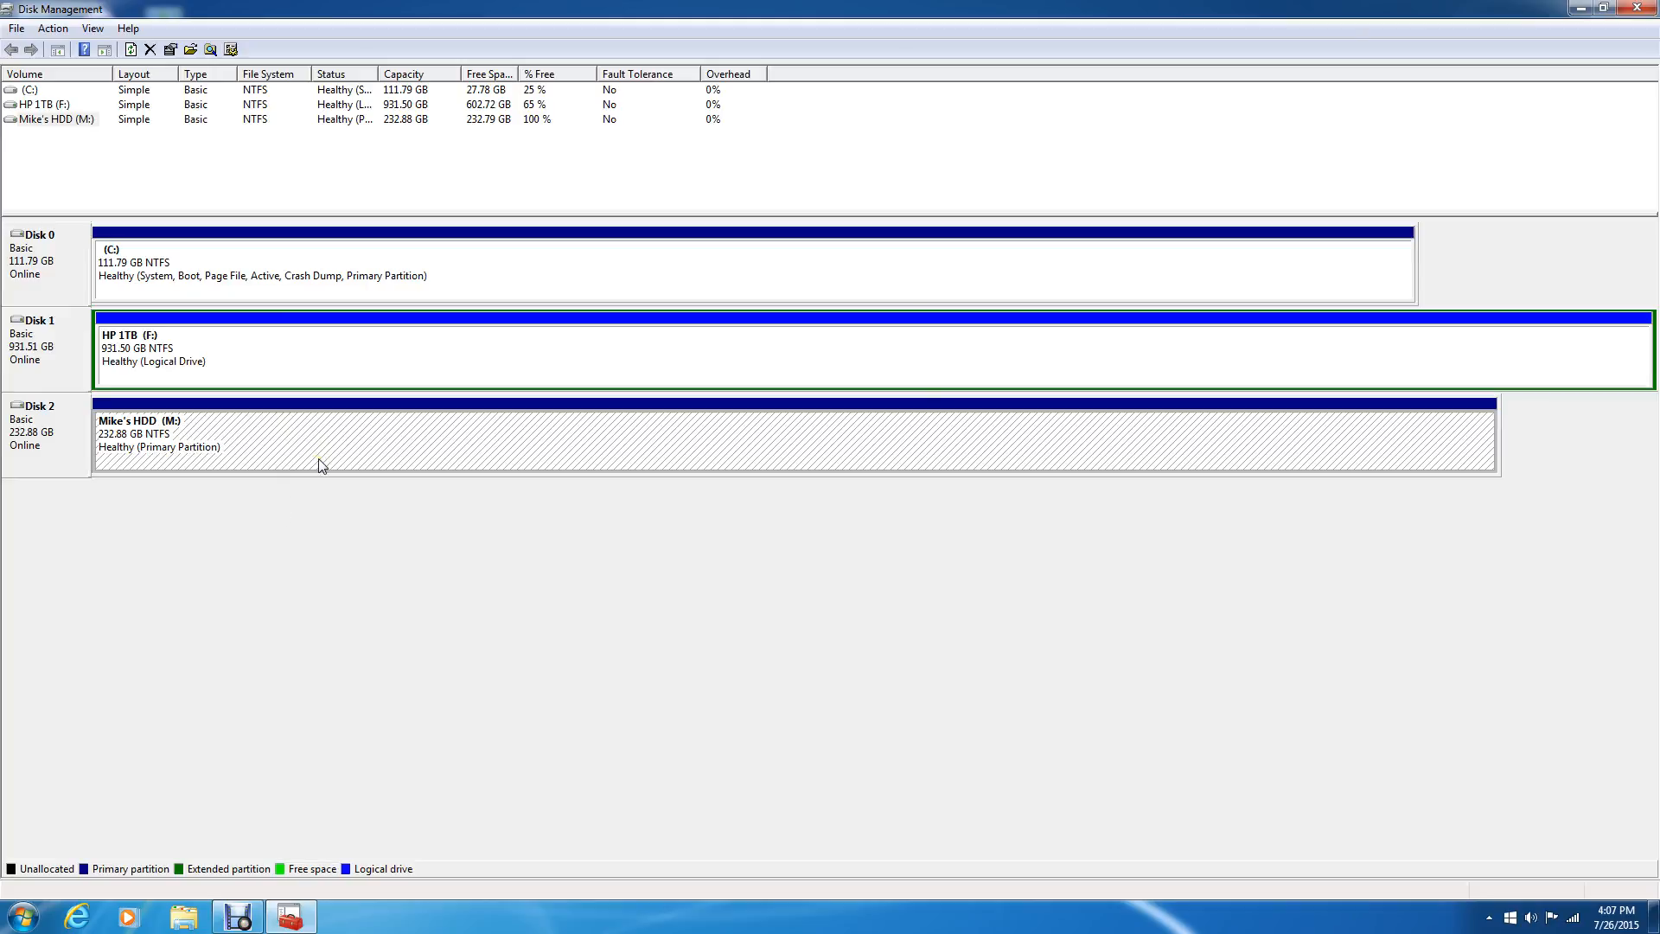
mouse_move(308, 452)
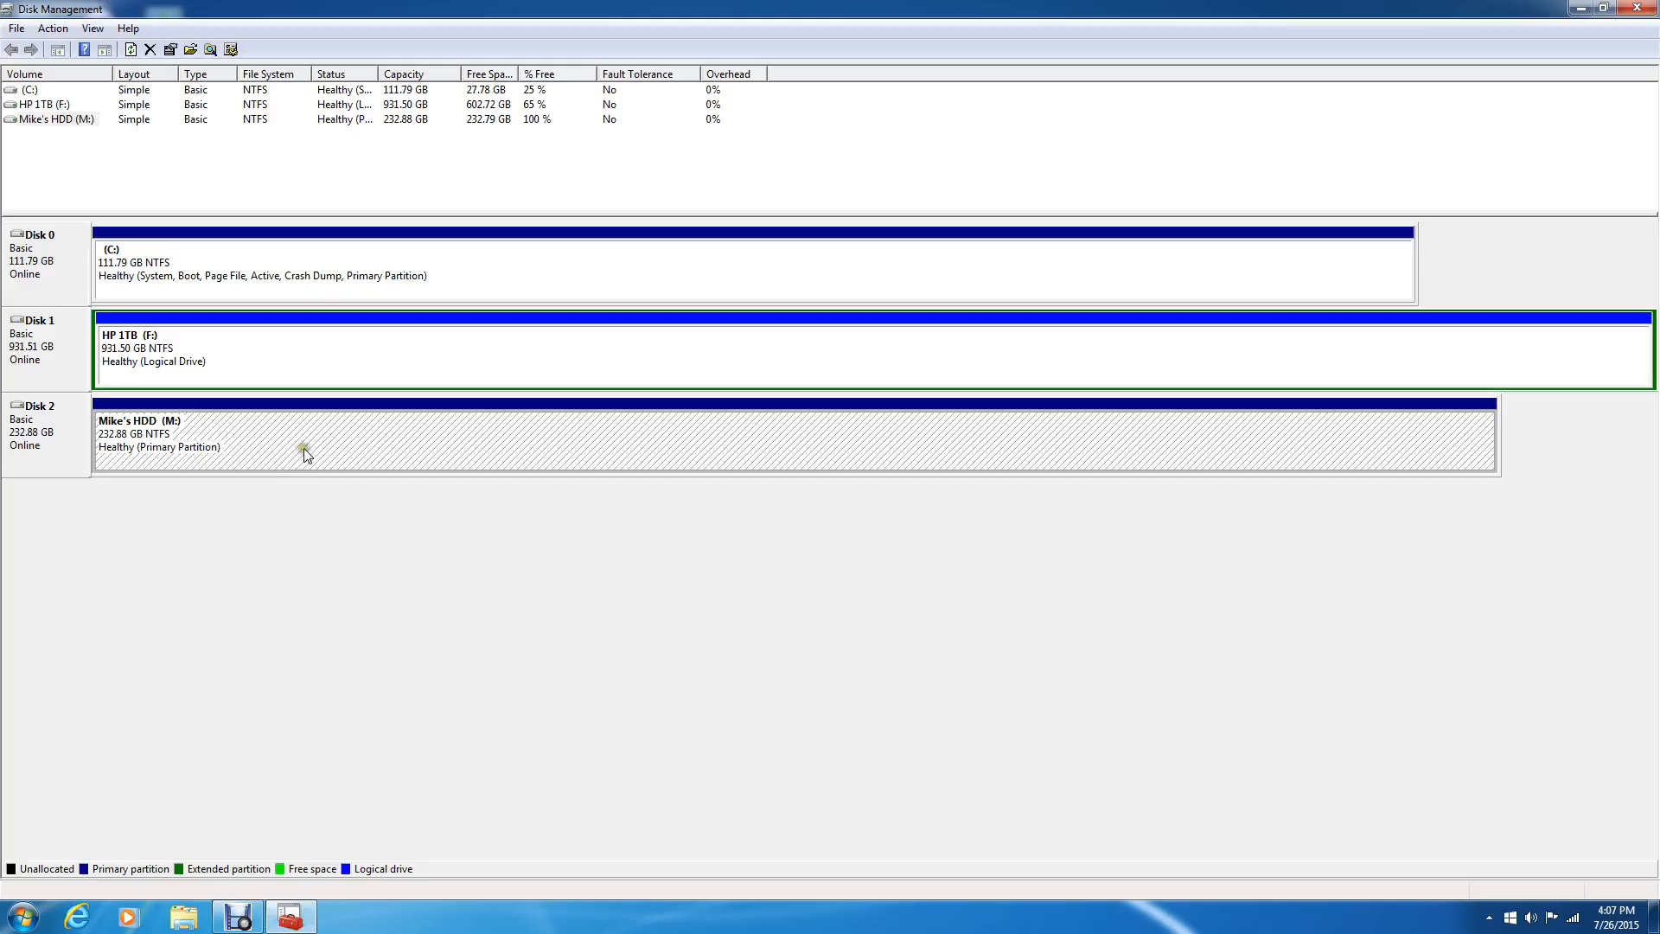
mouse_move(273, 459)
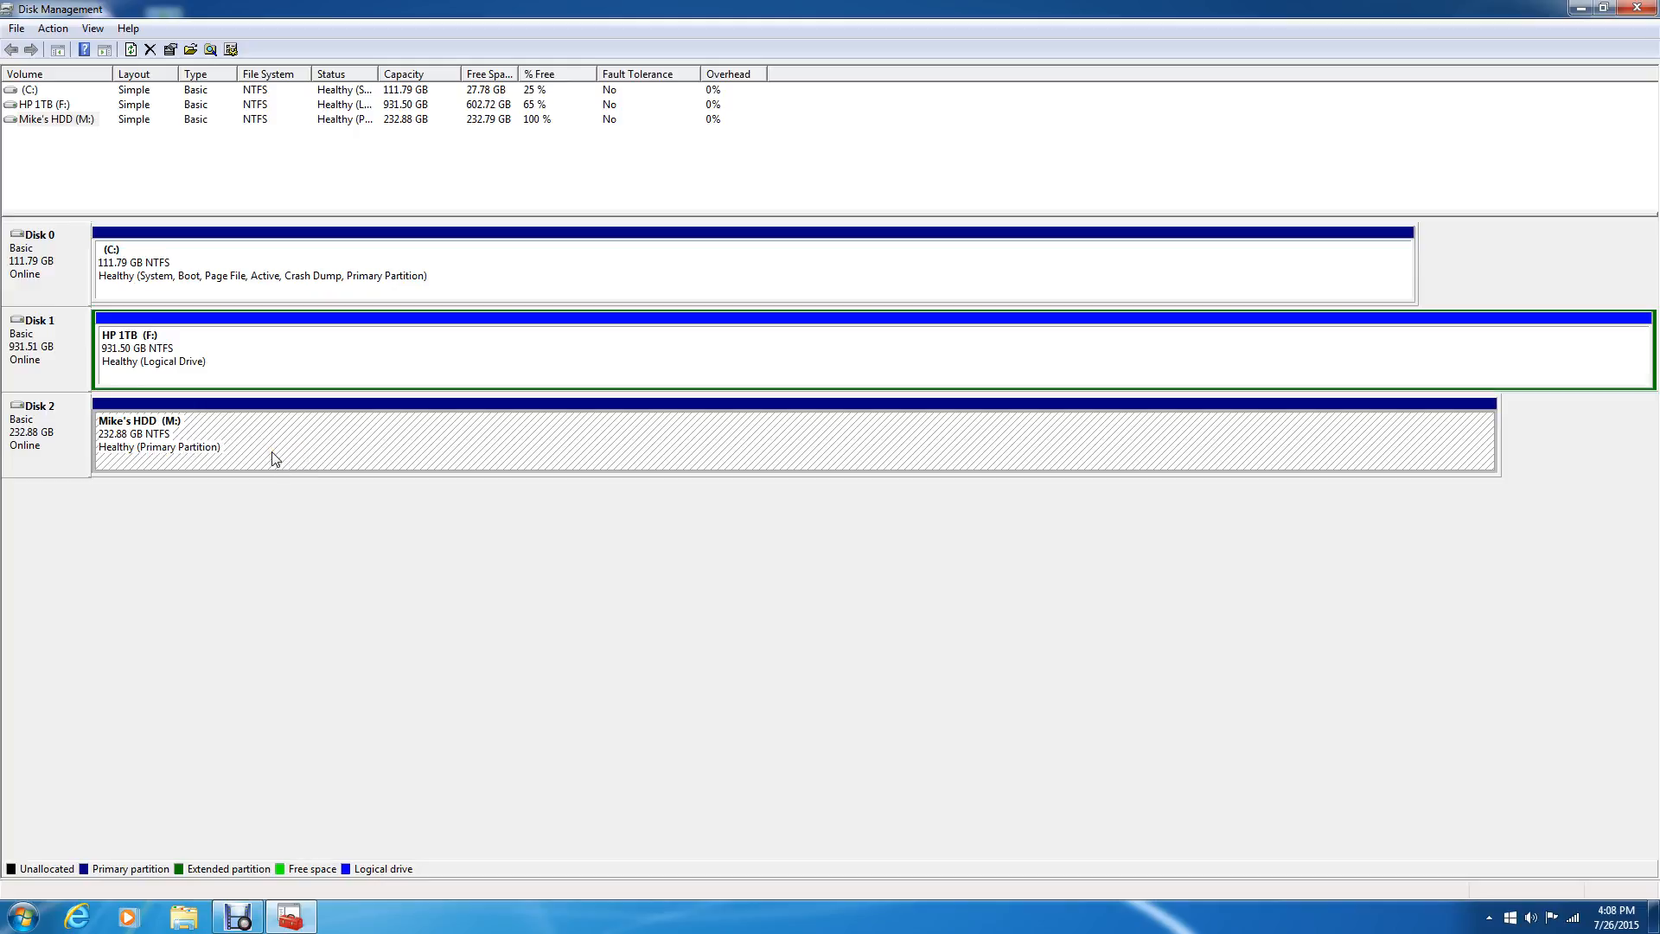
mouse_move(334, 444)
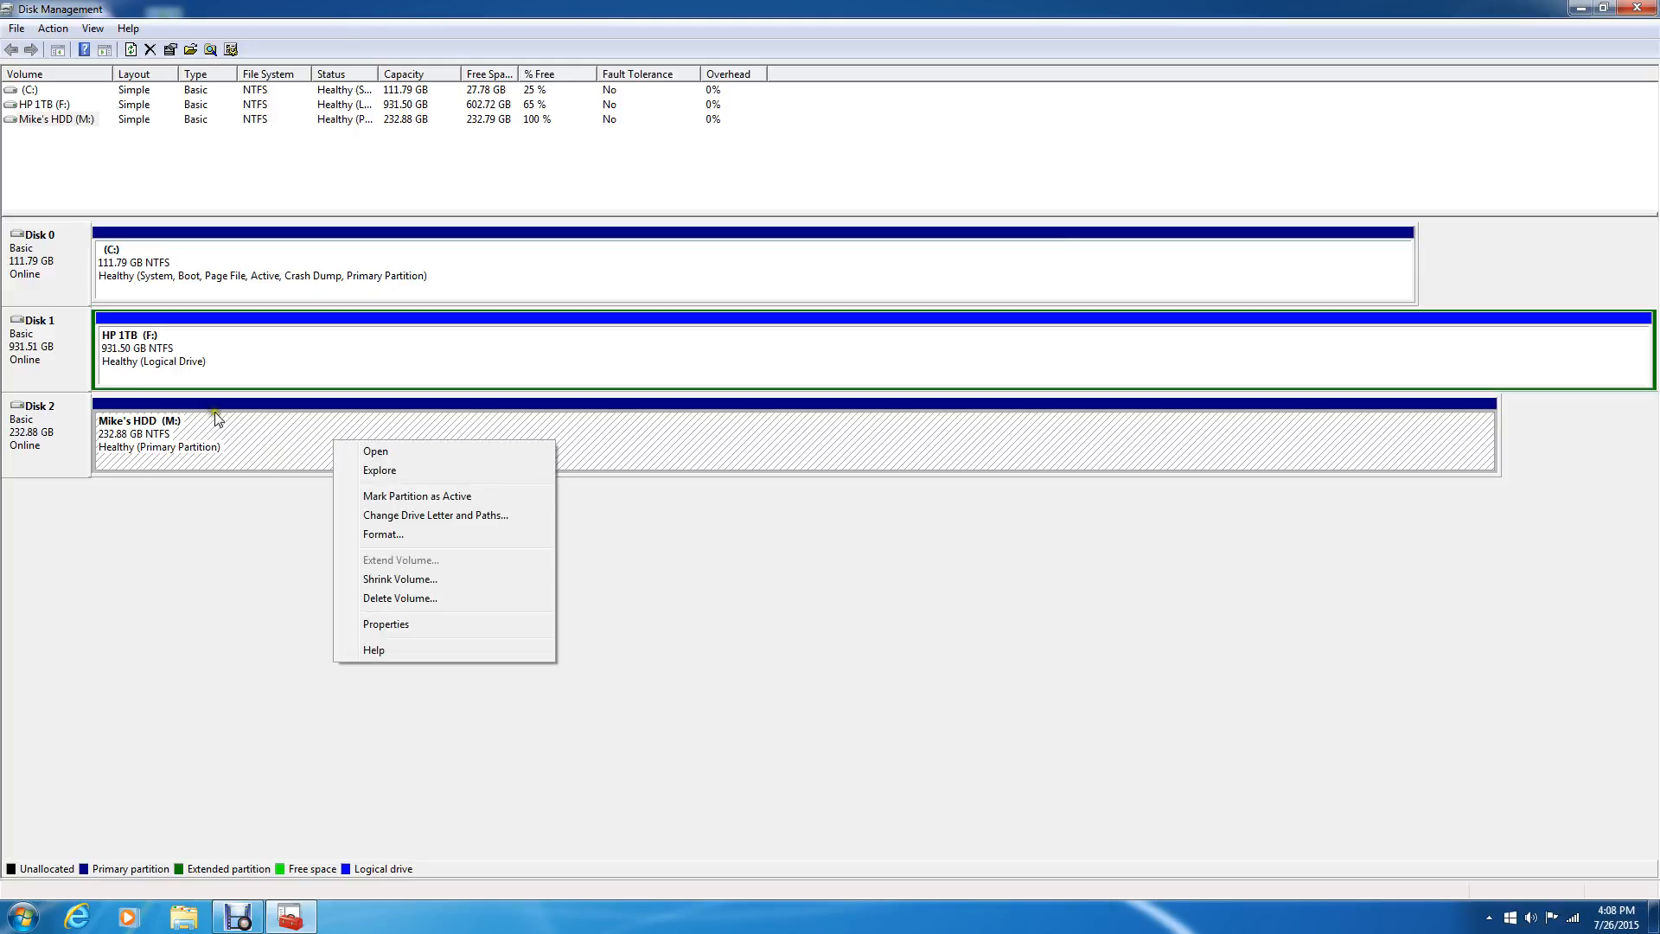
mouse_move(389, 563)
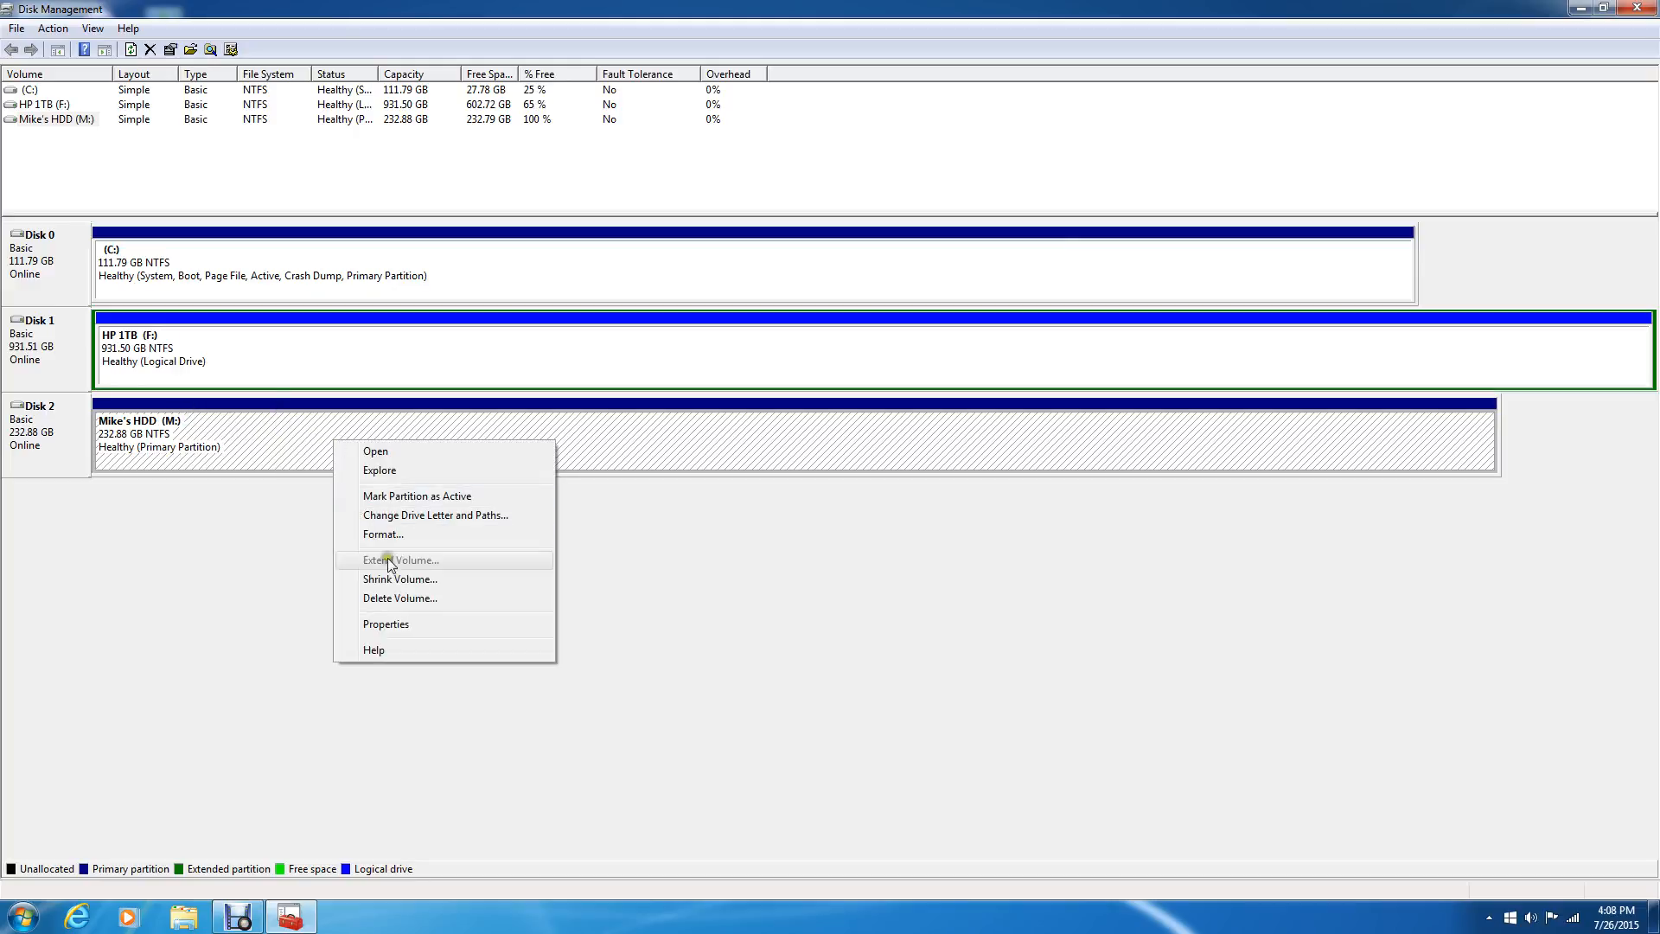
mouse_move(214, 460)
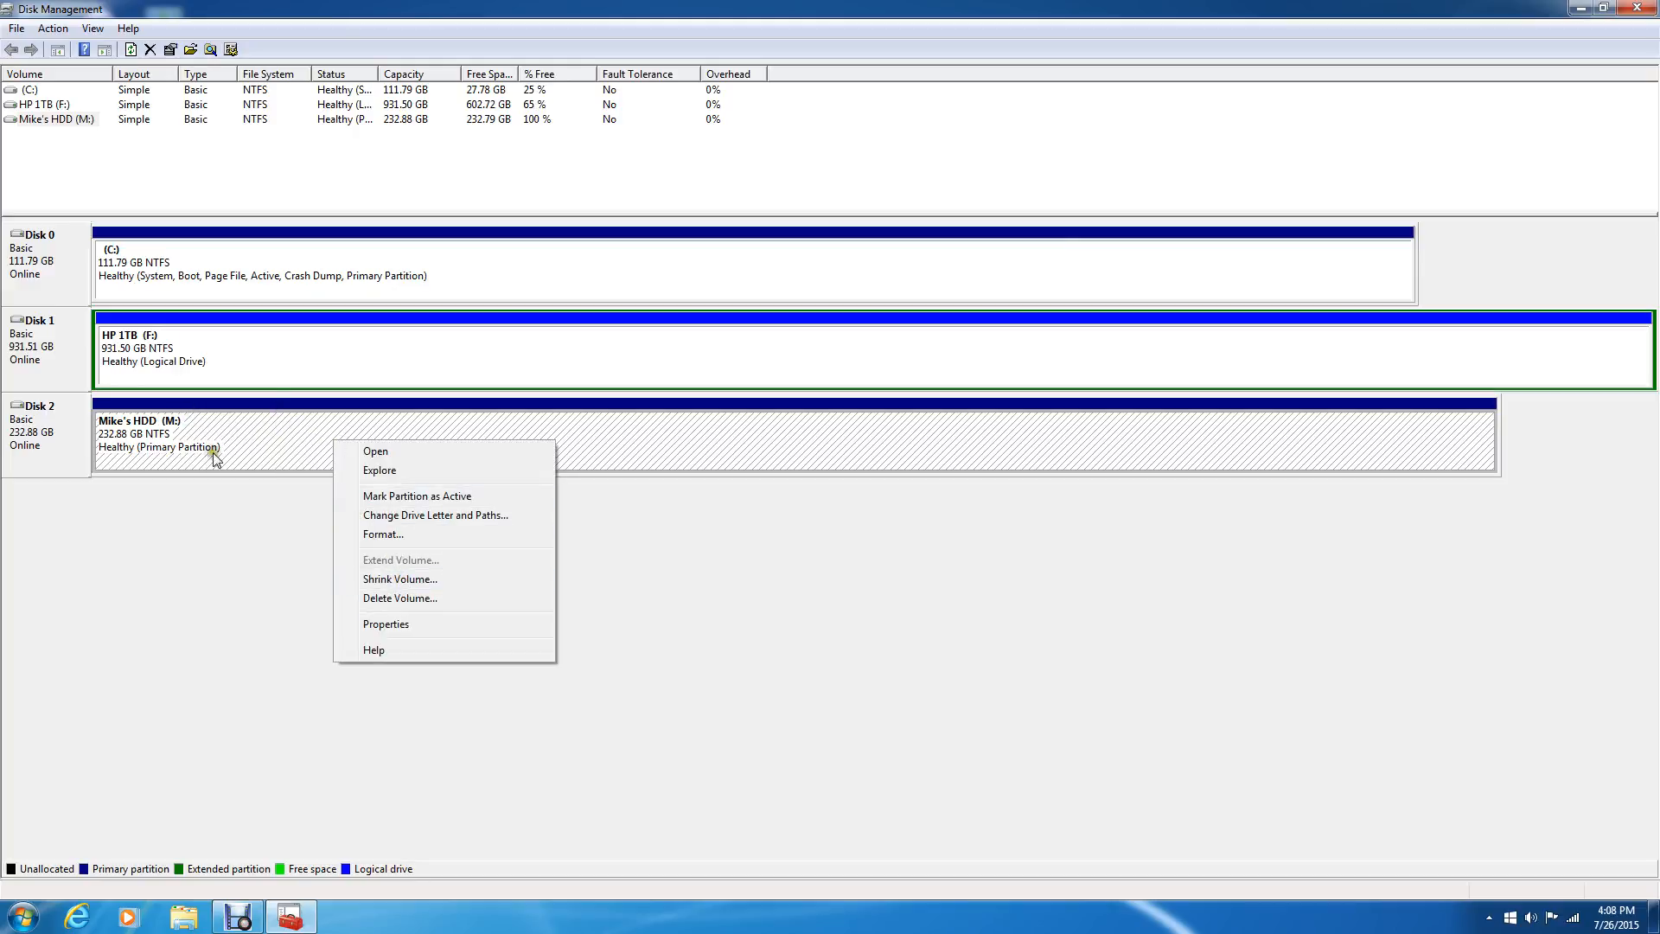
mouse_move(398, 616)
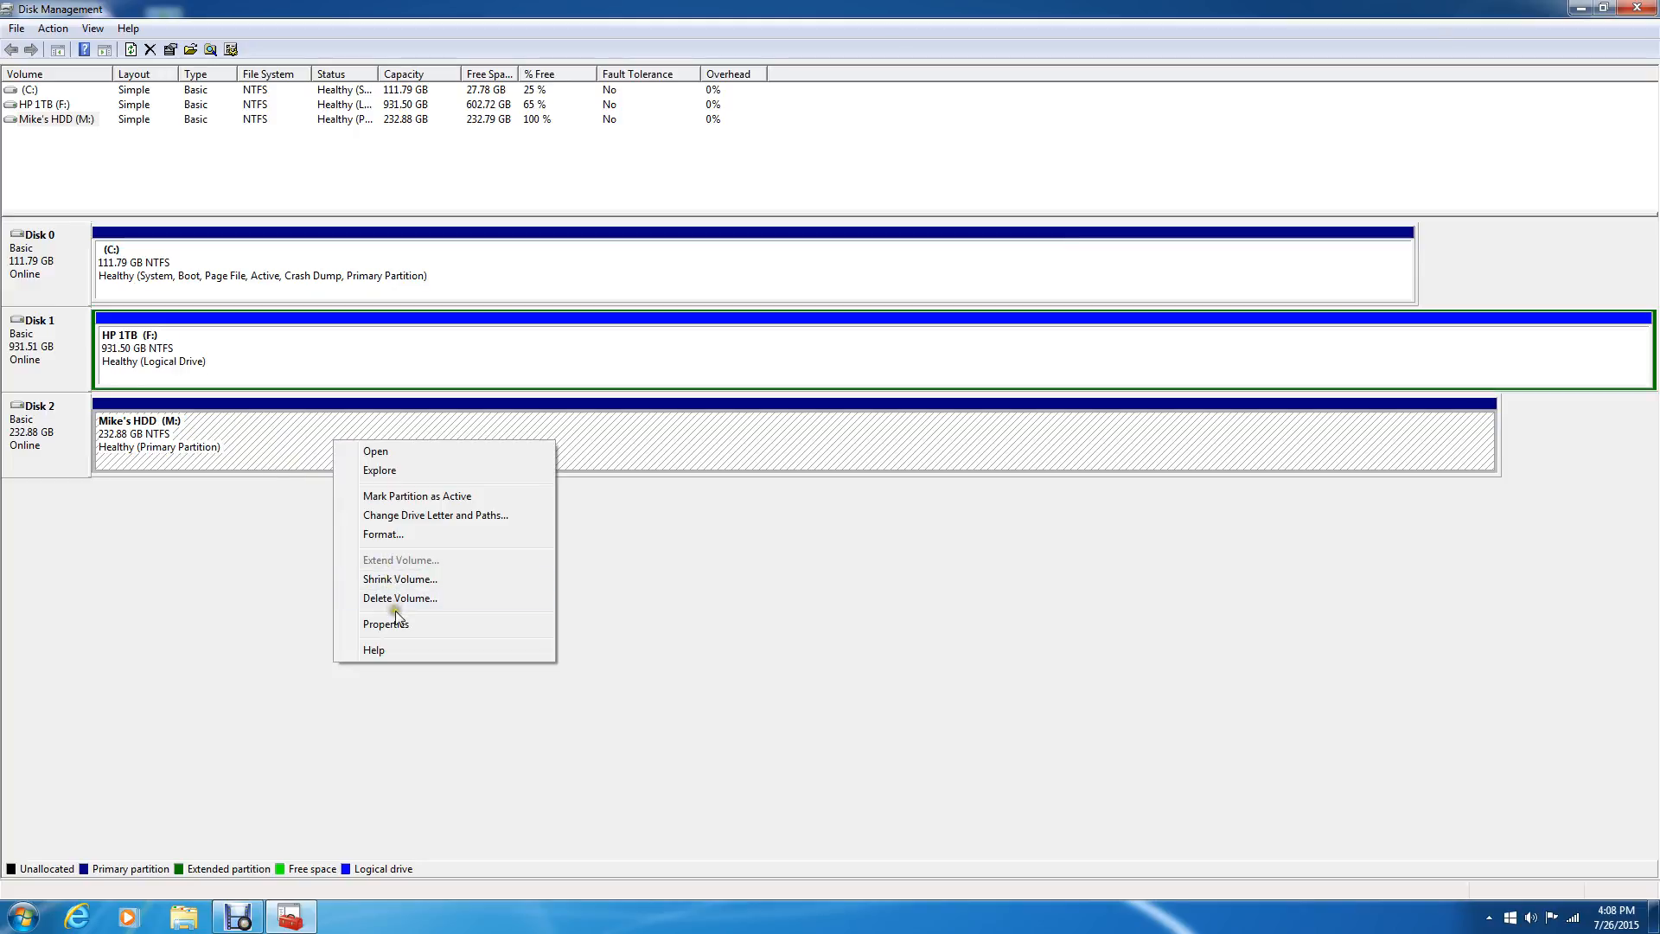
Choose Shrink Volume for Mike's HDD (M:) on Disk 2
left_click(399, 578)
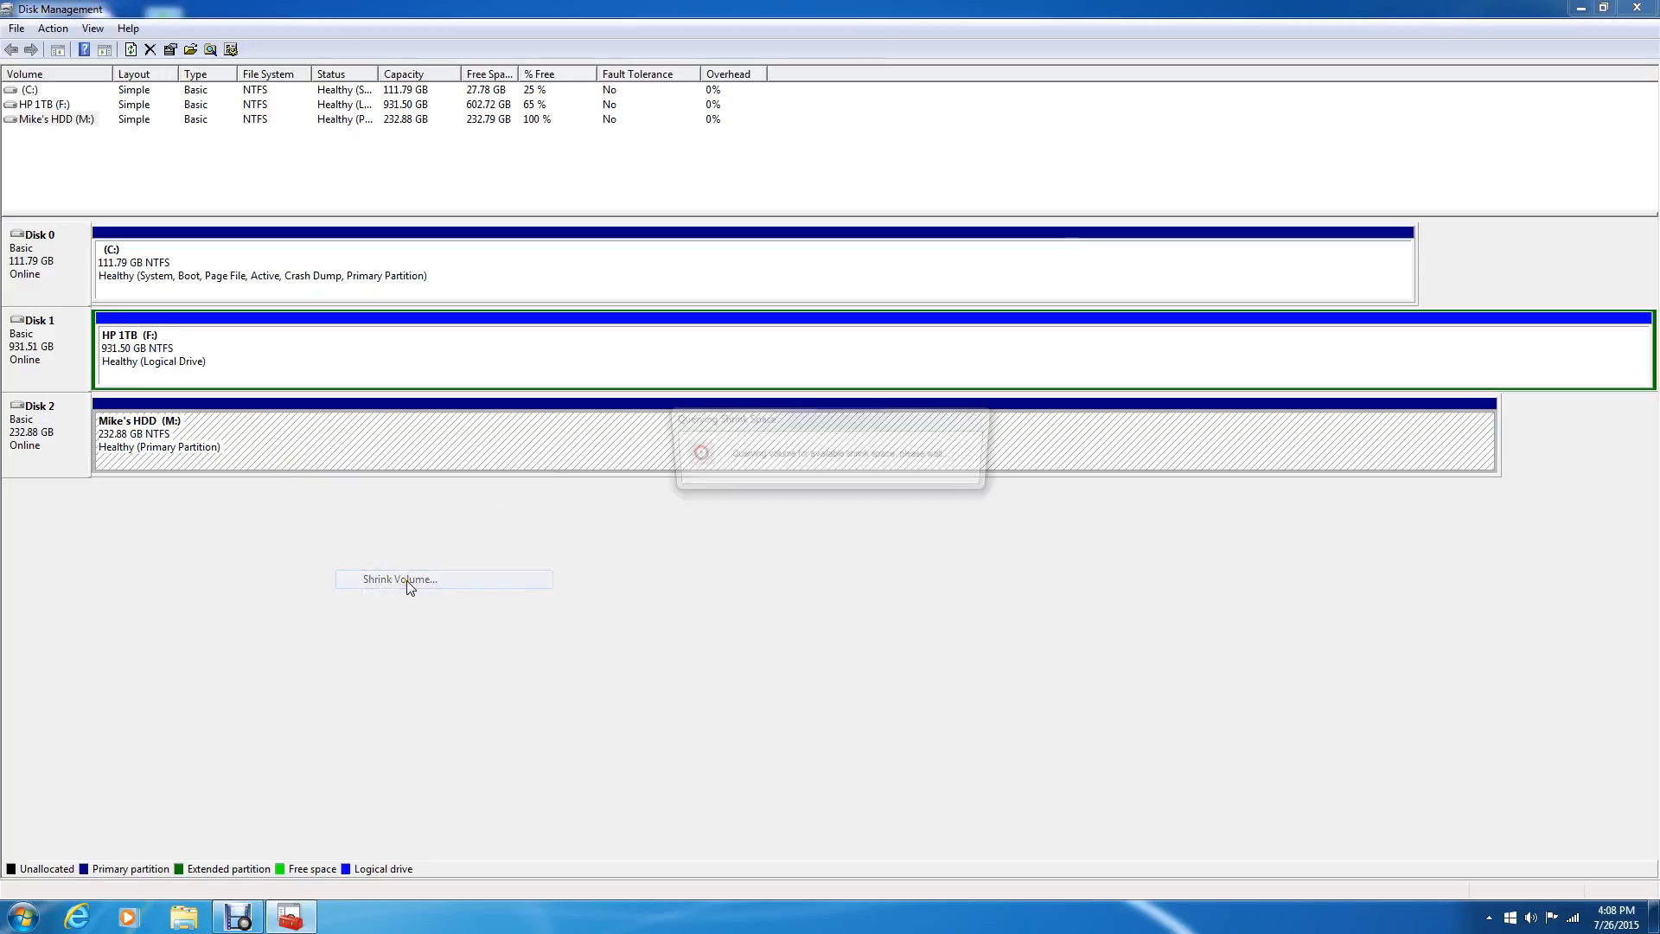
Shrink M: by 125000 MB, leaving 122.07 GB unallocated on Disk 2
left_click(397, 579)
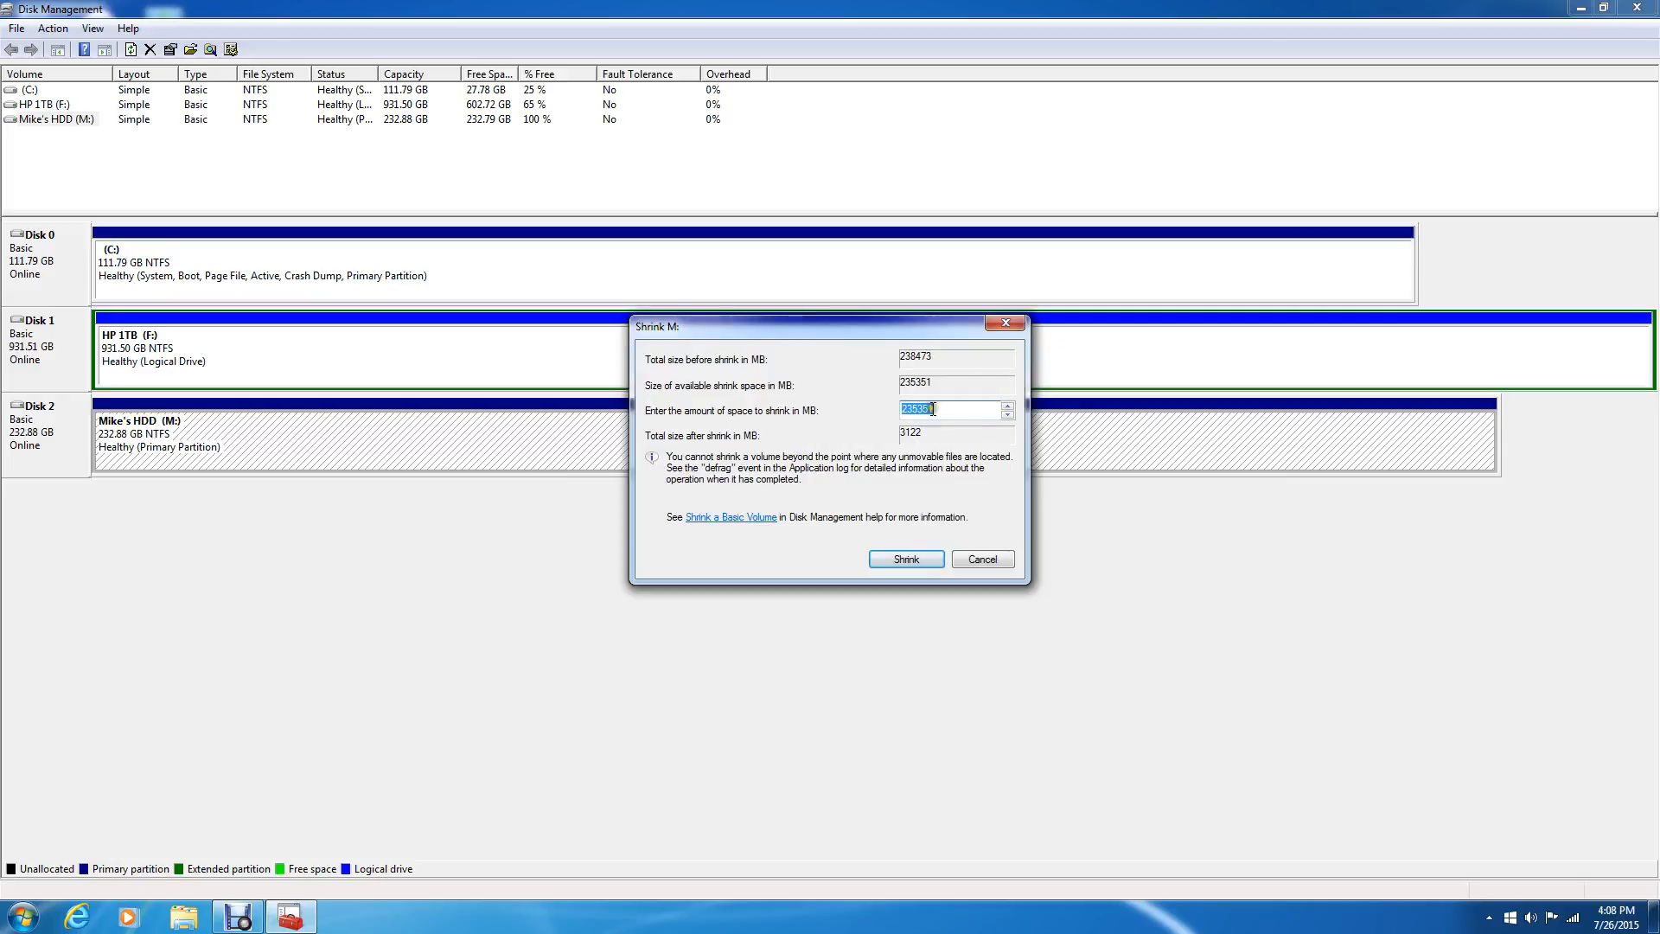
mouse_move(956, 413)
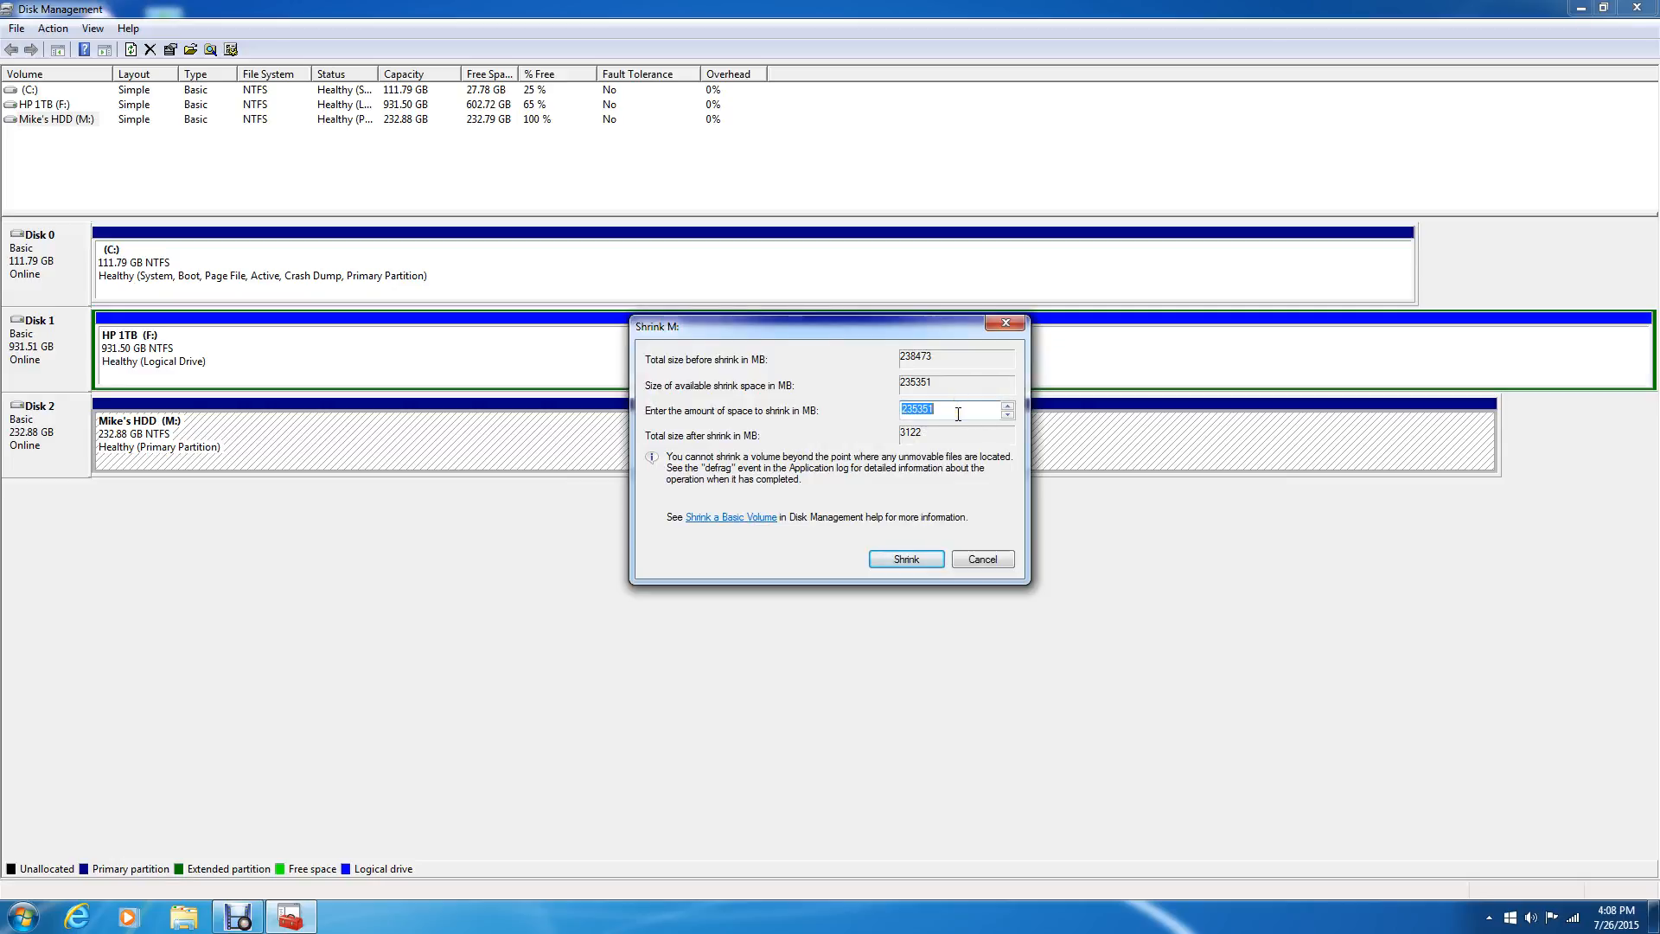
mouse_move(809, 443)
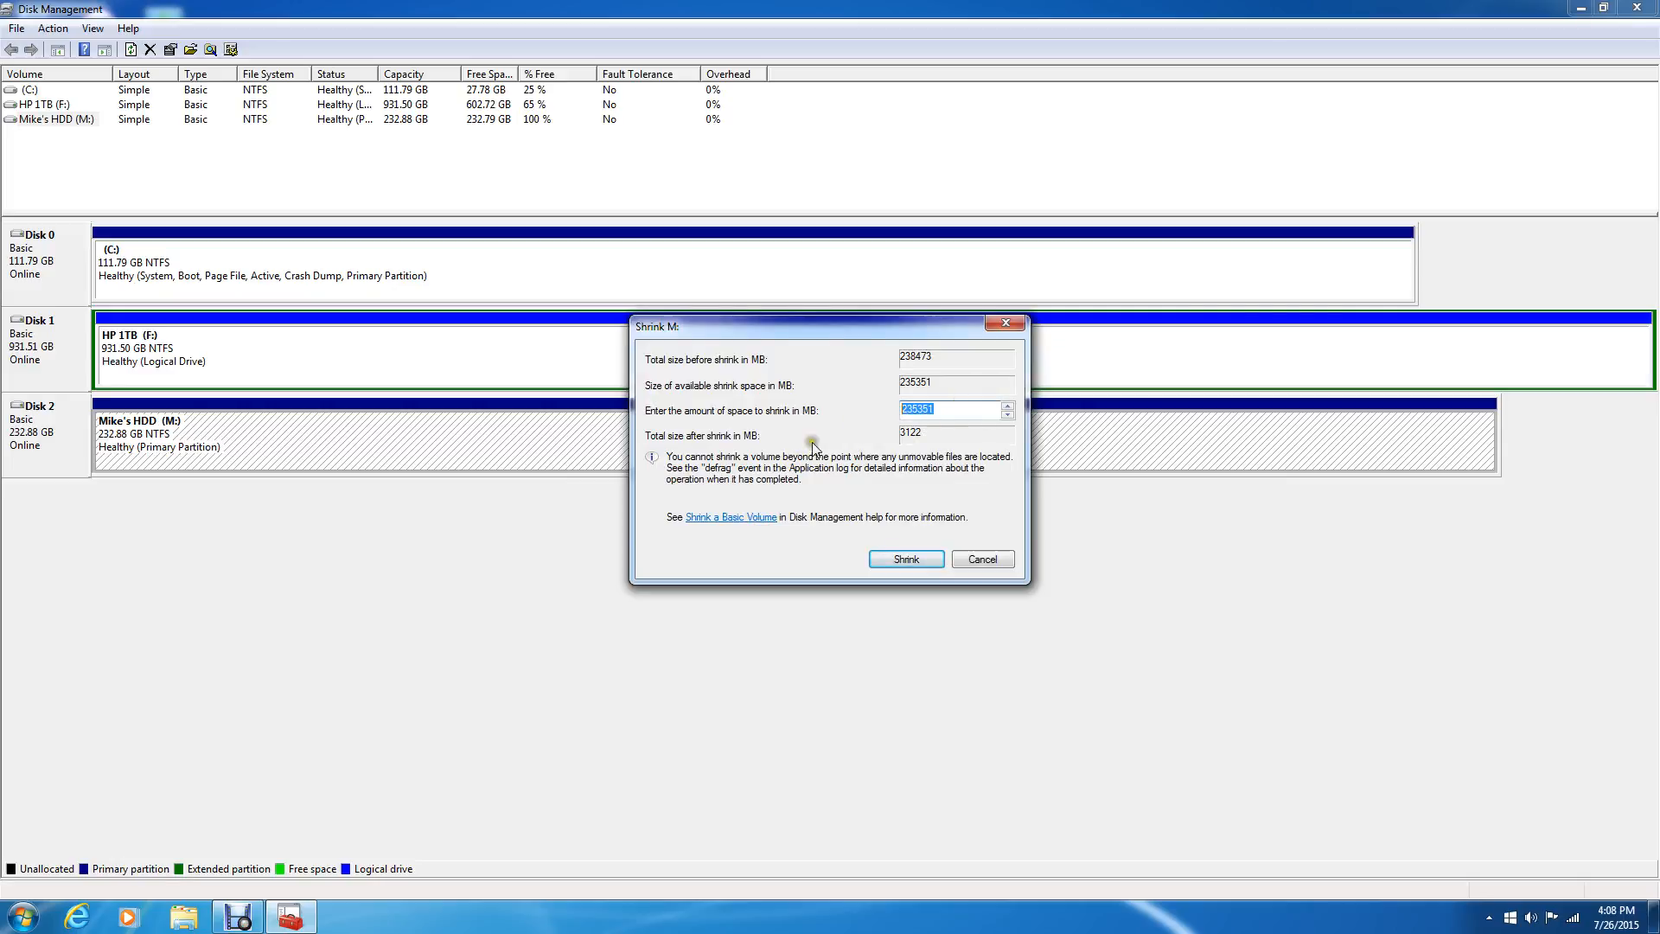
mouse_move(776, 460)
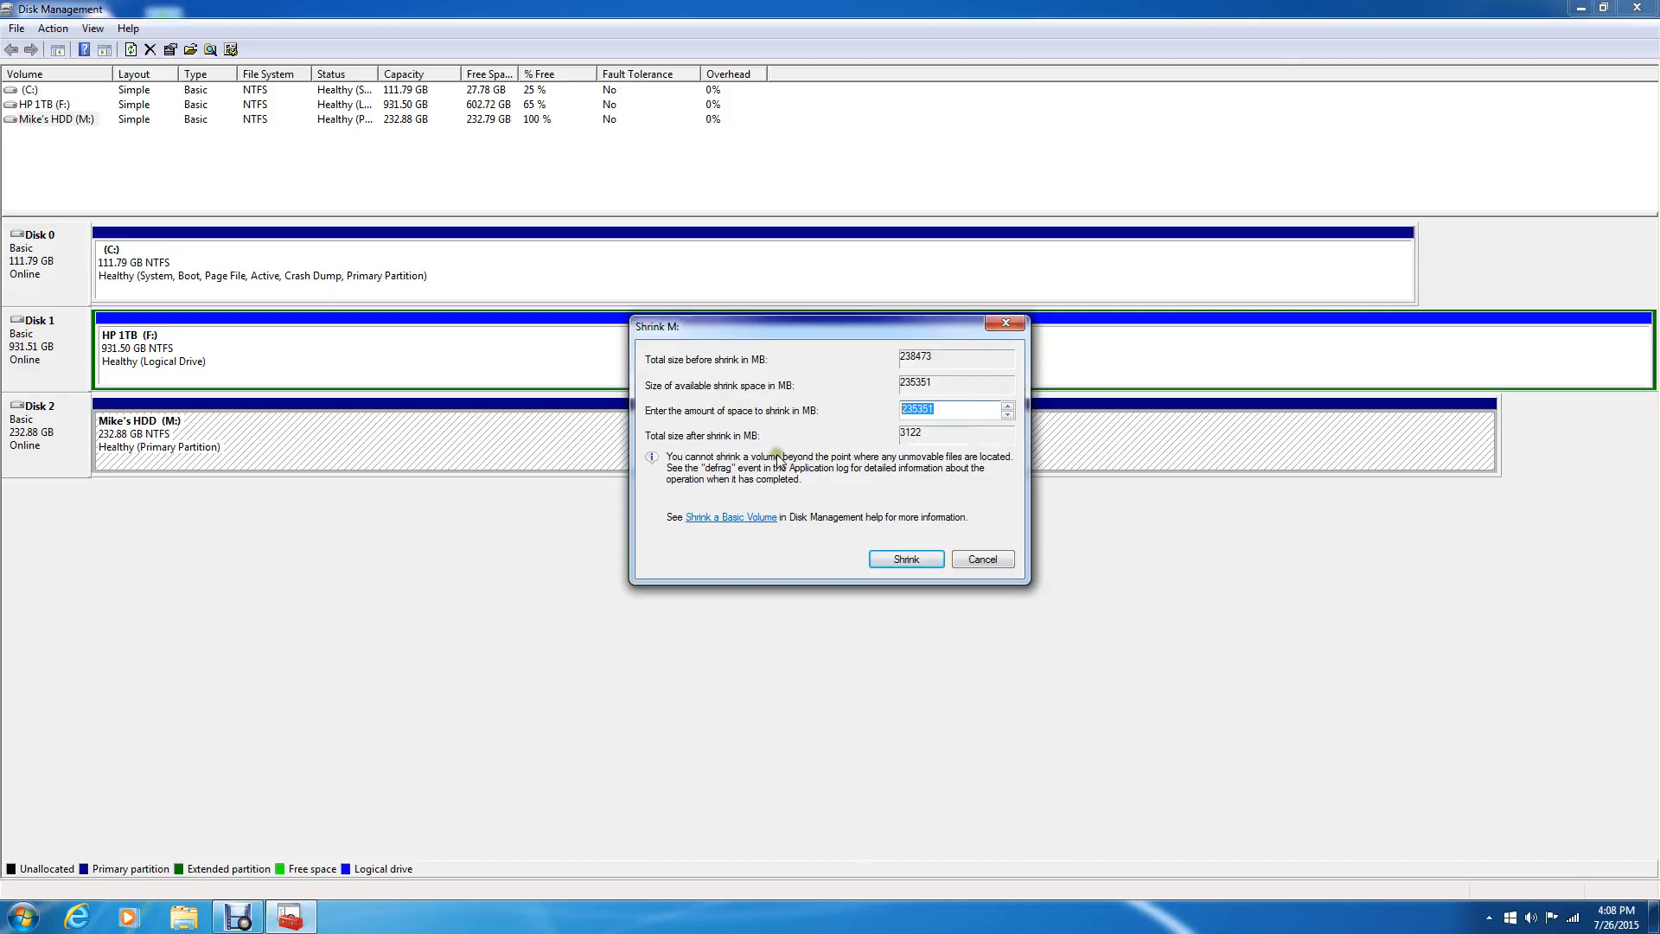
type("1")
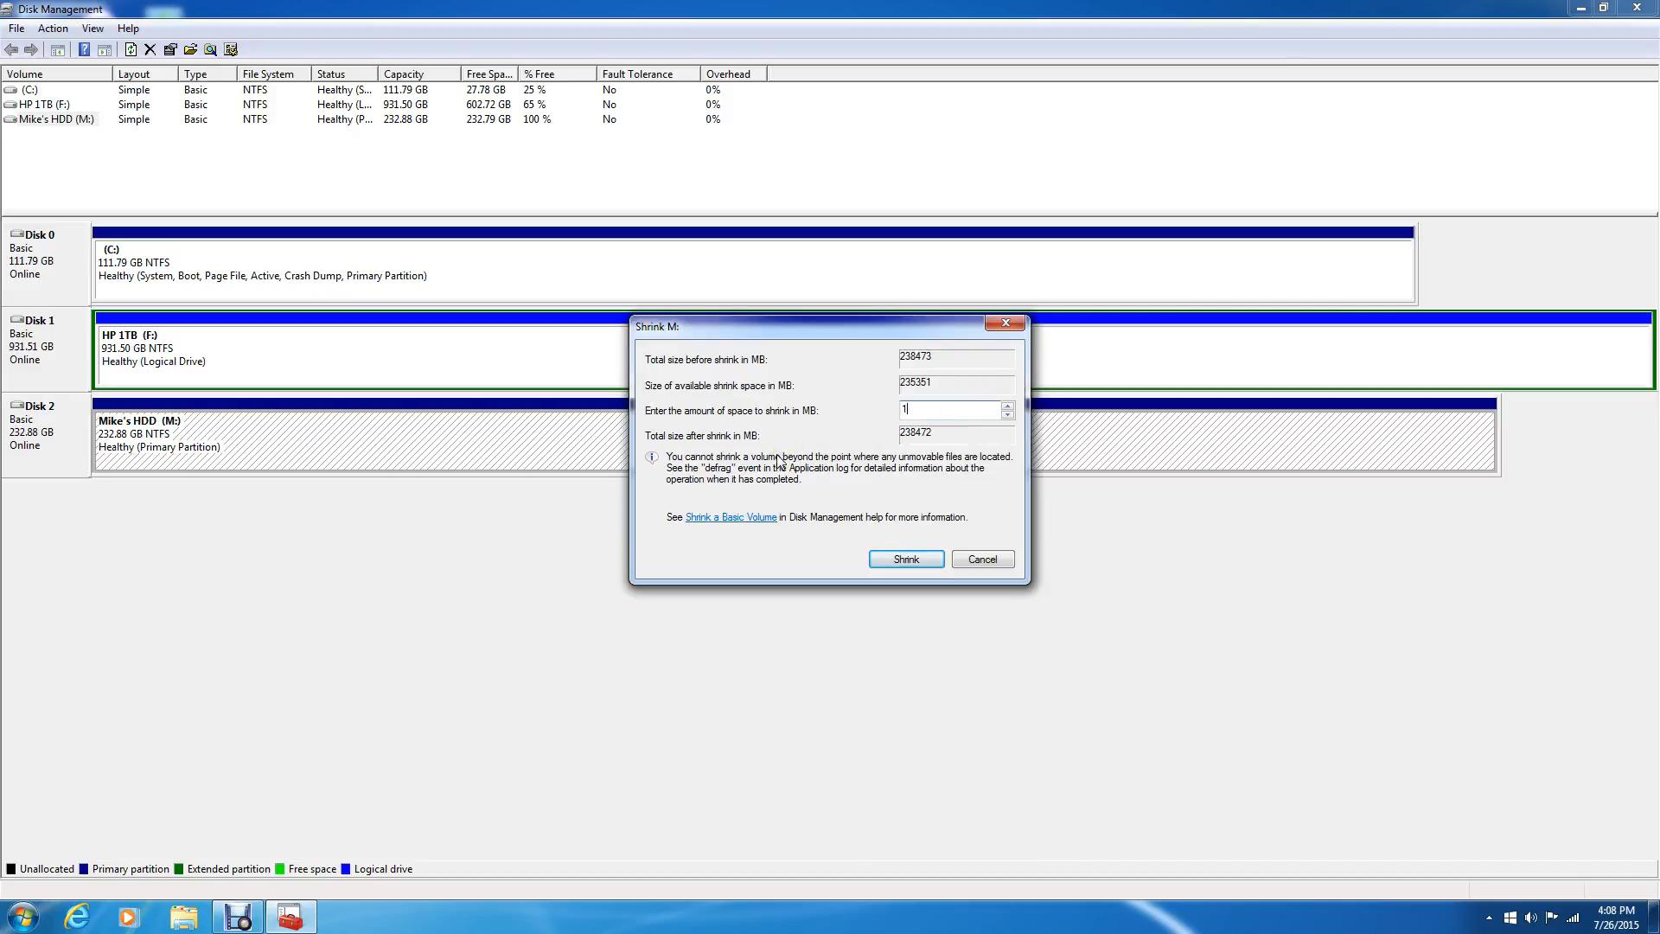
type("125000")
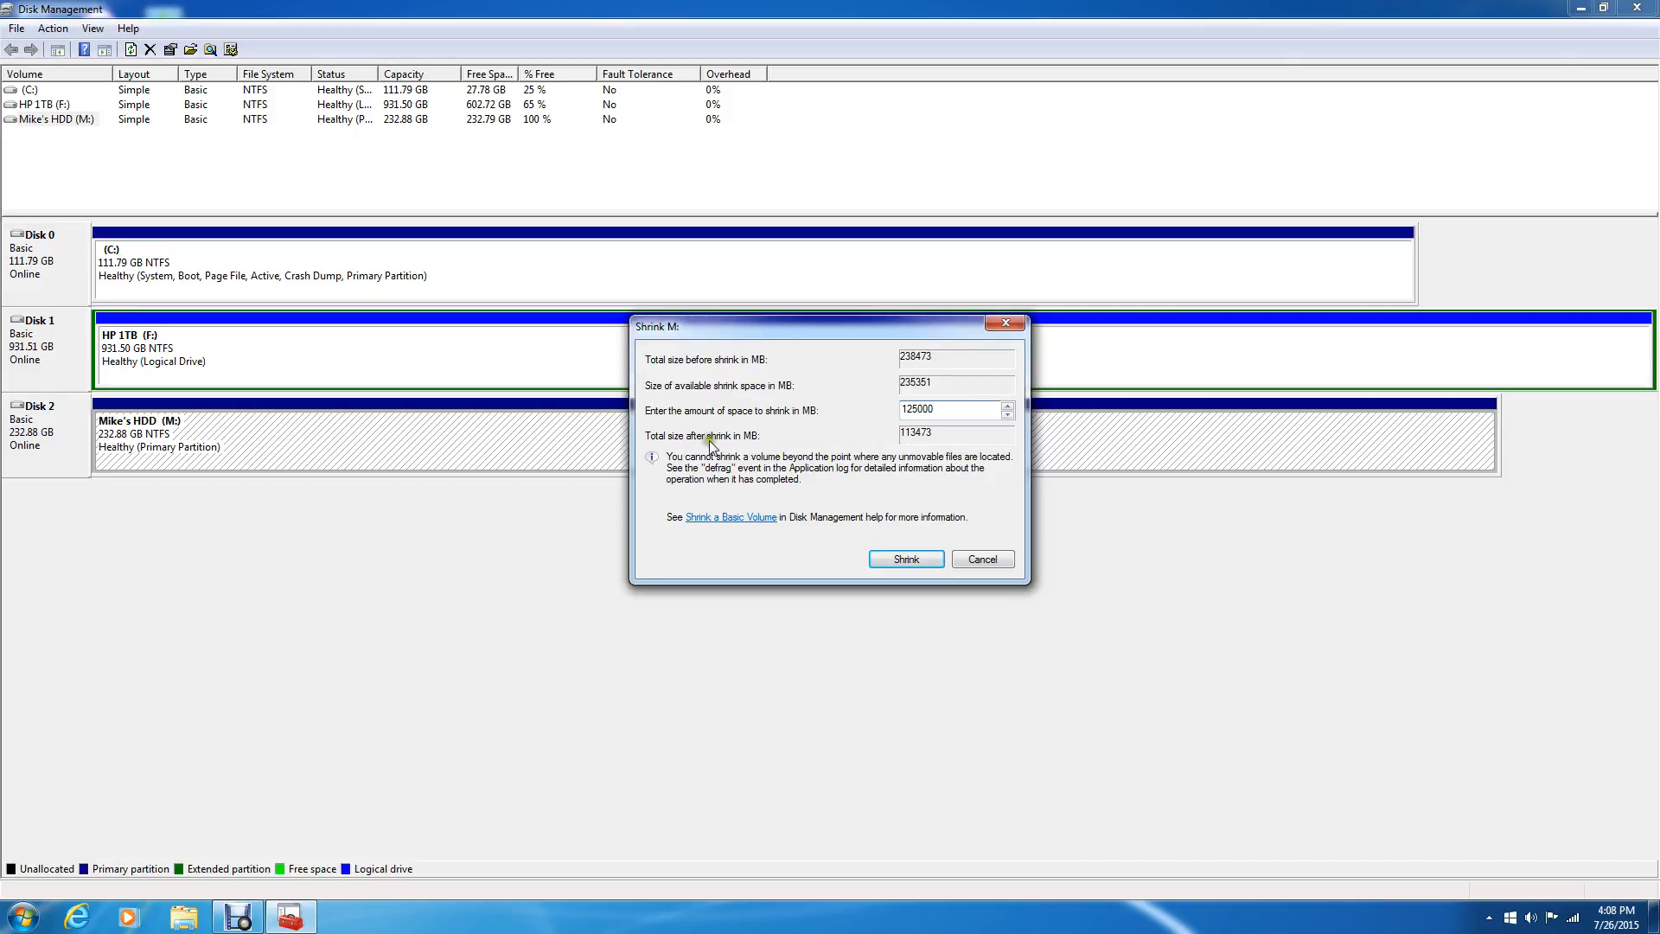
mouse_move(904, 559)
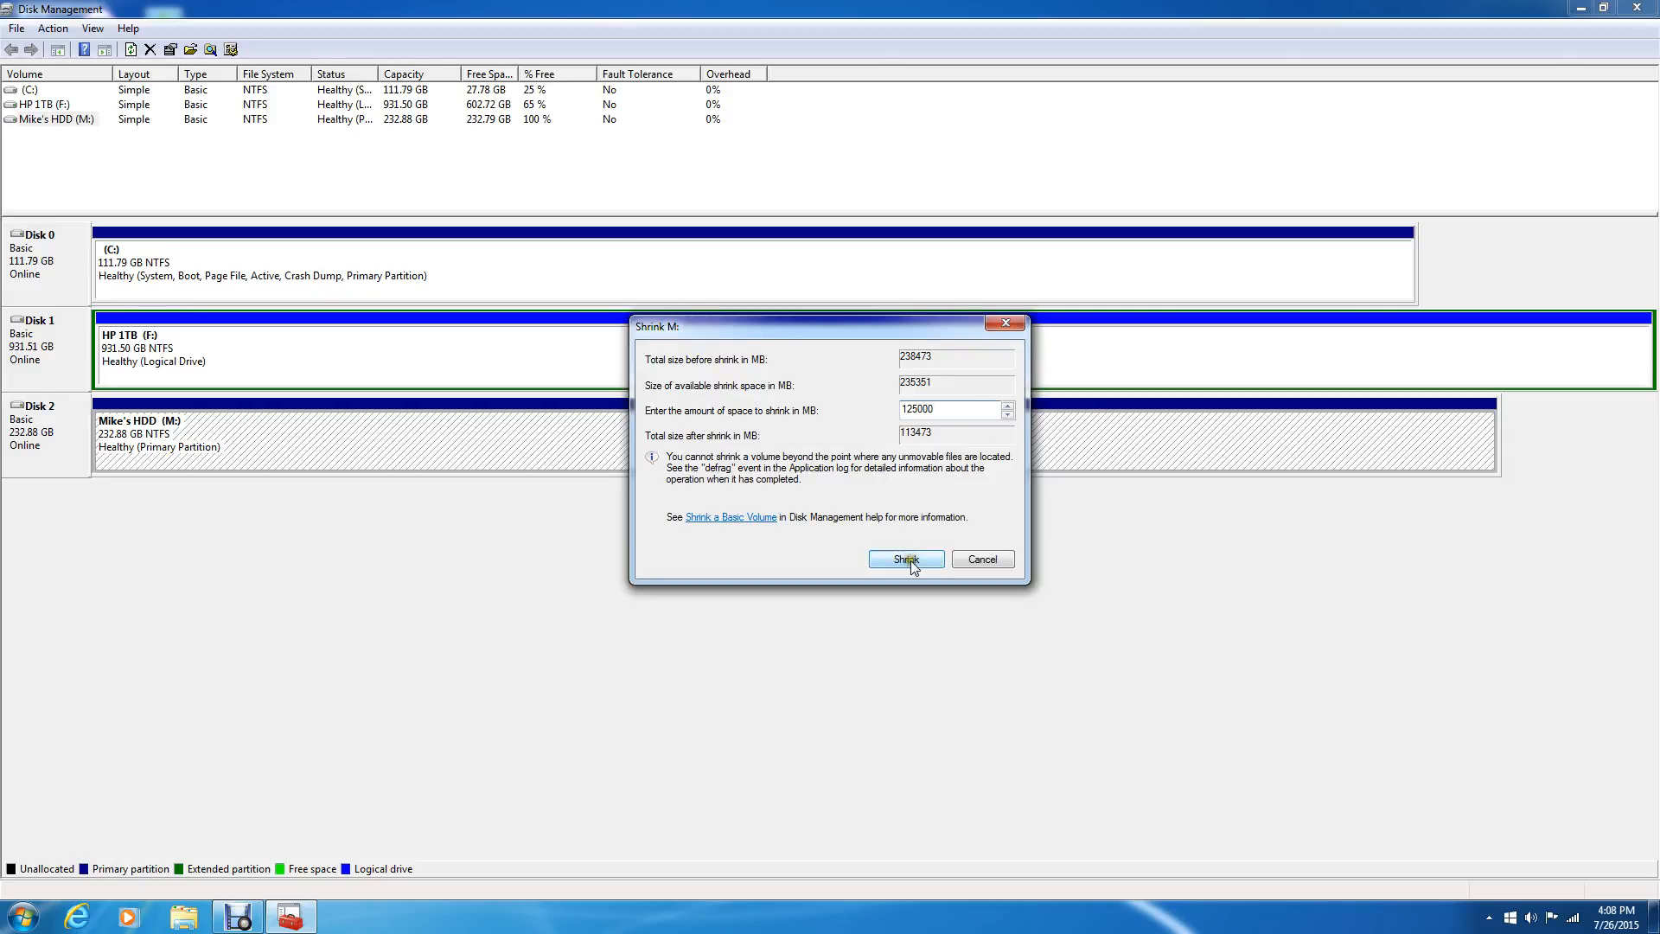
left_click(904, 558)
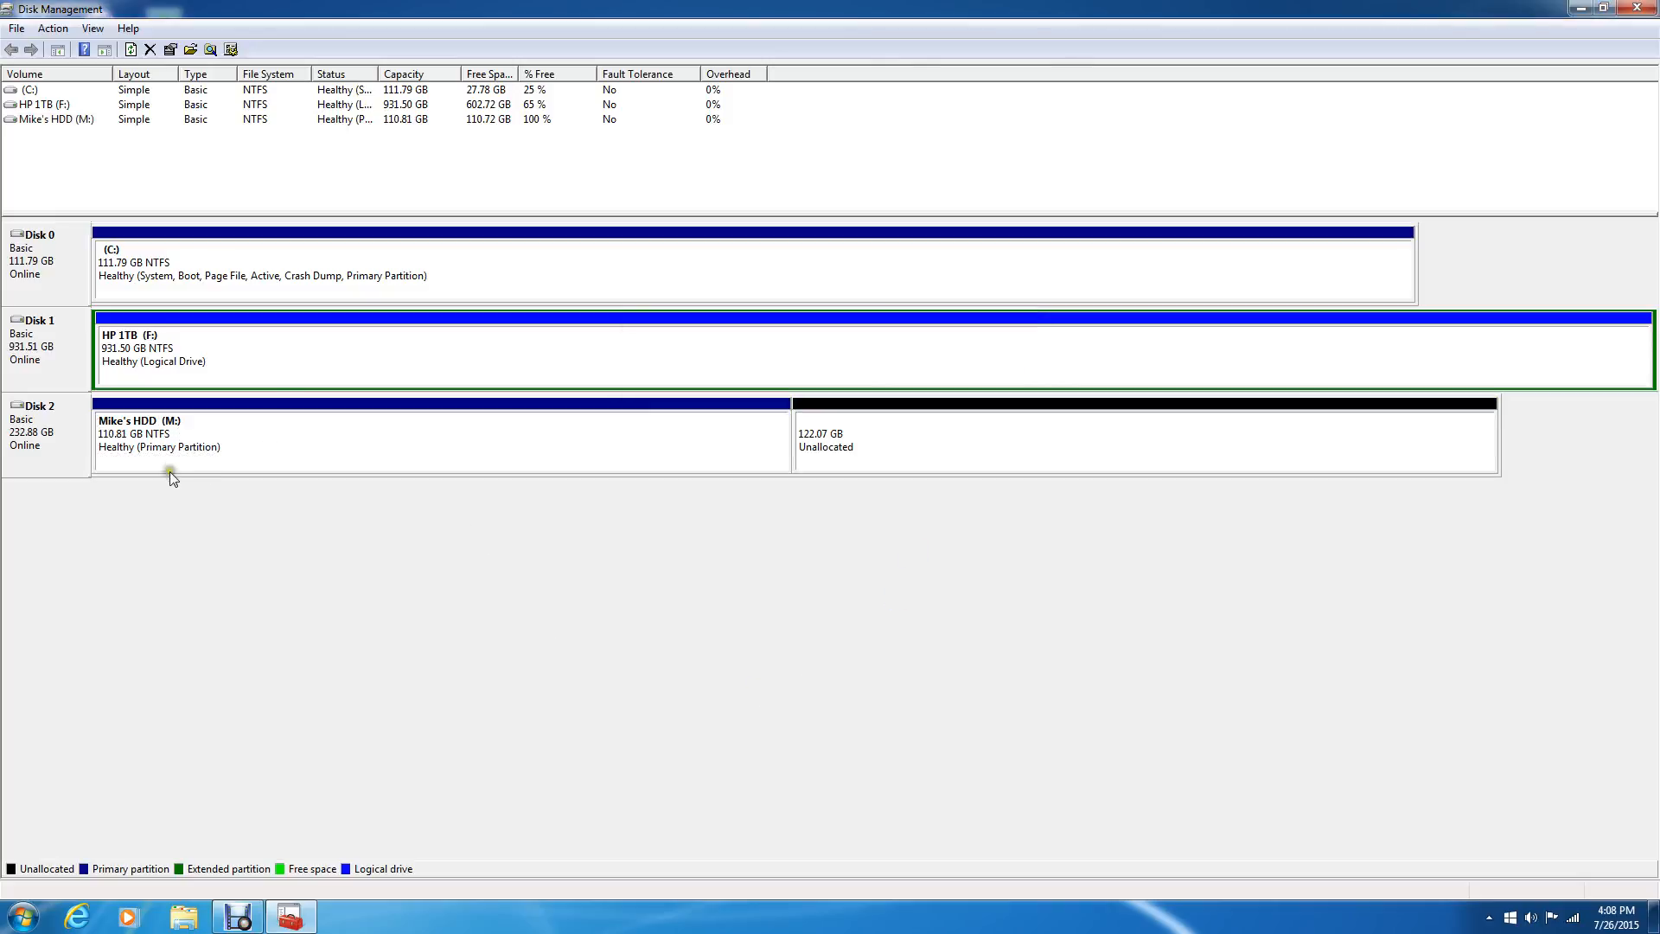
mouse_move(169, 423)
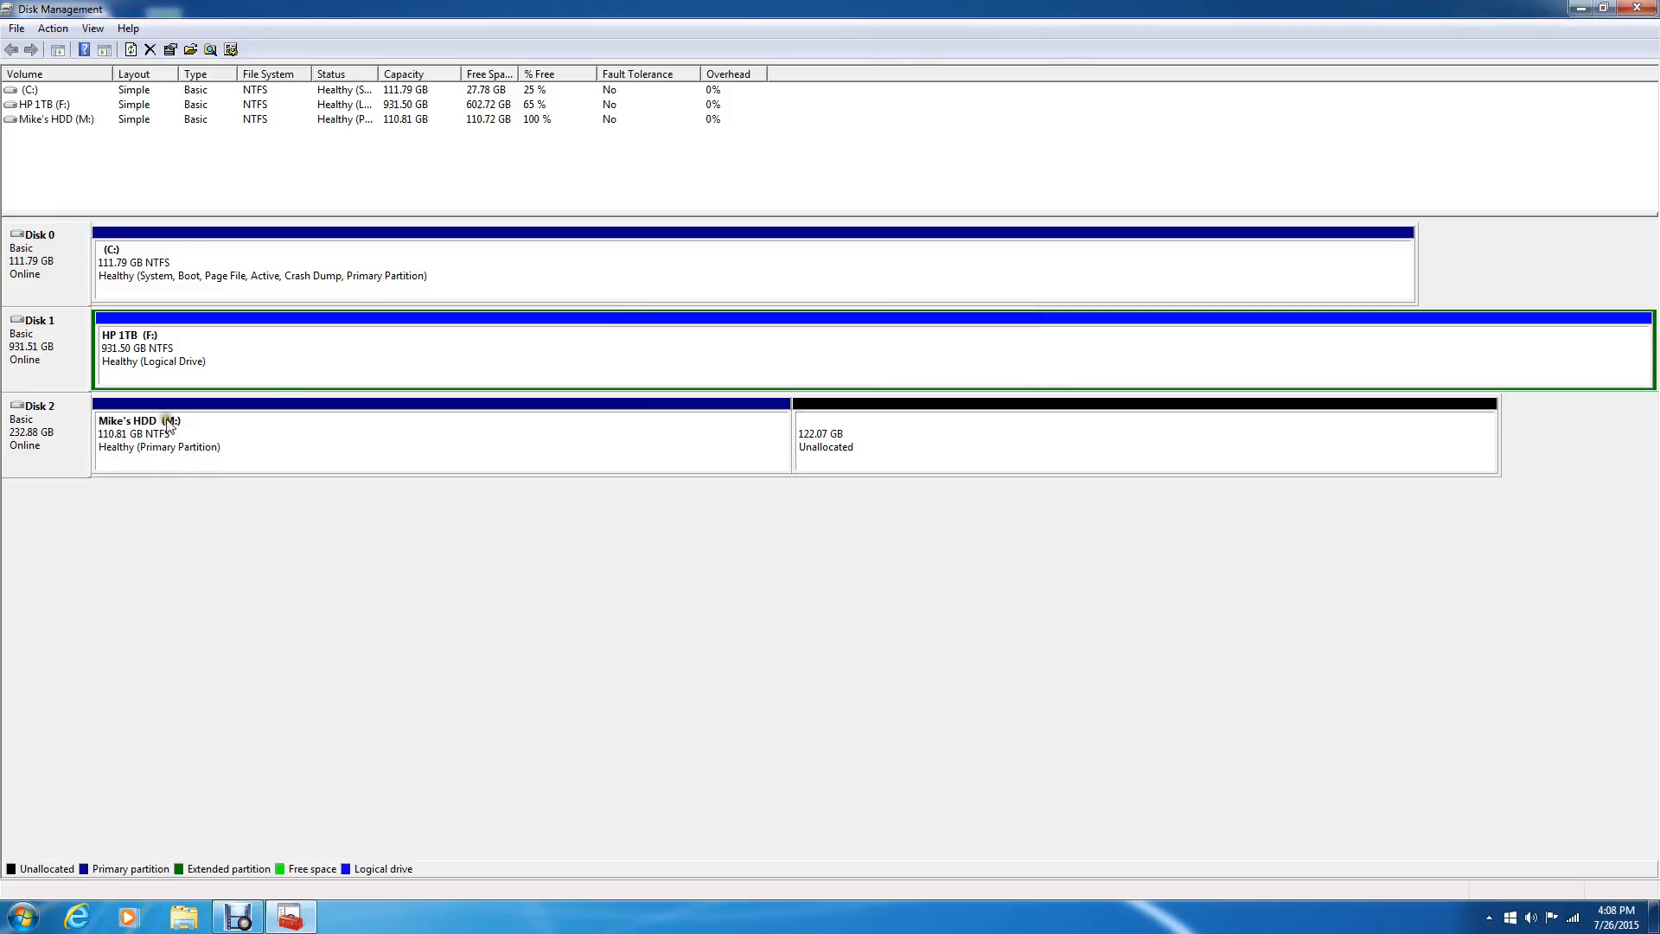
mouse_move(133, 454)
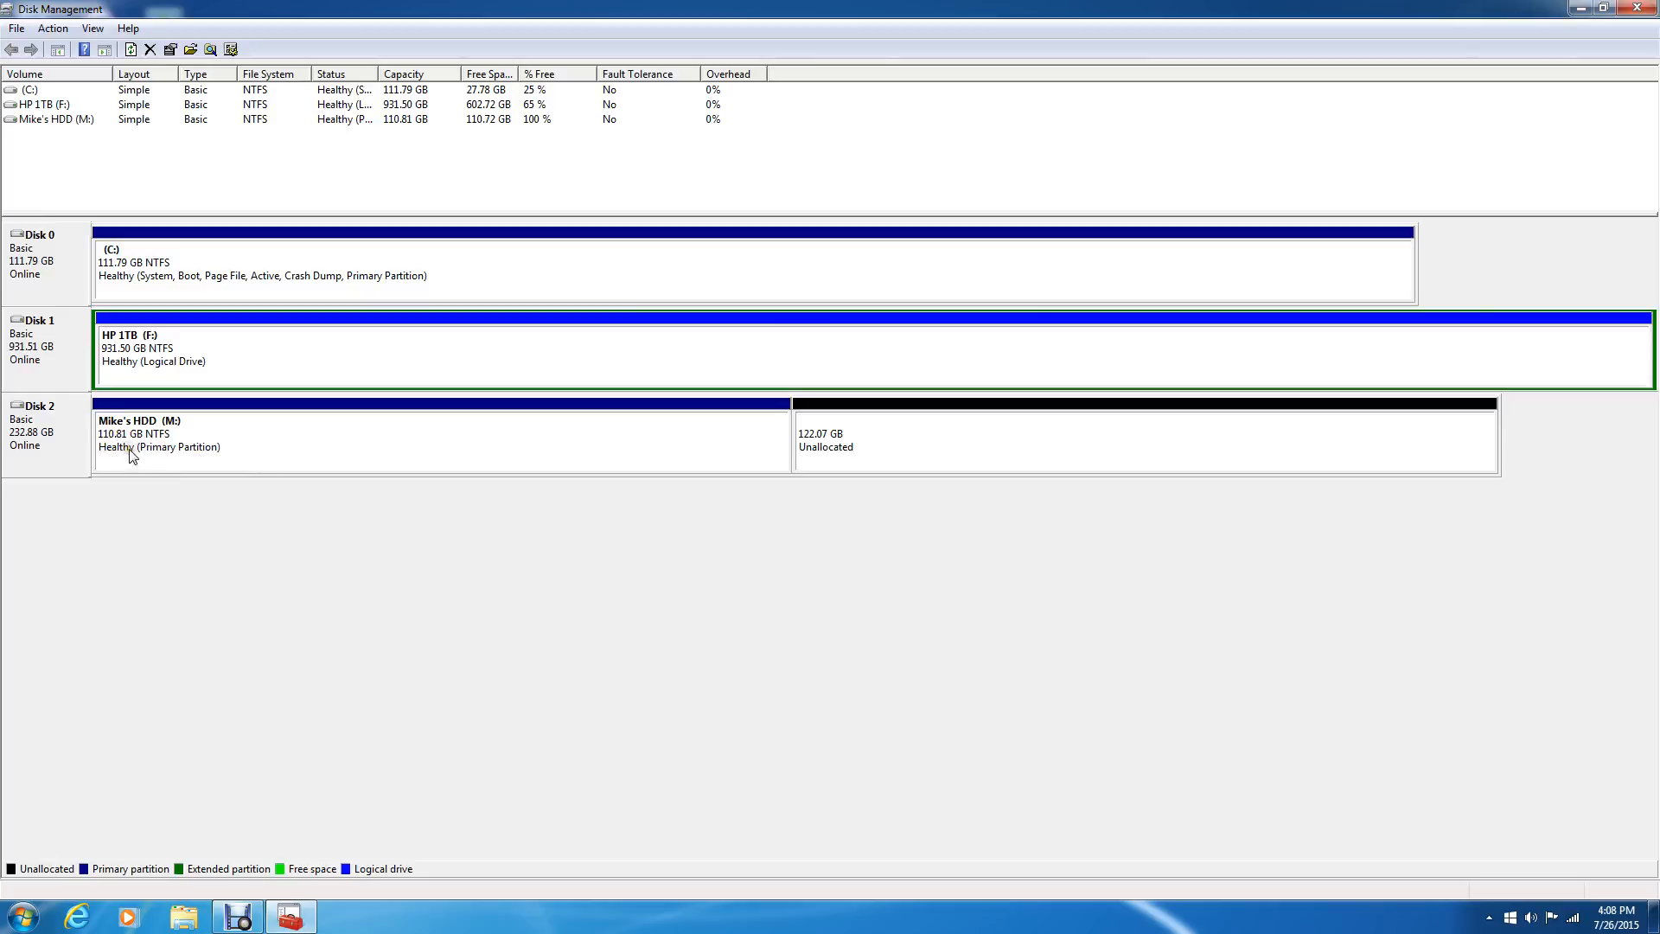
mouse_move(897, 430)
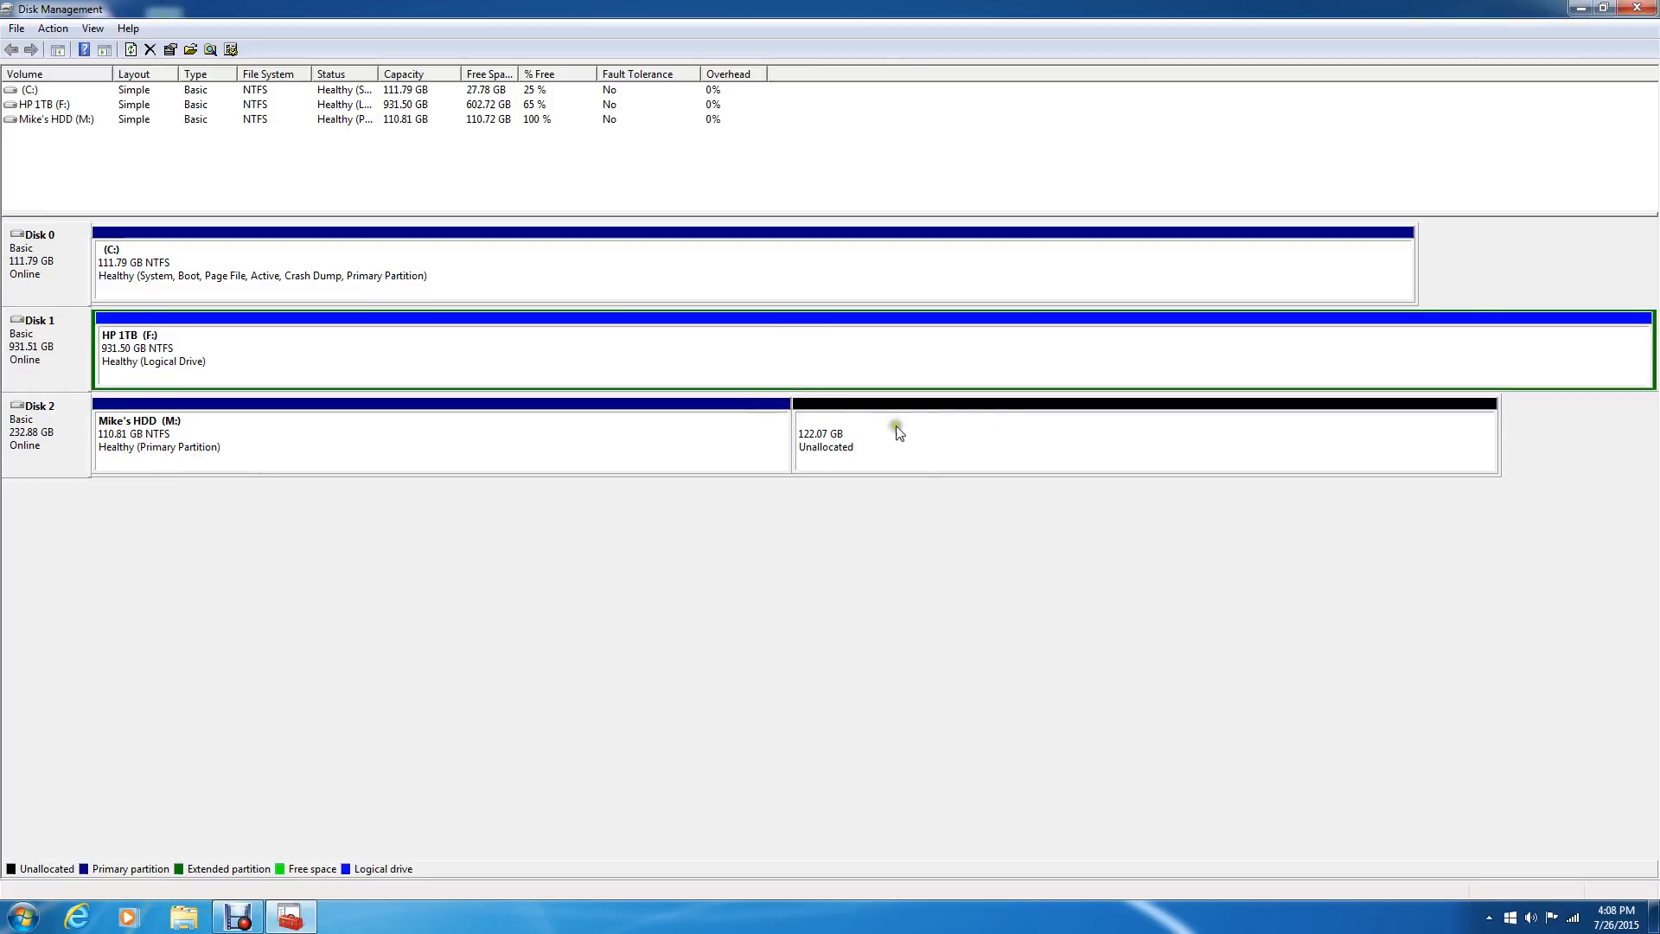
mouse_move(808, 459)
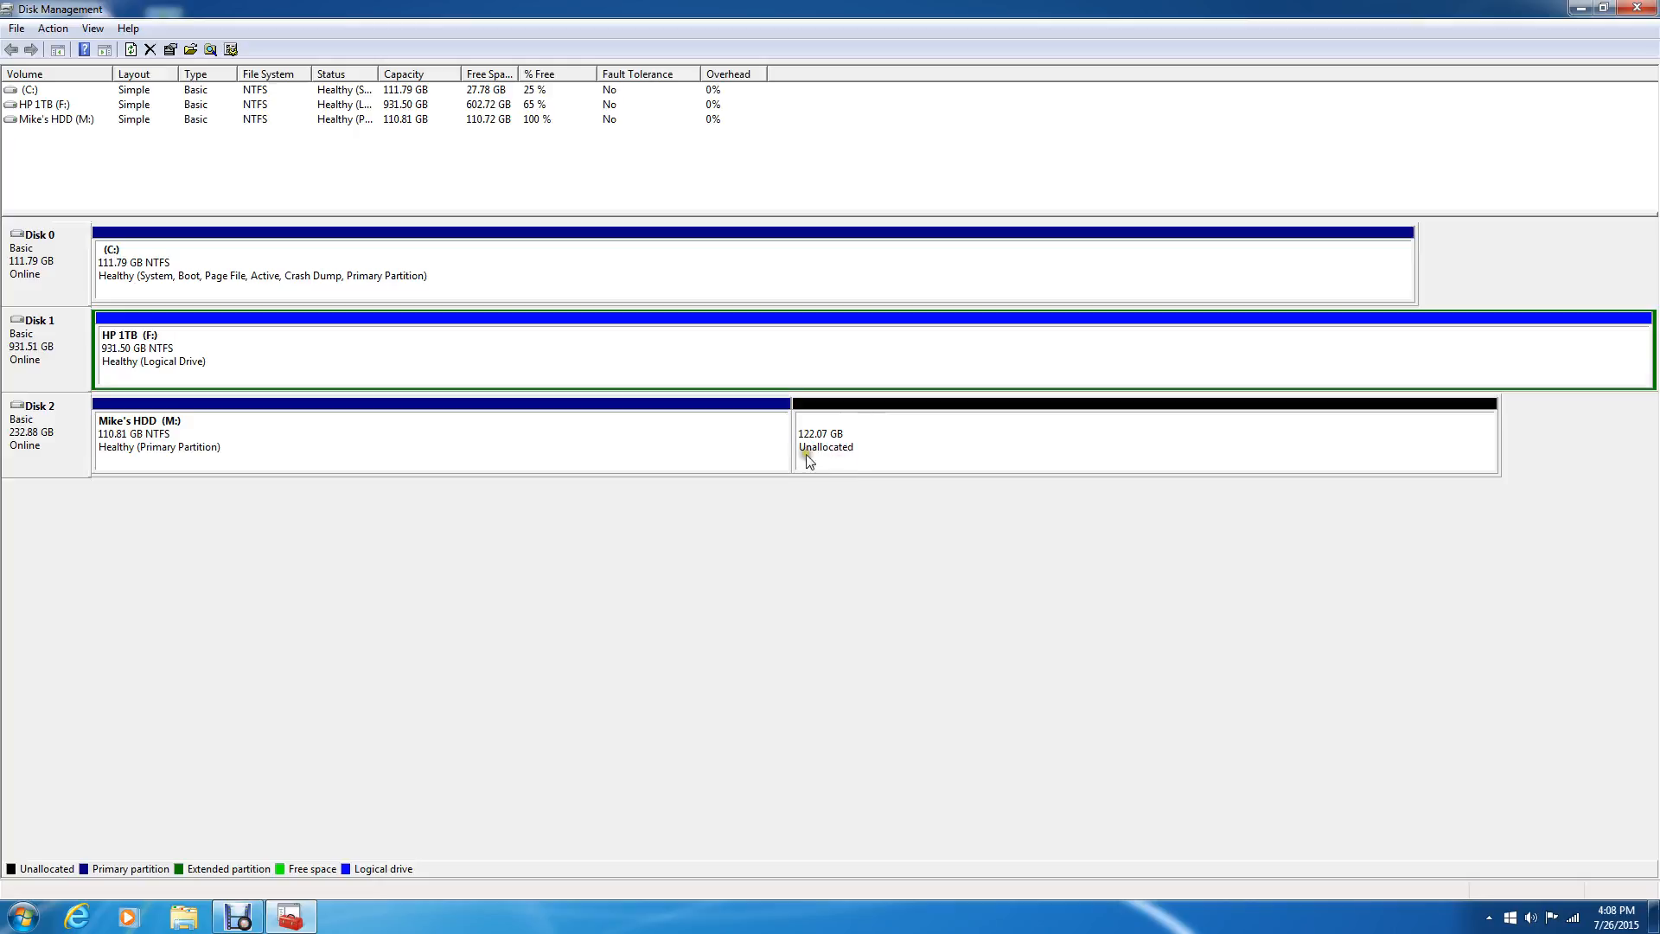
mouse_move(892, 469)
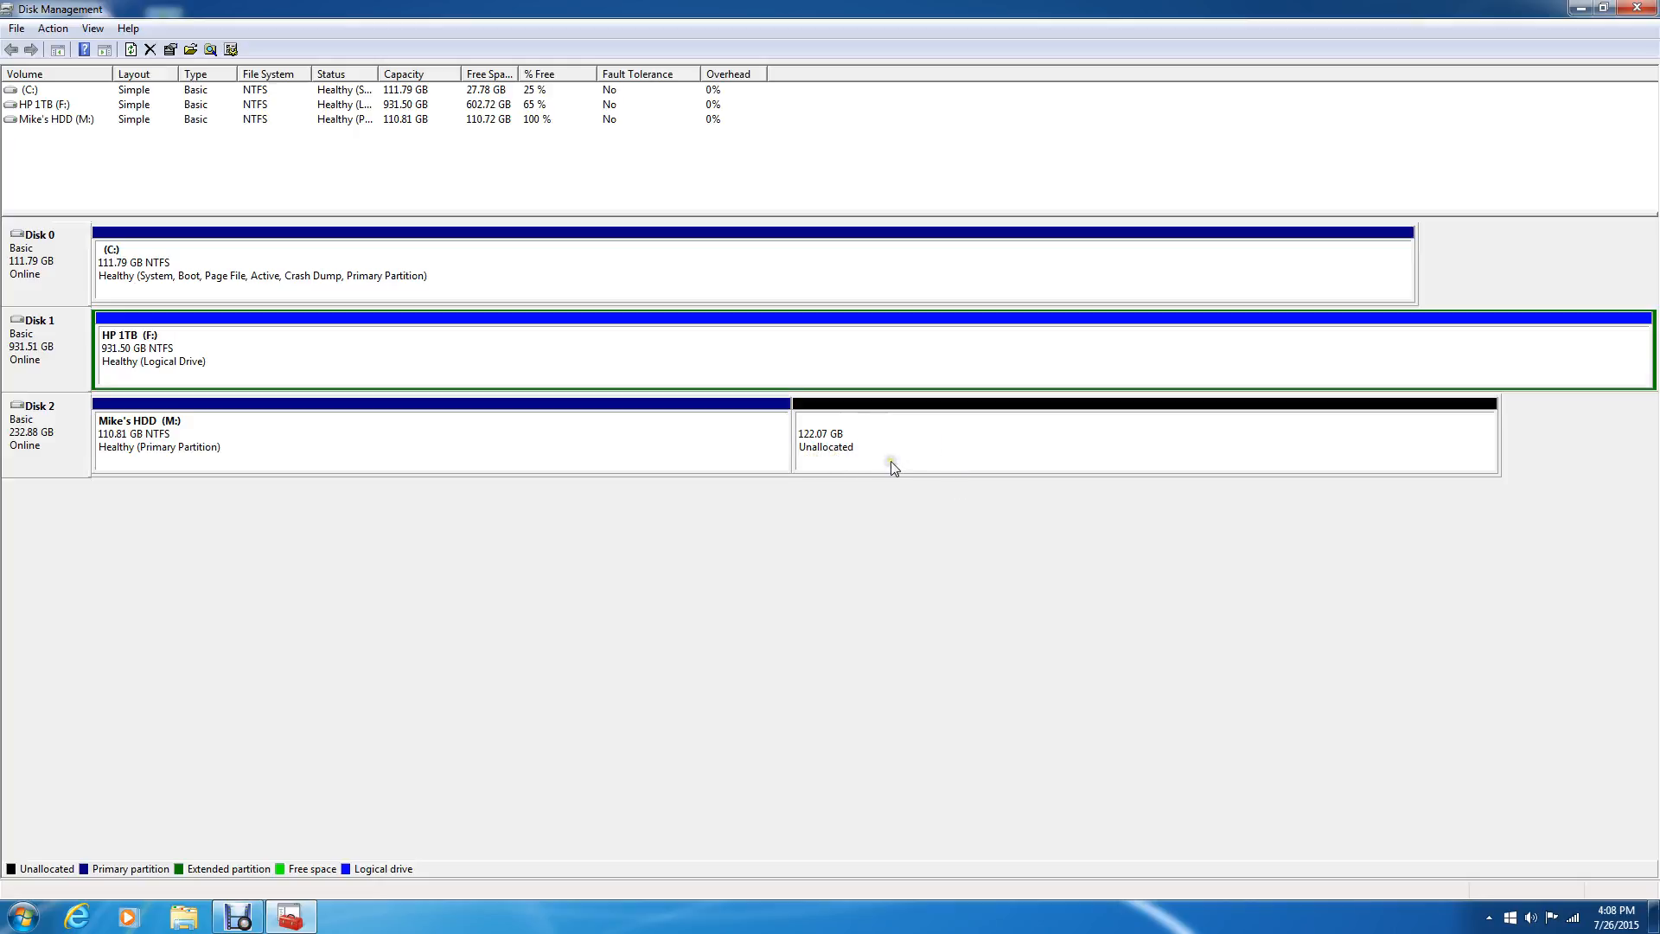
mouse_move(956, 453)
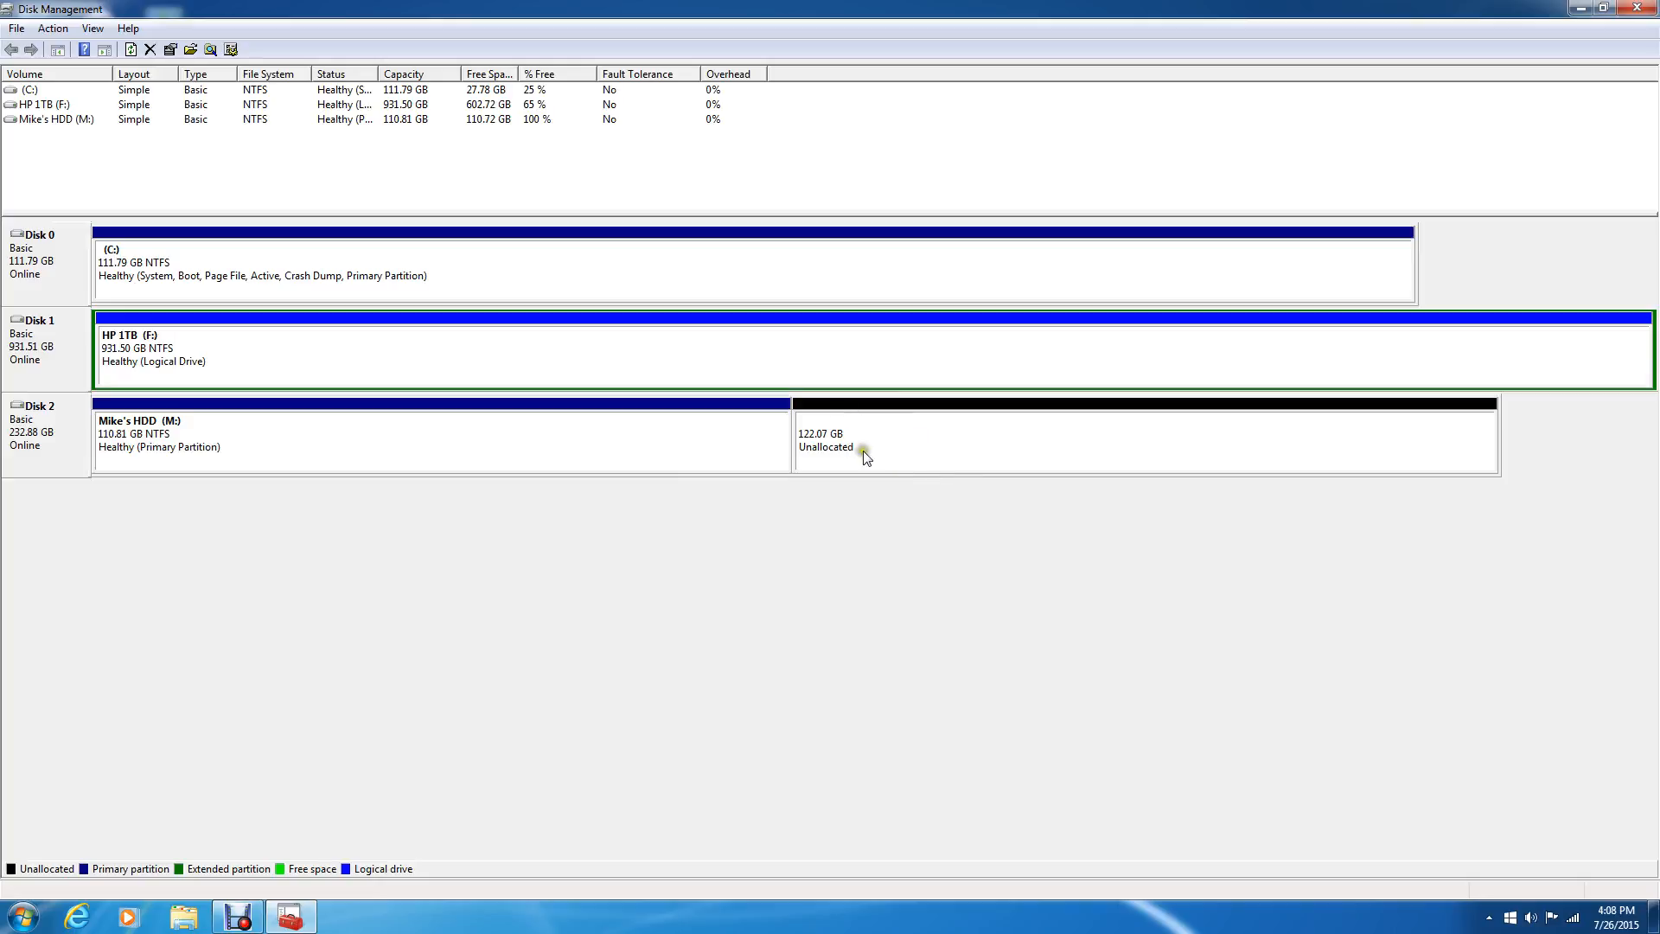
mouse_move(860, 460)
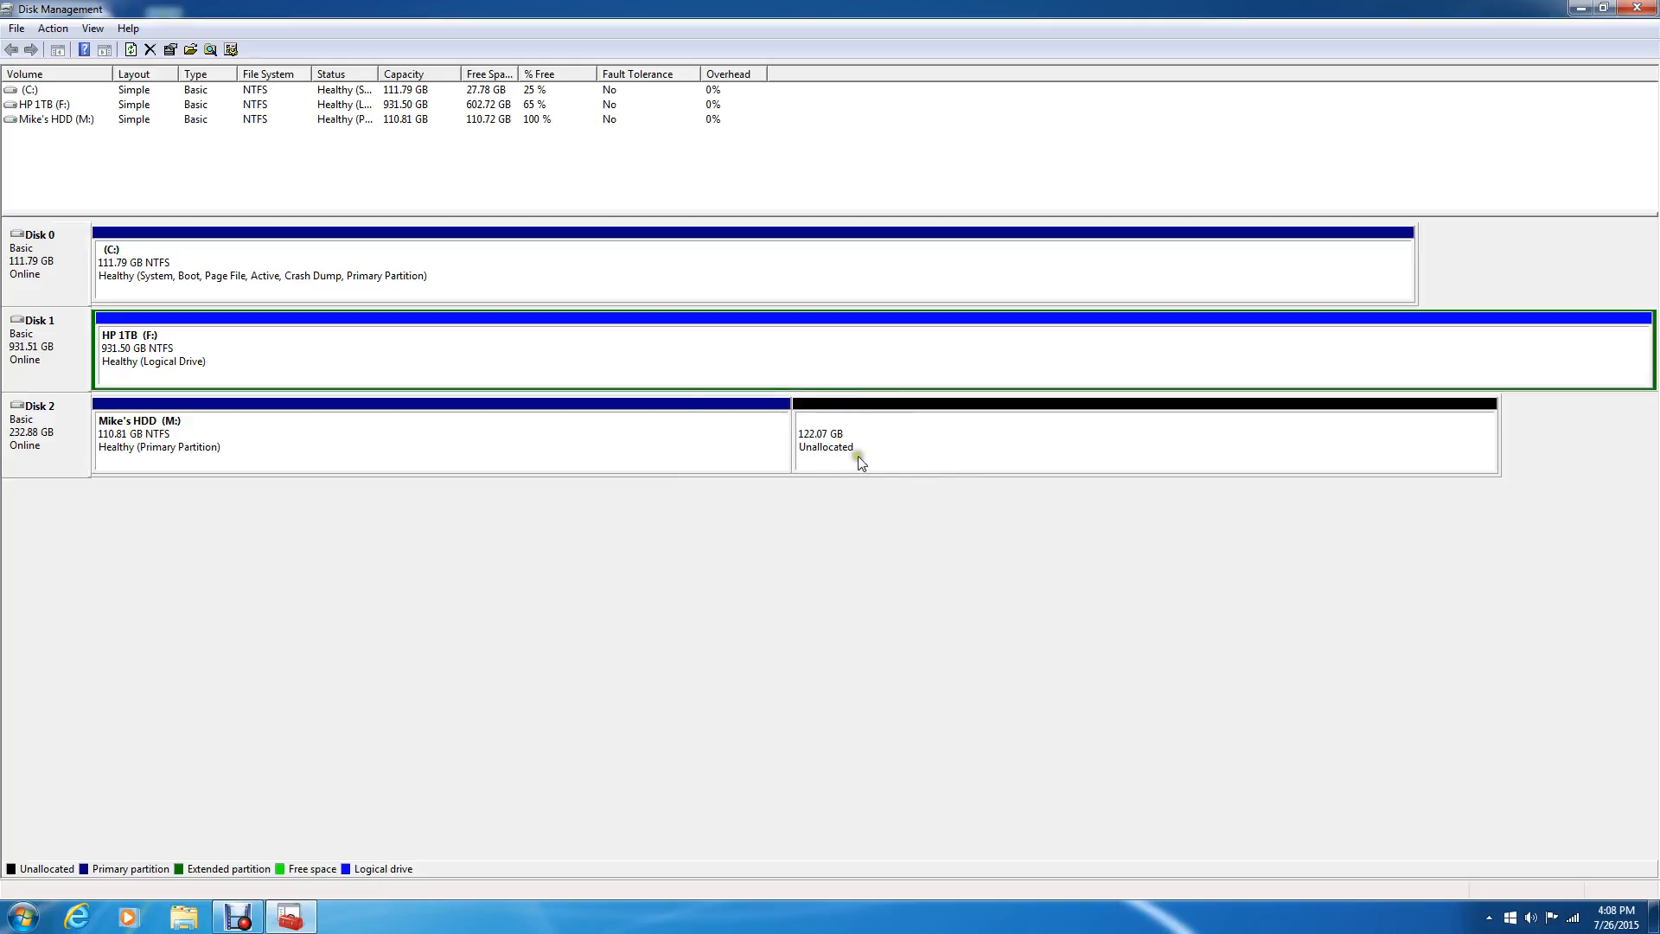
Show the context menu for the 122.07 GB unallocated space on Disk 2
right_click(858, 445)
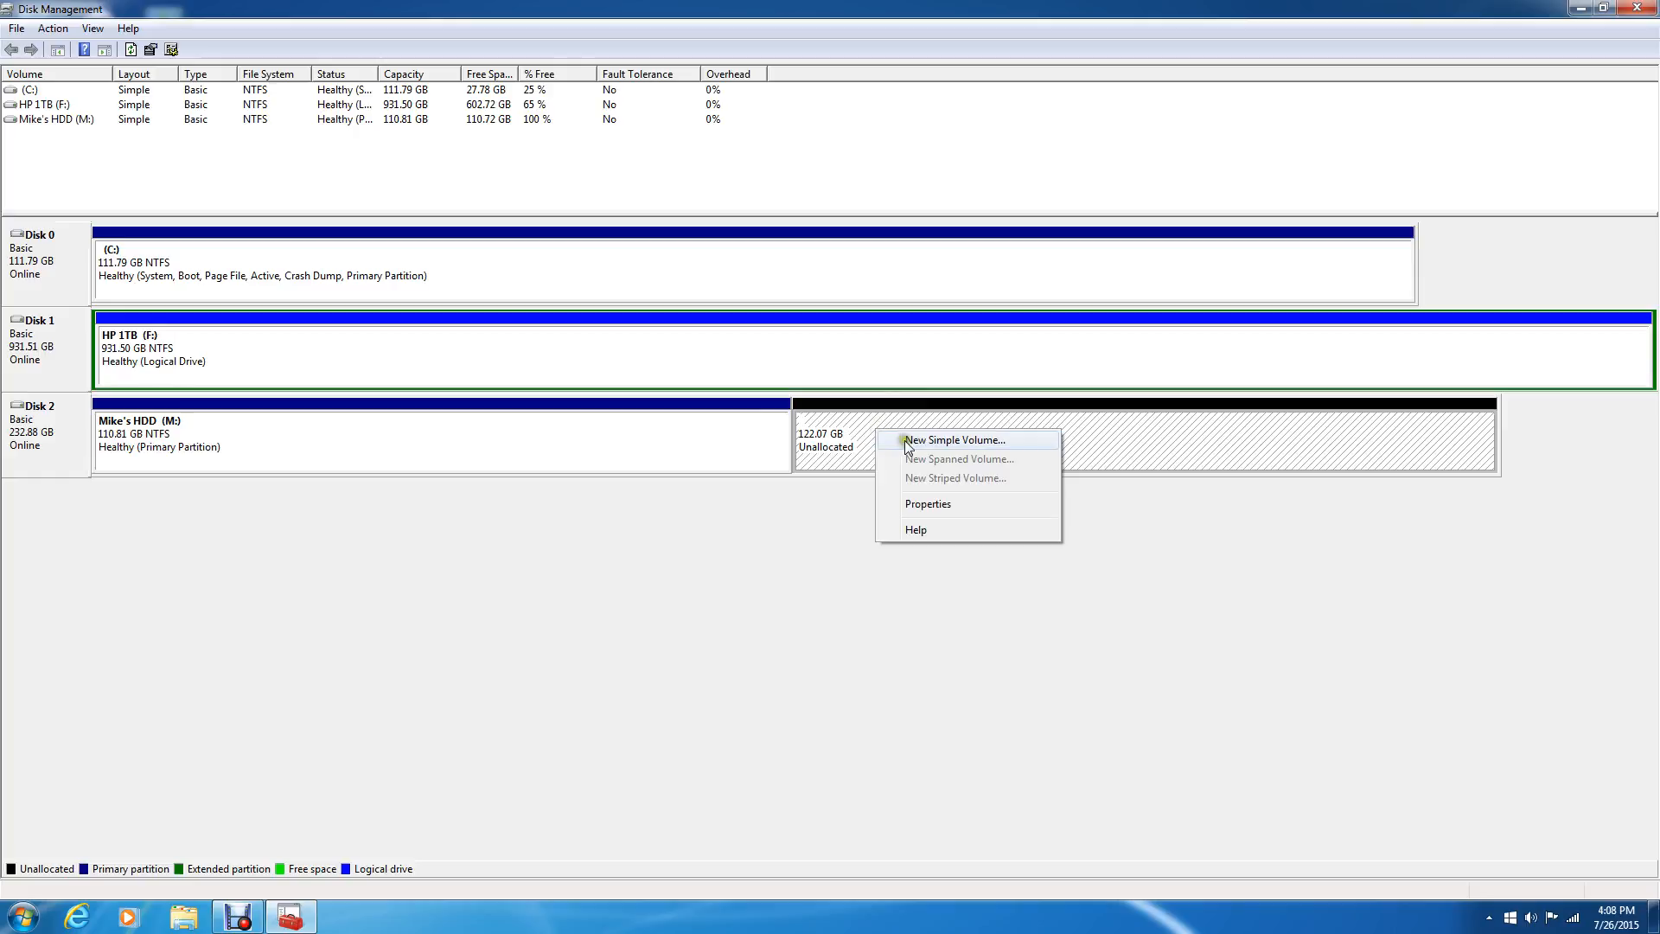
Create a new simple volume of the full 122.07 GB as drive B: with NTFS quick format
left_click(952, 439)
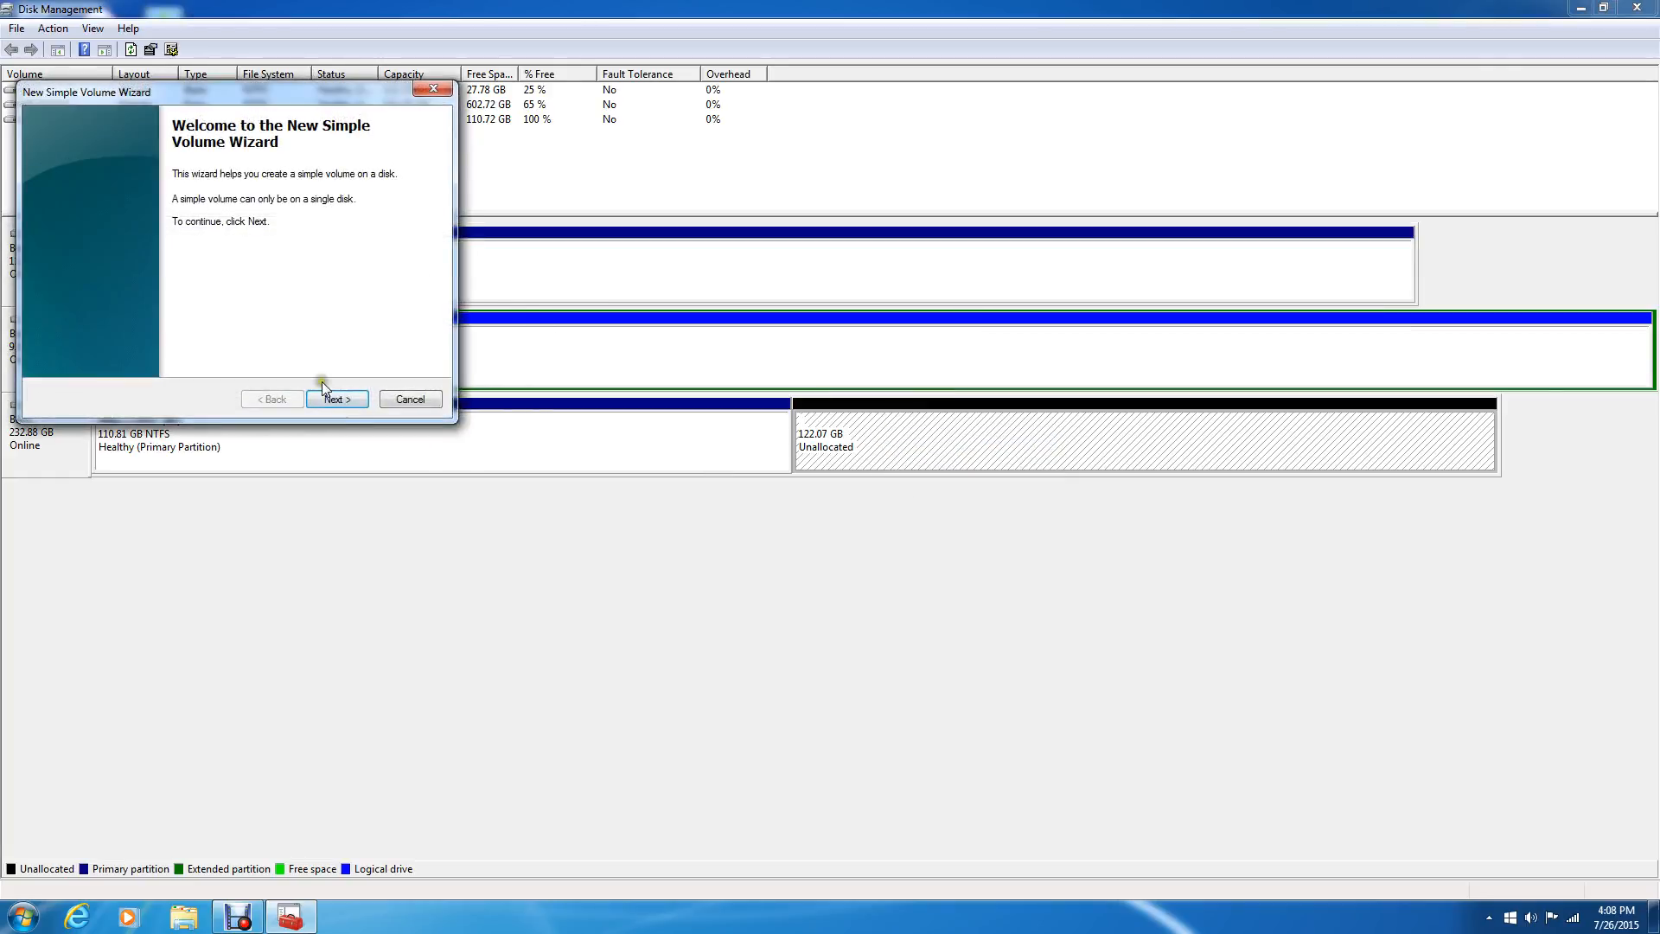
left_click(335, 399)
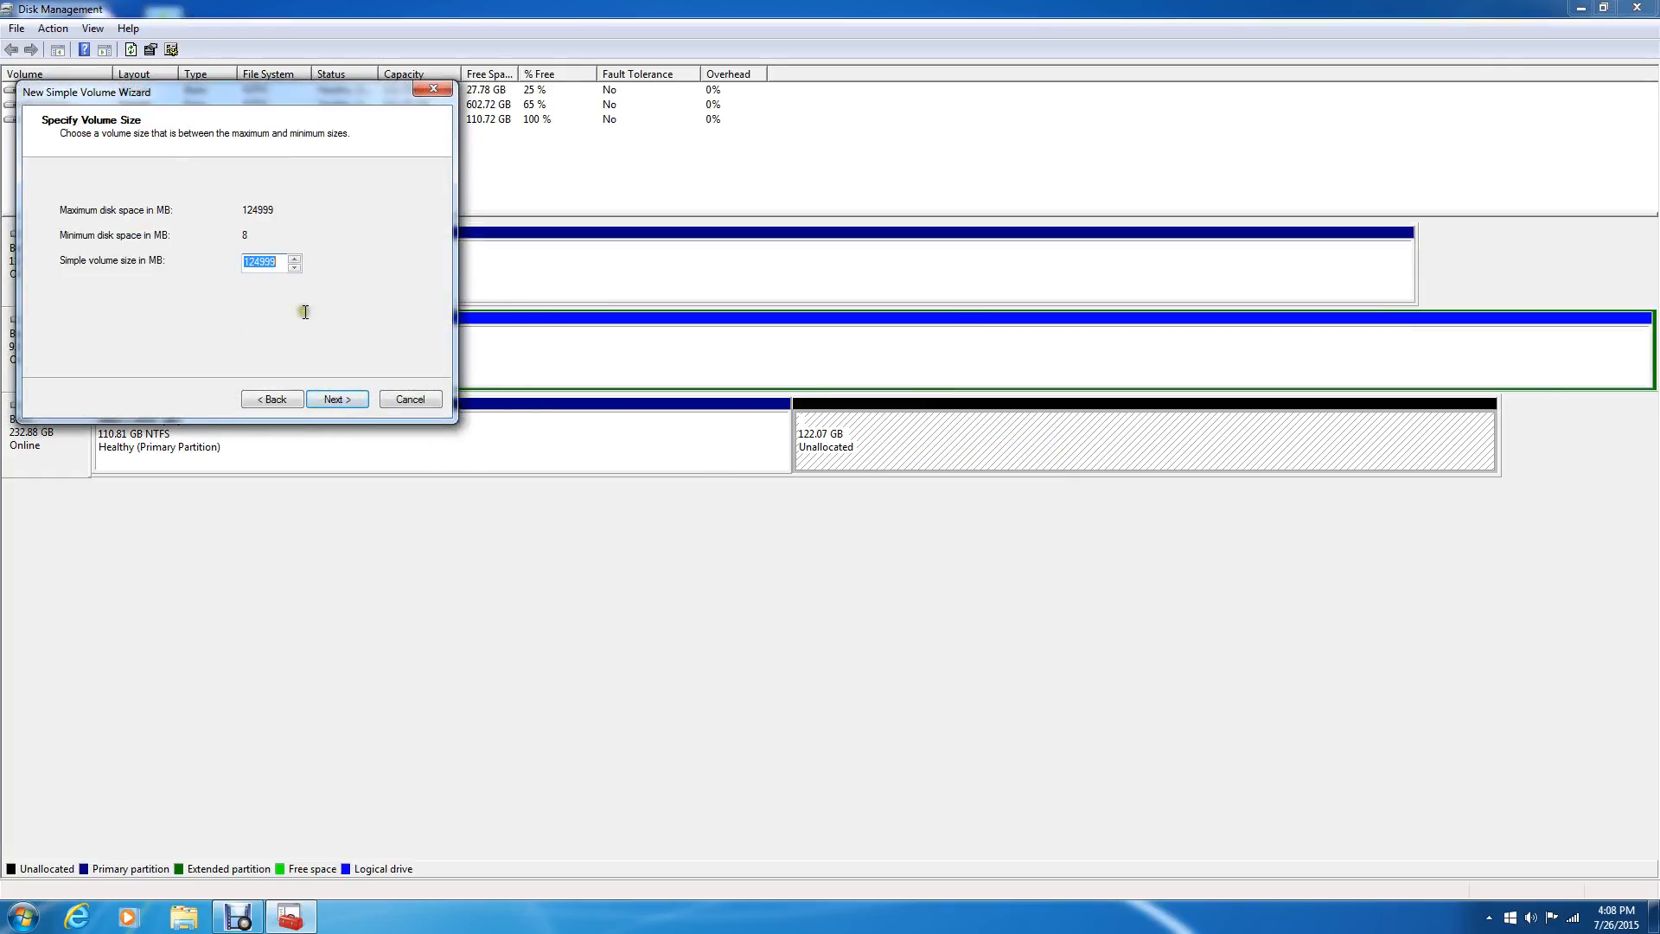
mouse_move(337, 400)
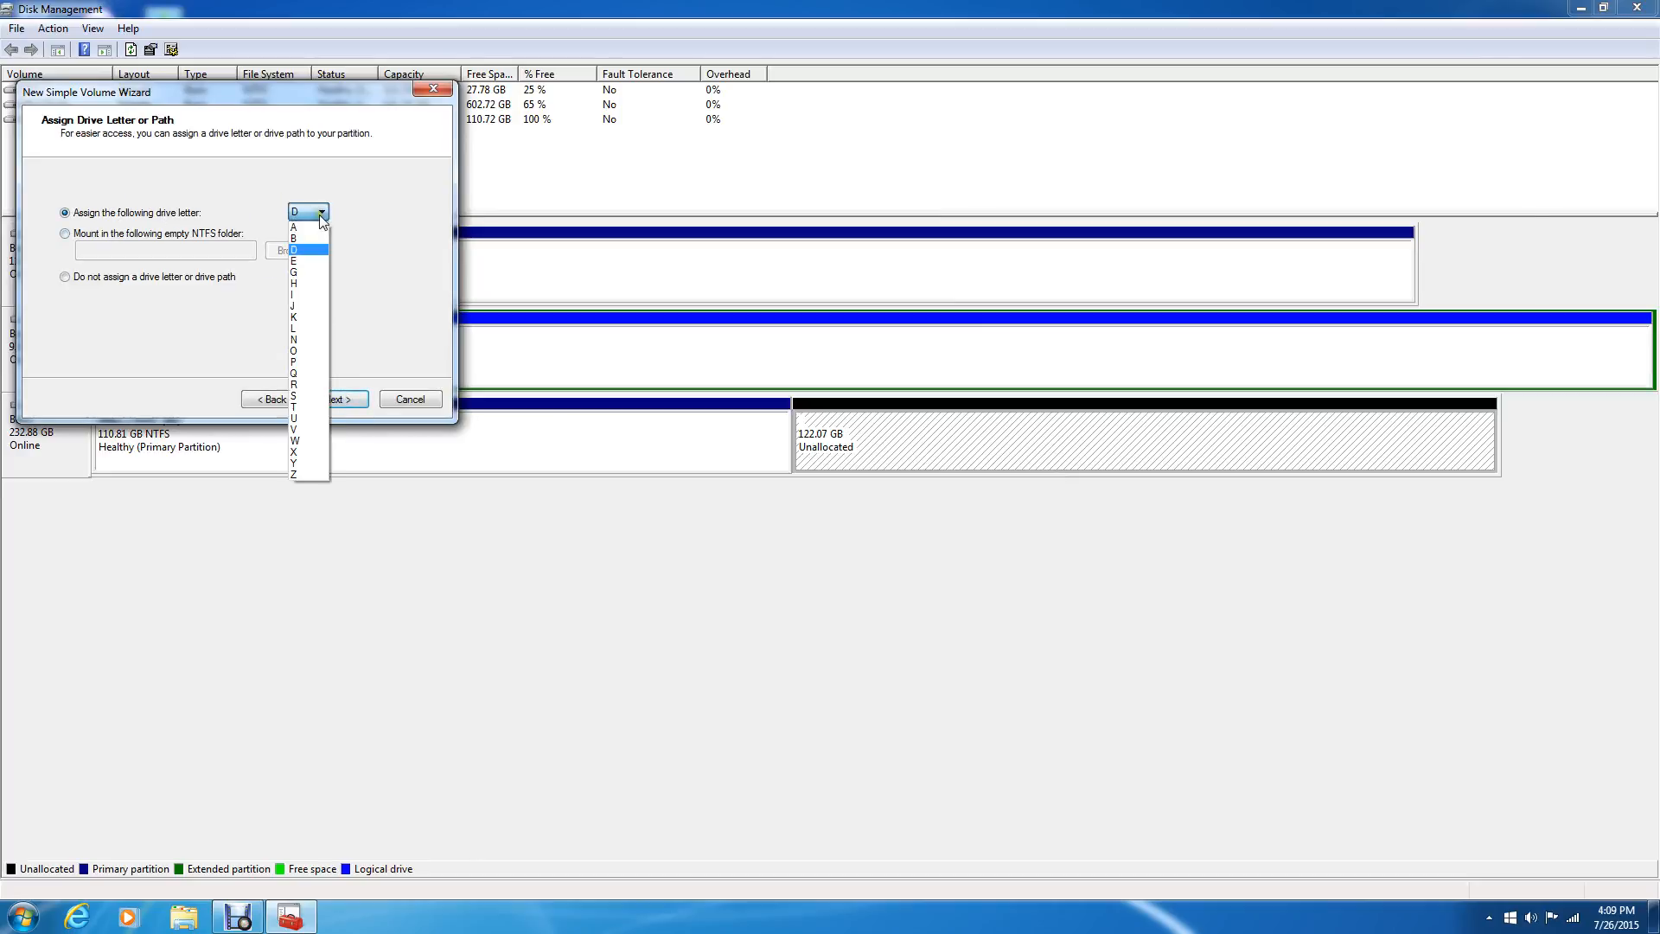
left_click(293, 237)
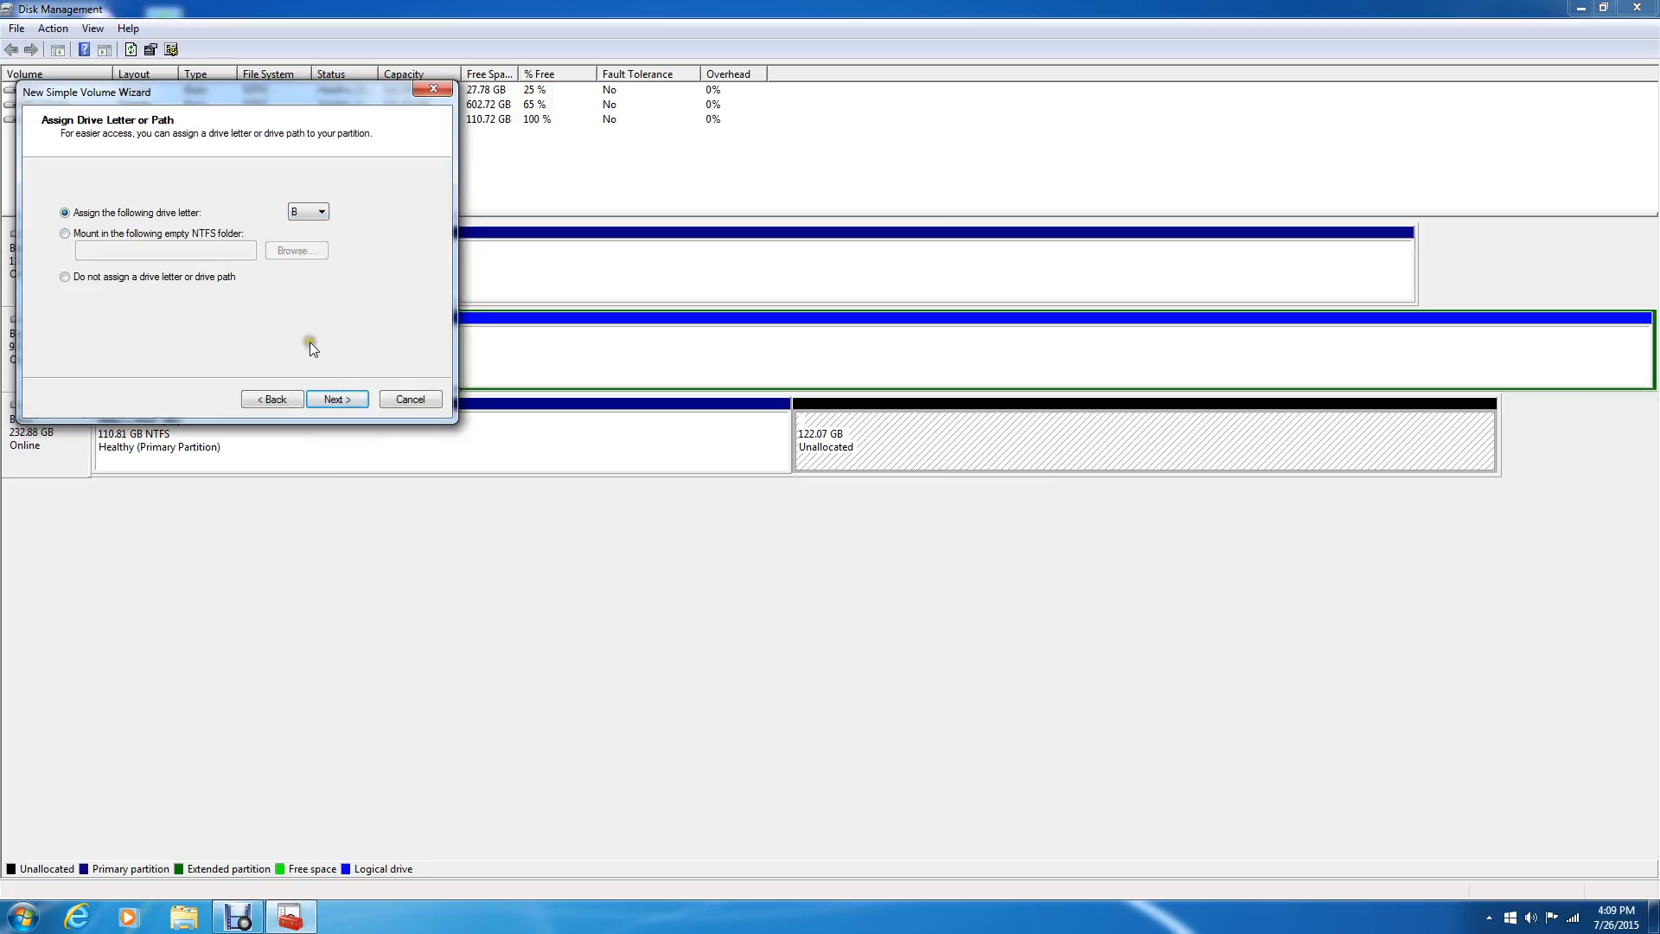
left_click(337, 400)
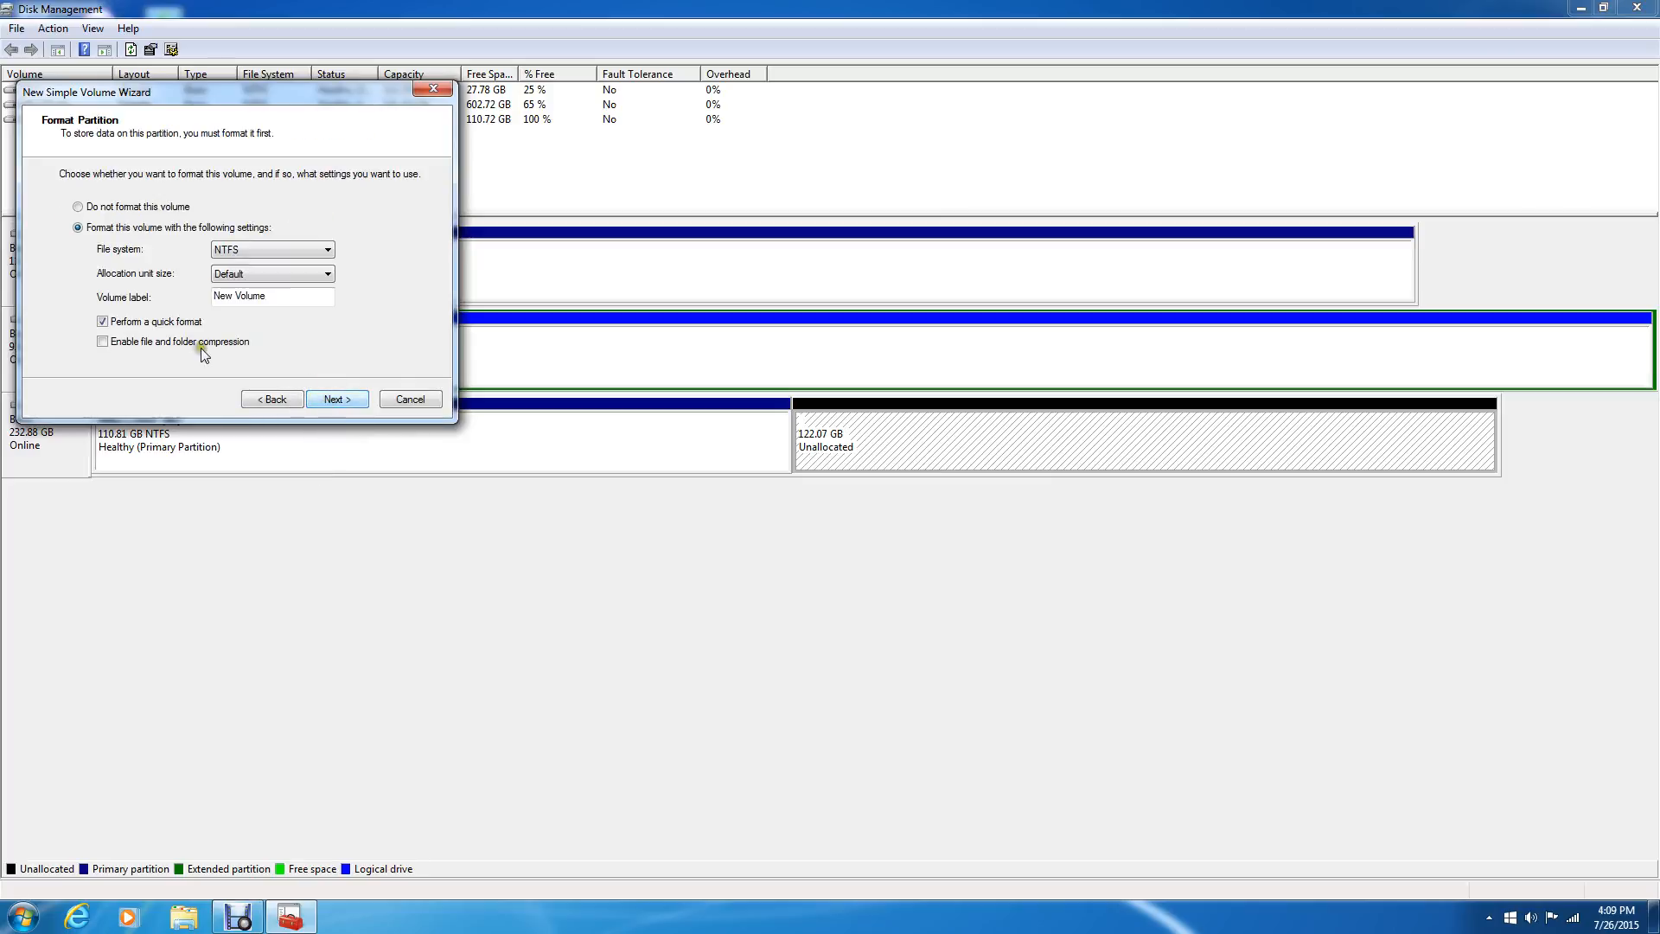
mouse_move(152, 249)
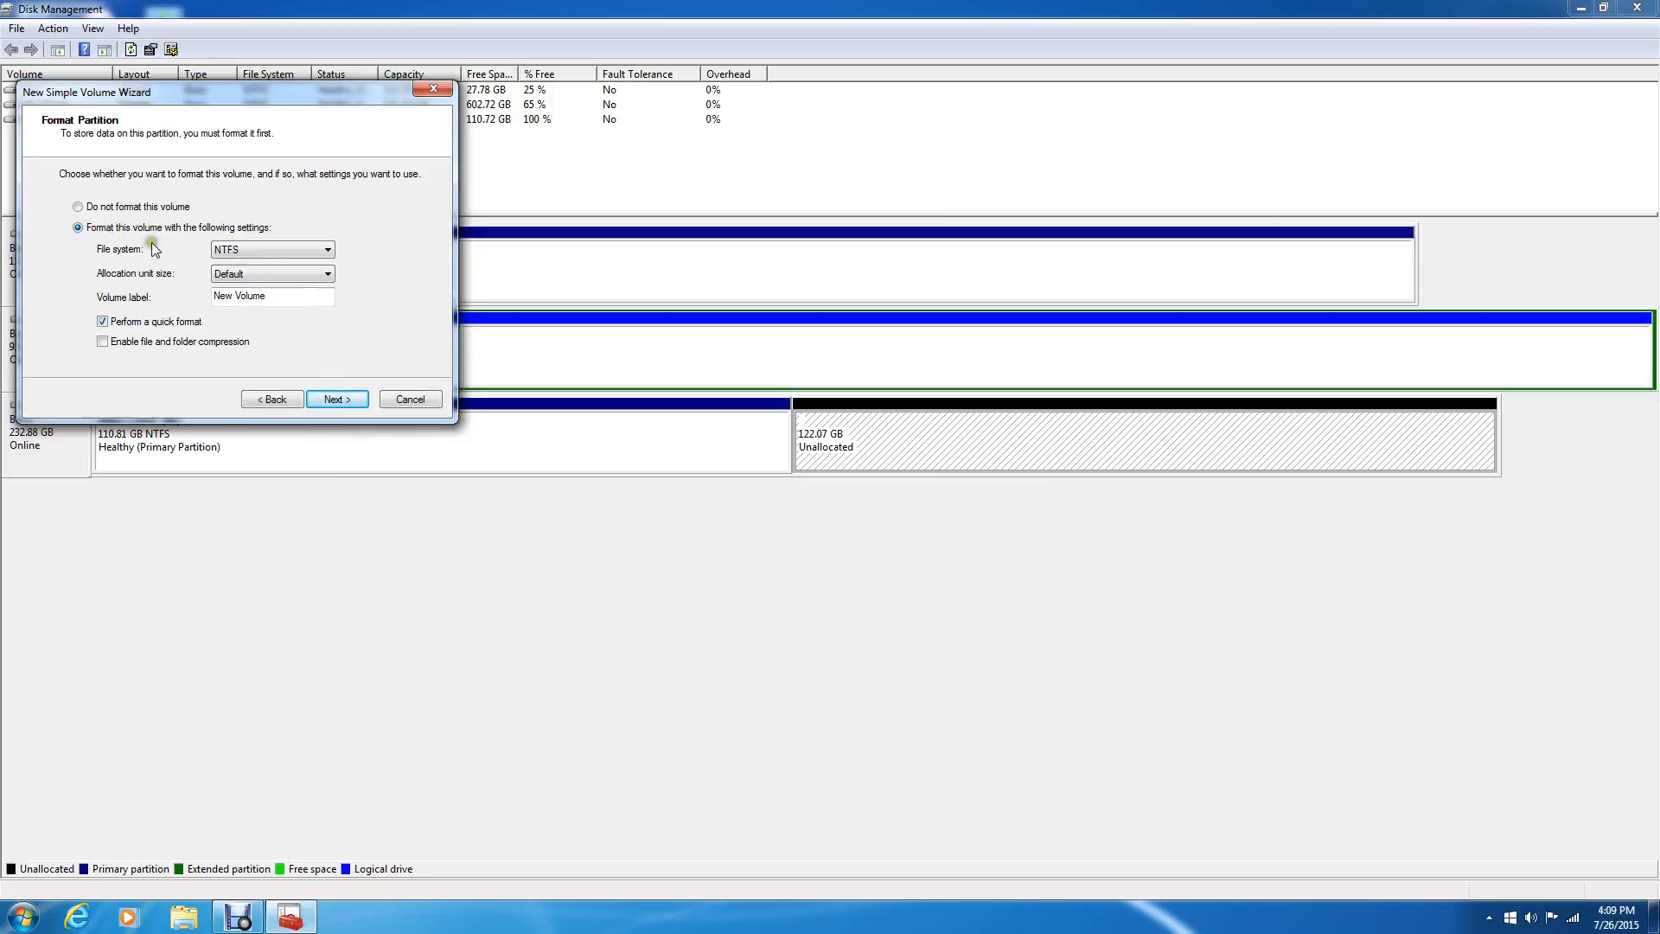
left_click(337, 399)
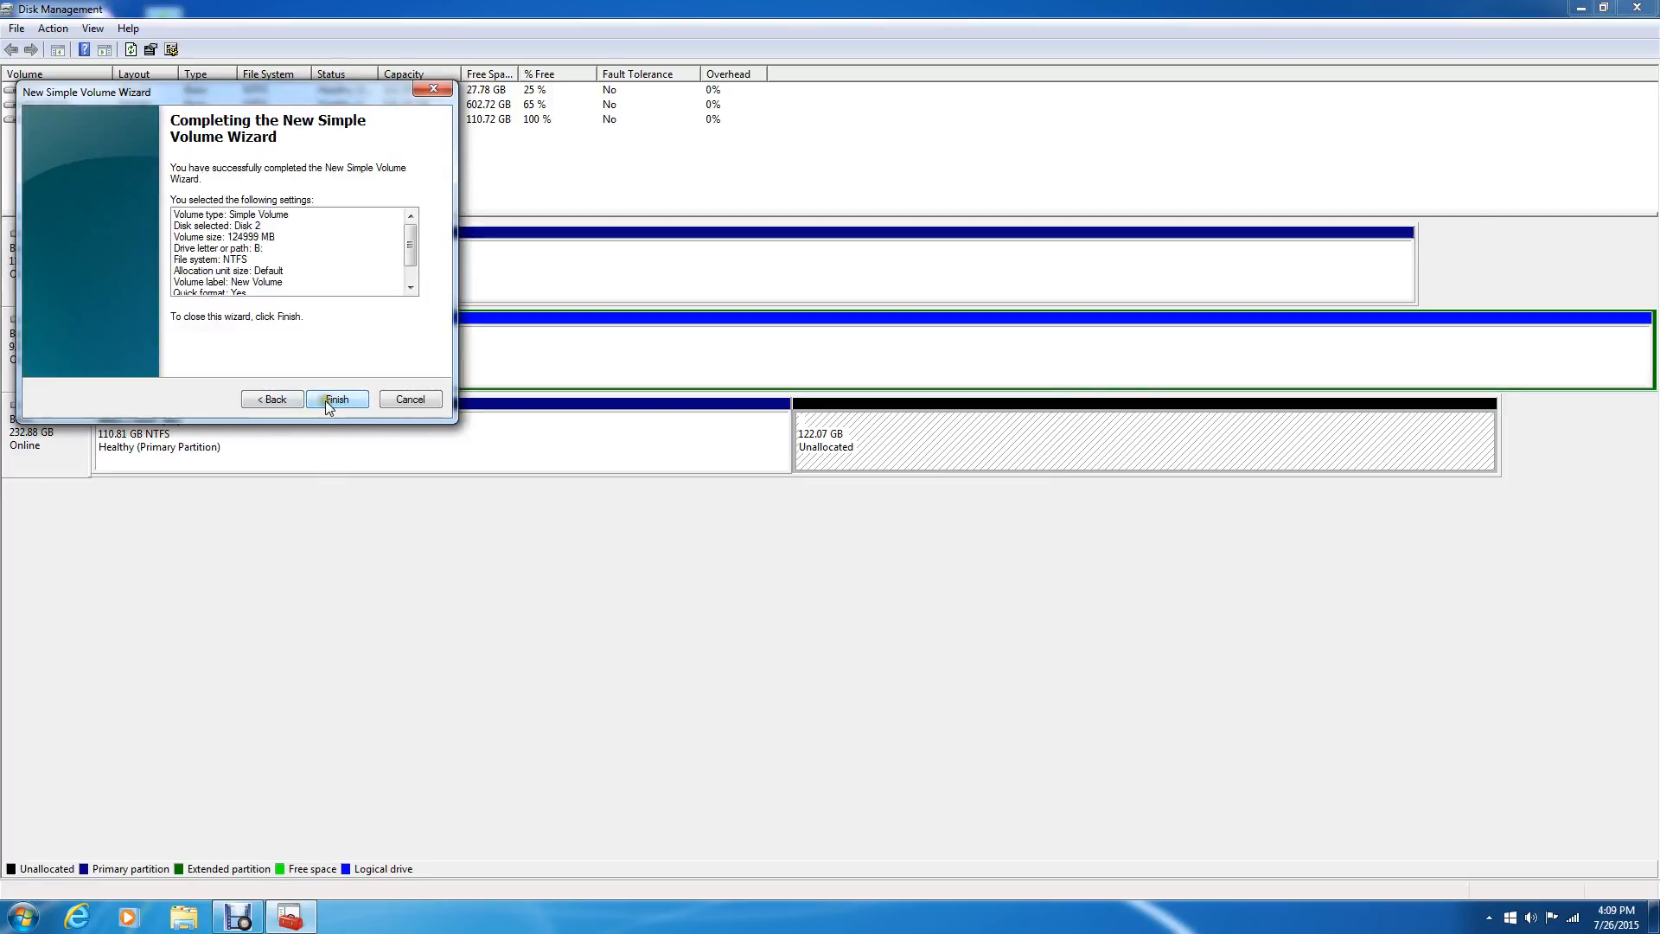
scroll("down", 3)
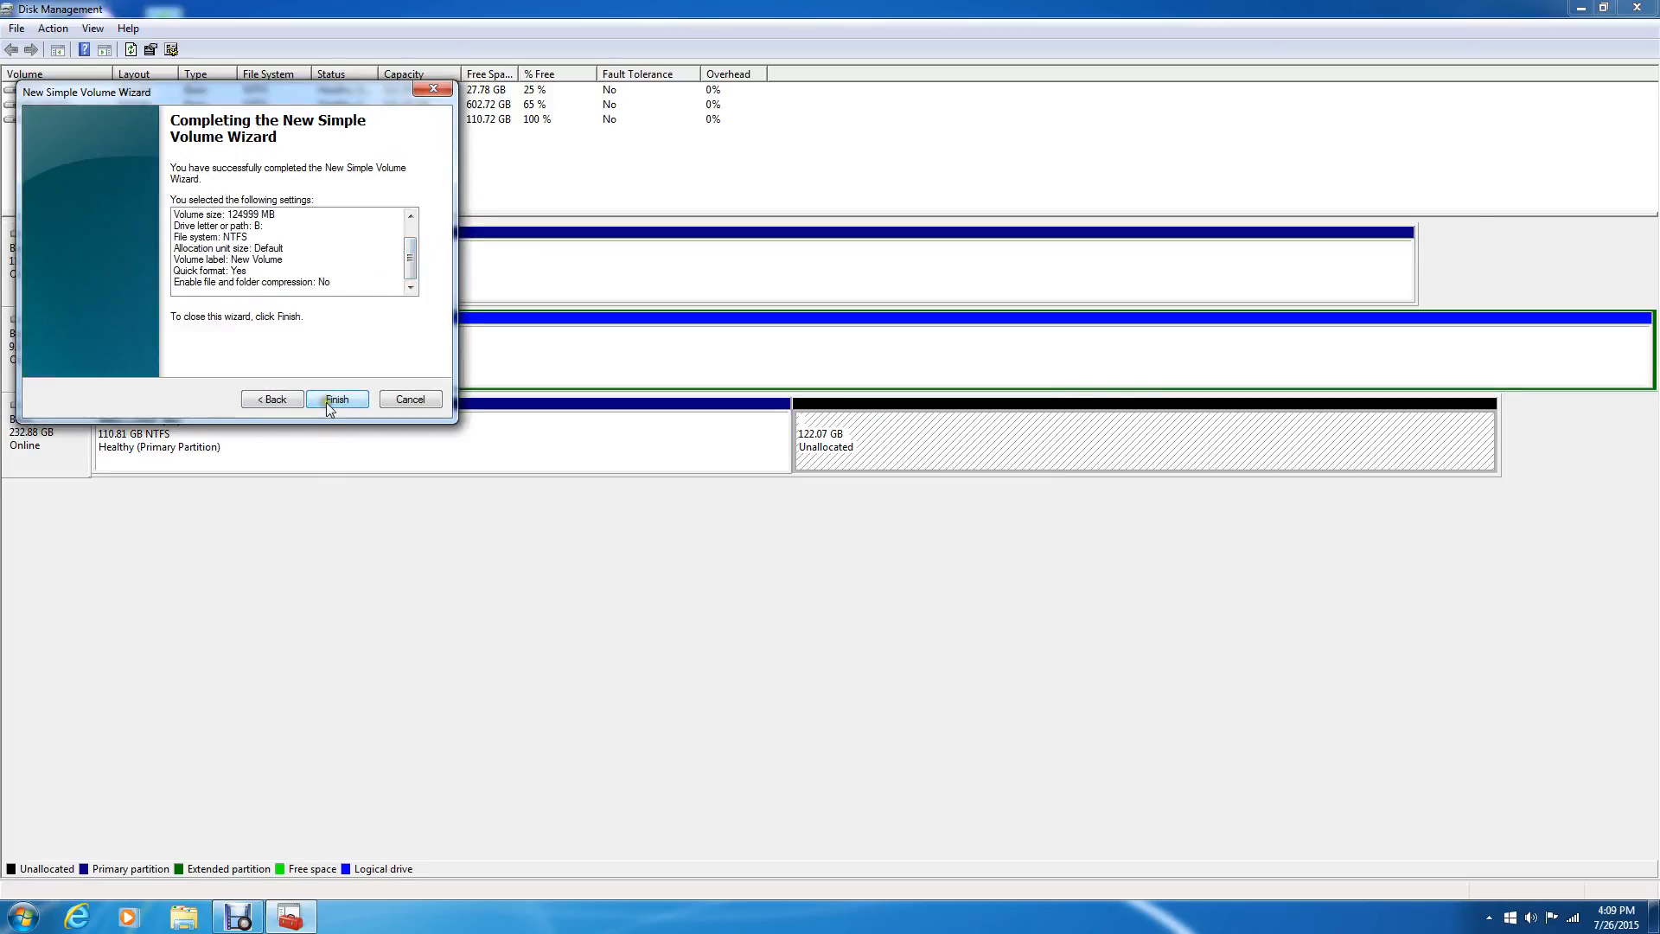
left_click(336, 400)
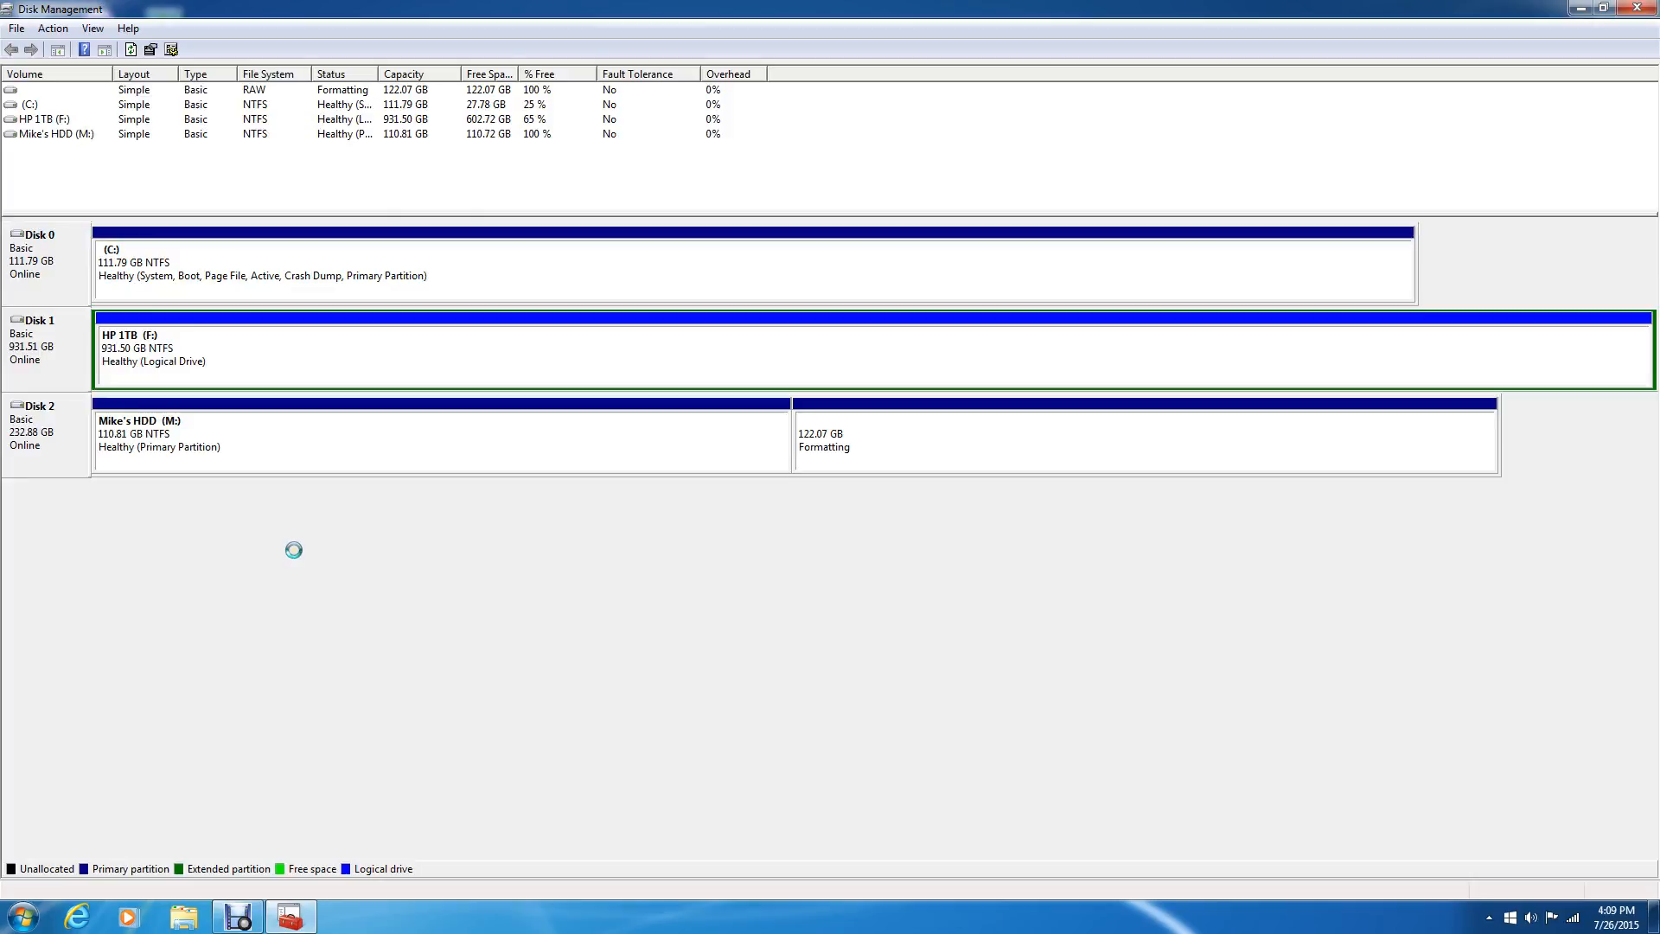
mouse_move(311, 524)
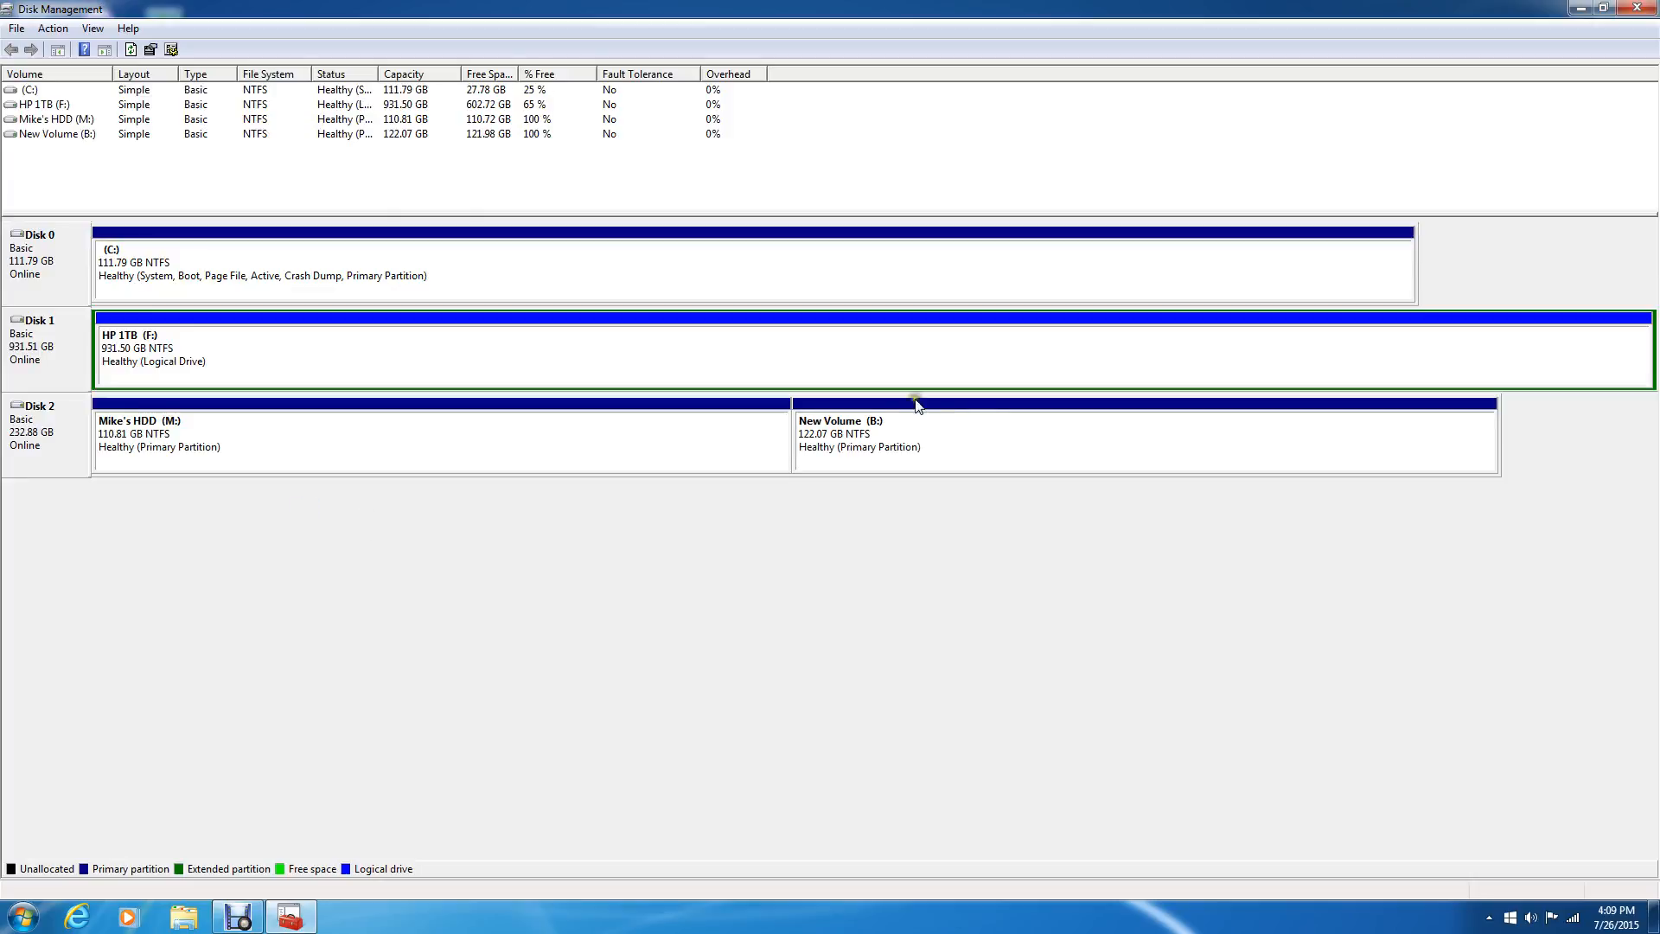
mouse_move(916, 428)
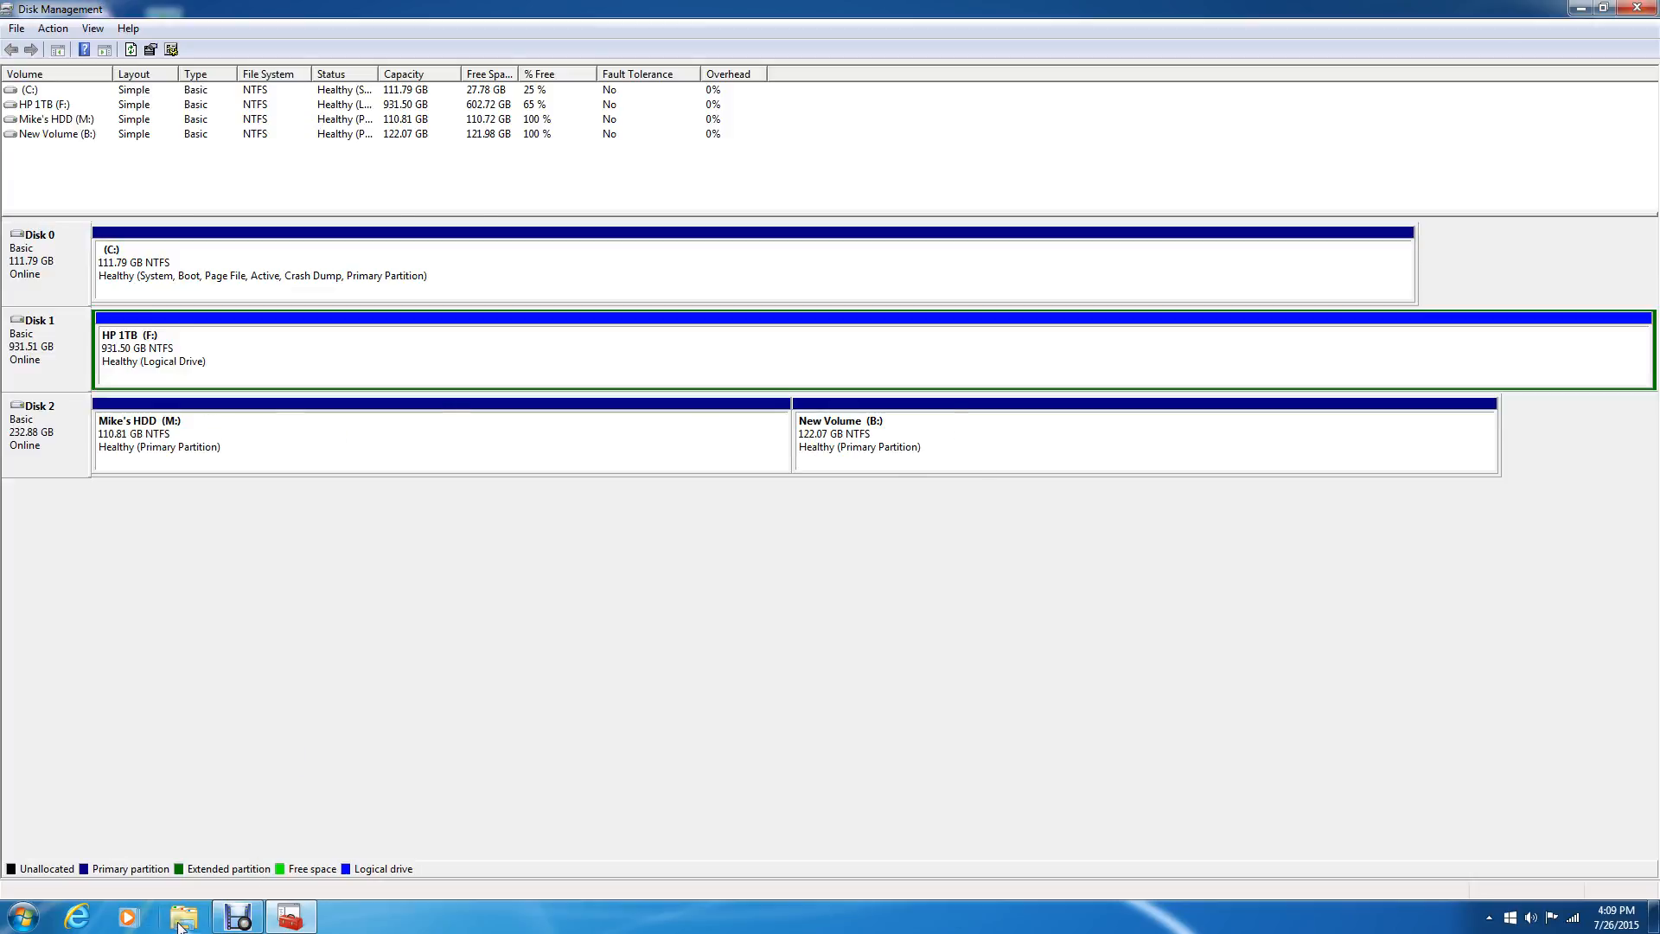
left_click(181, 916)
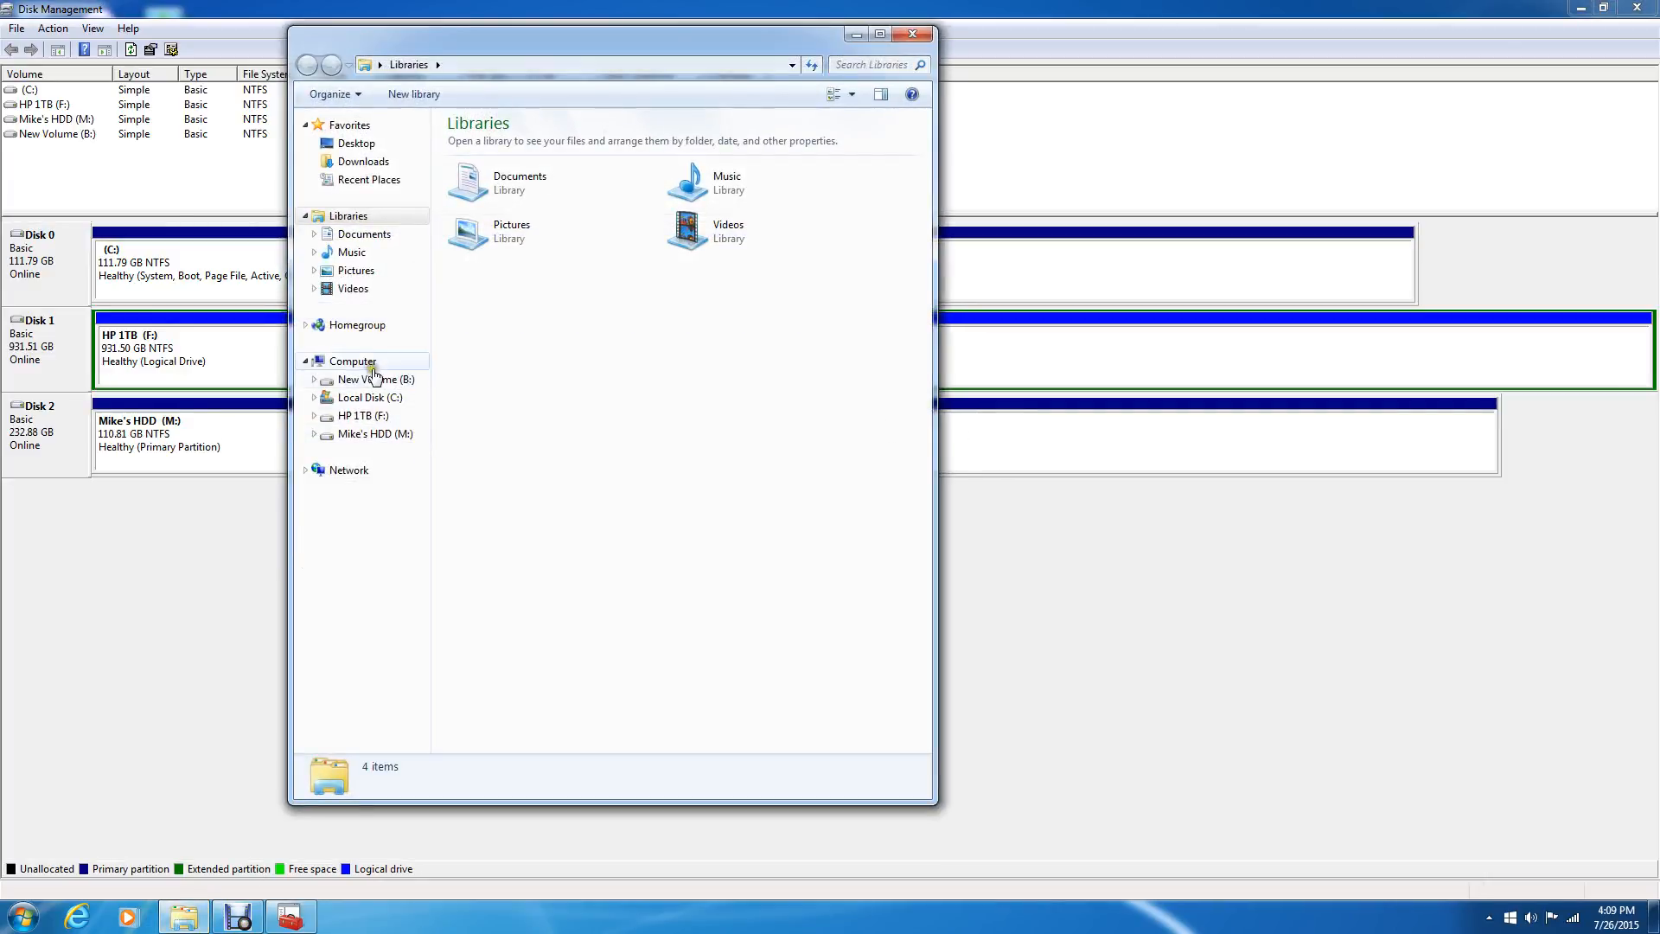
left_click(353, 361)
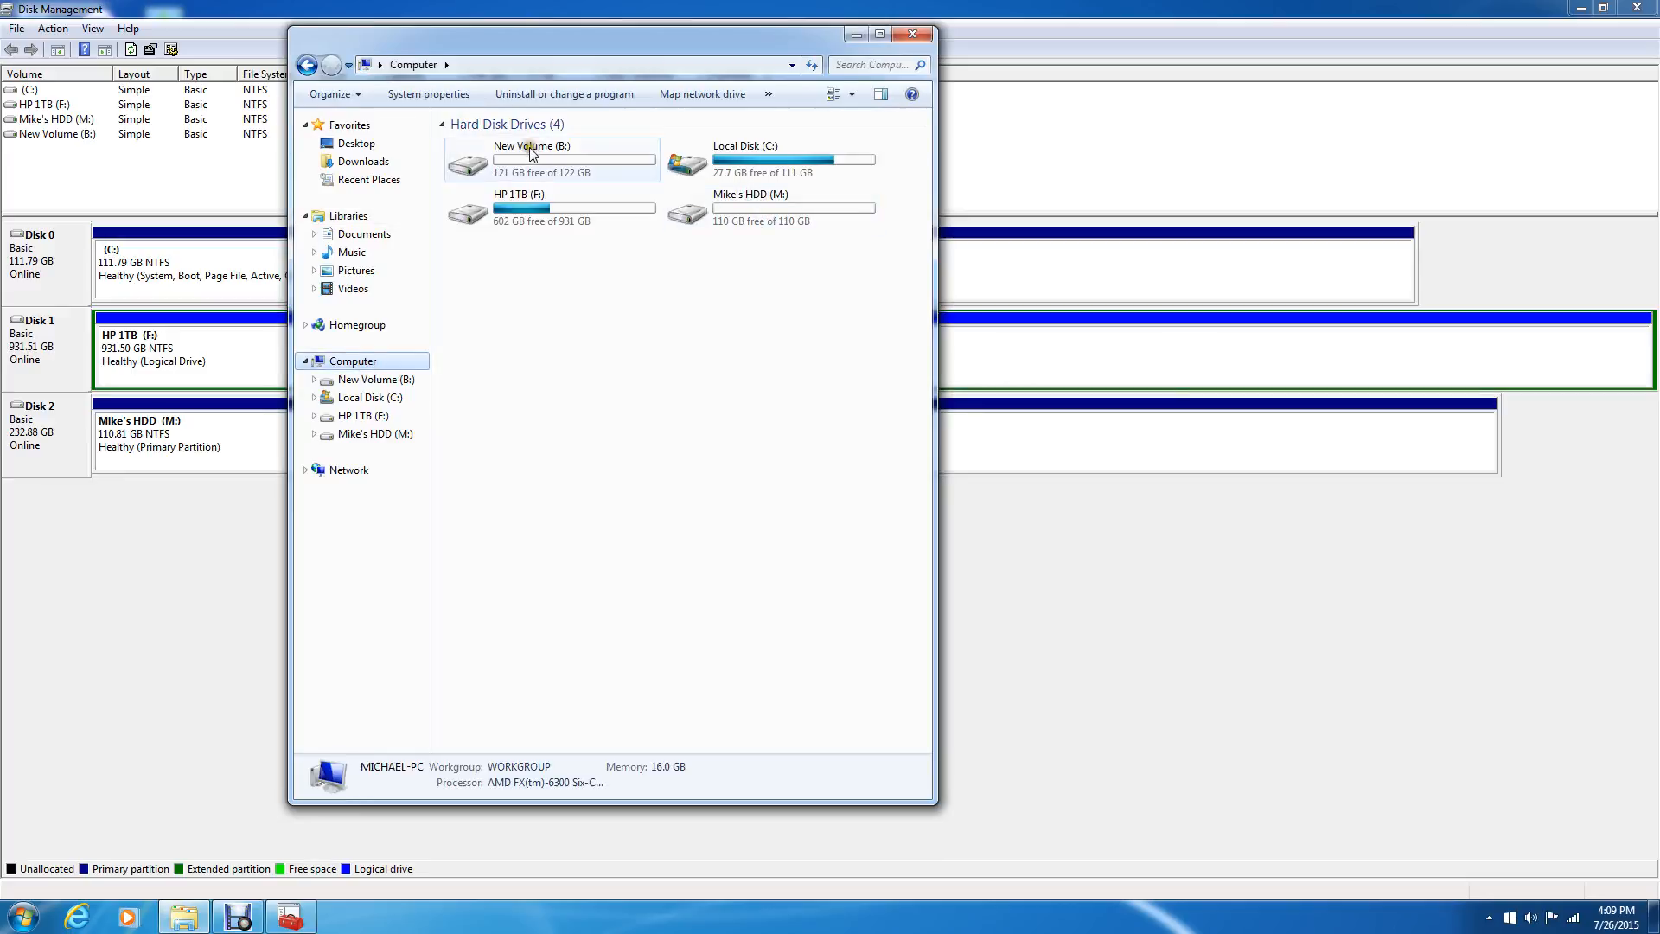
mouse_move(729, 208)
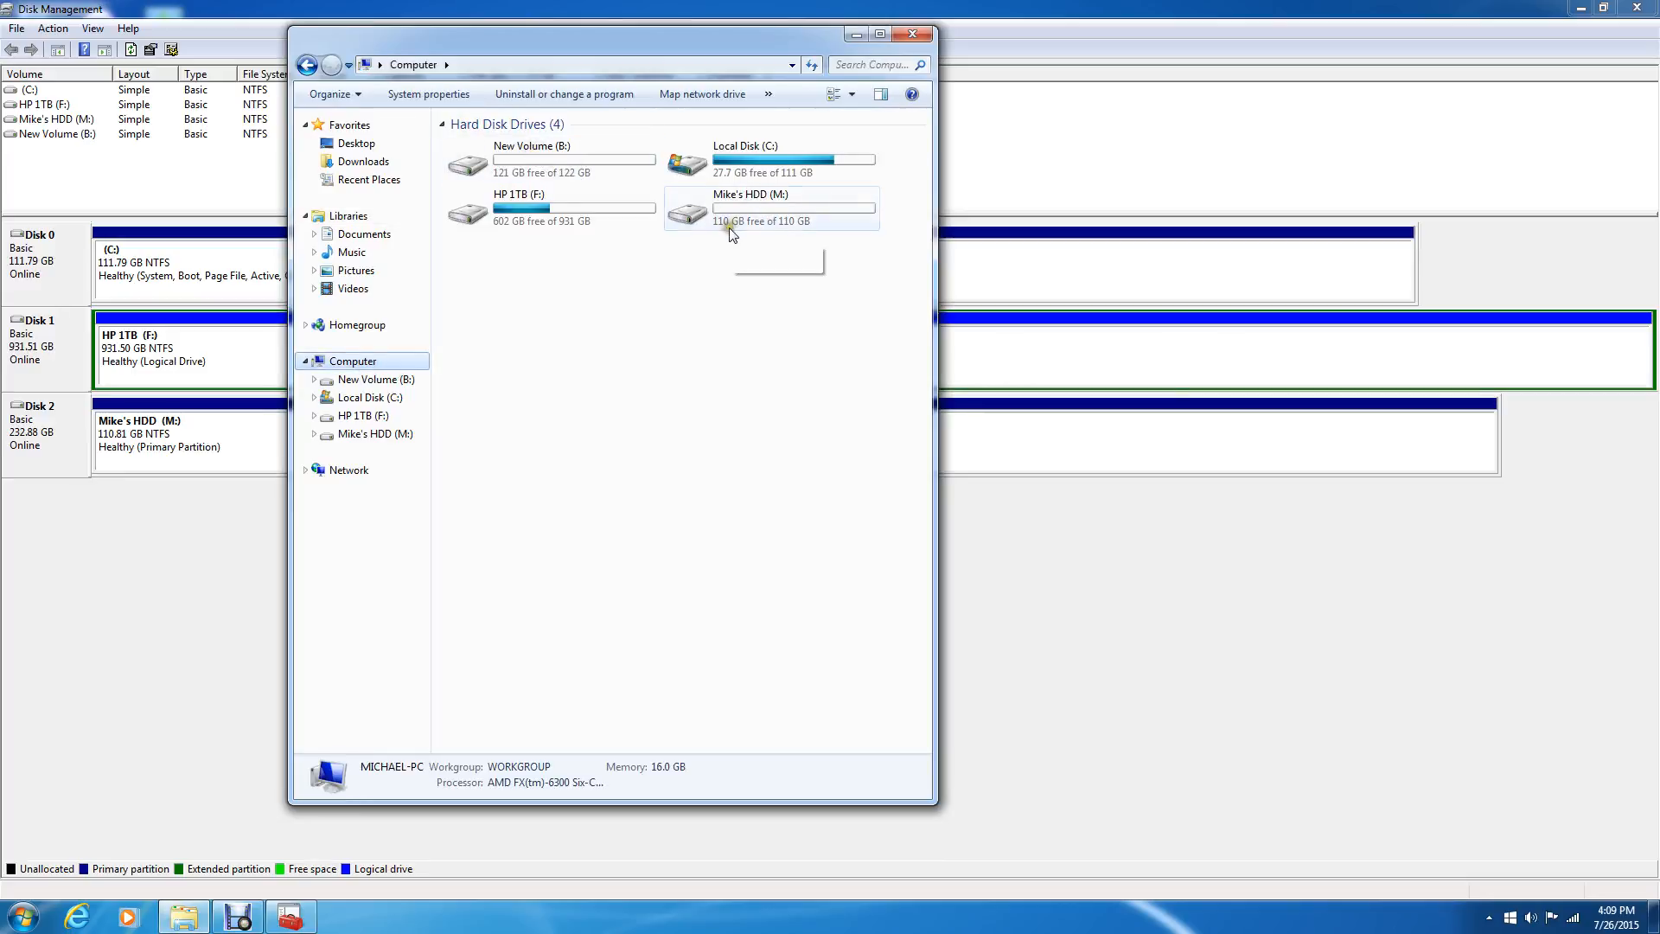
mouse_move(562, 456)
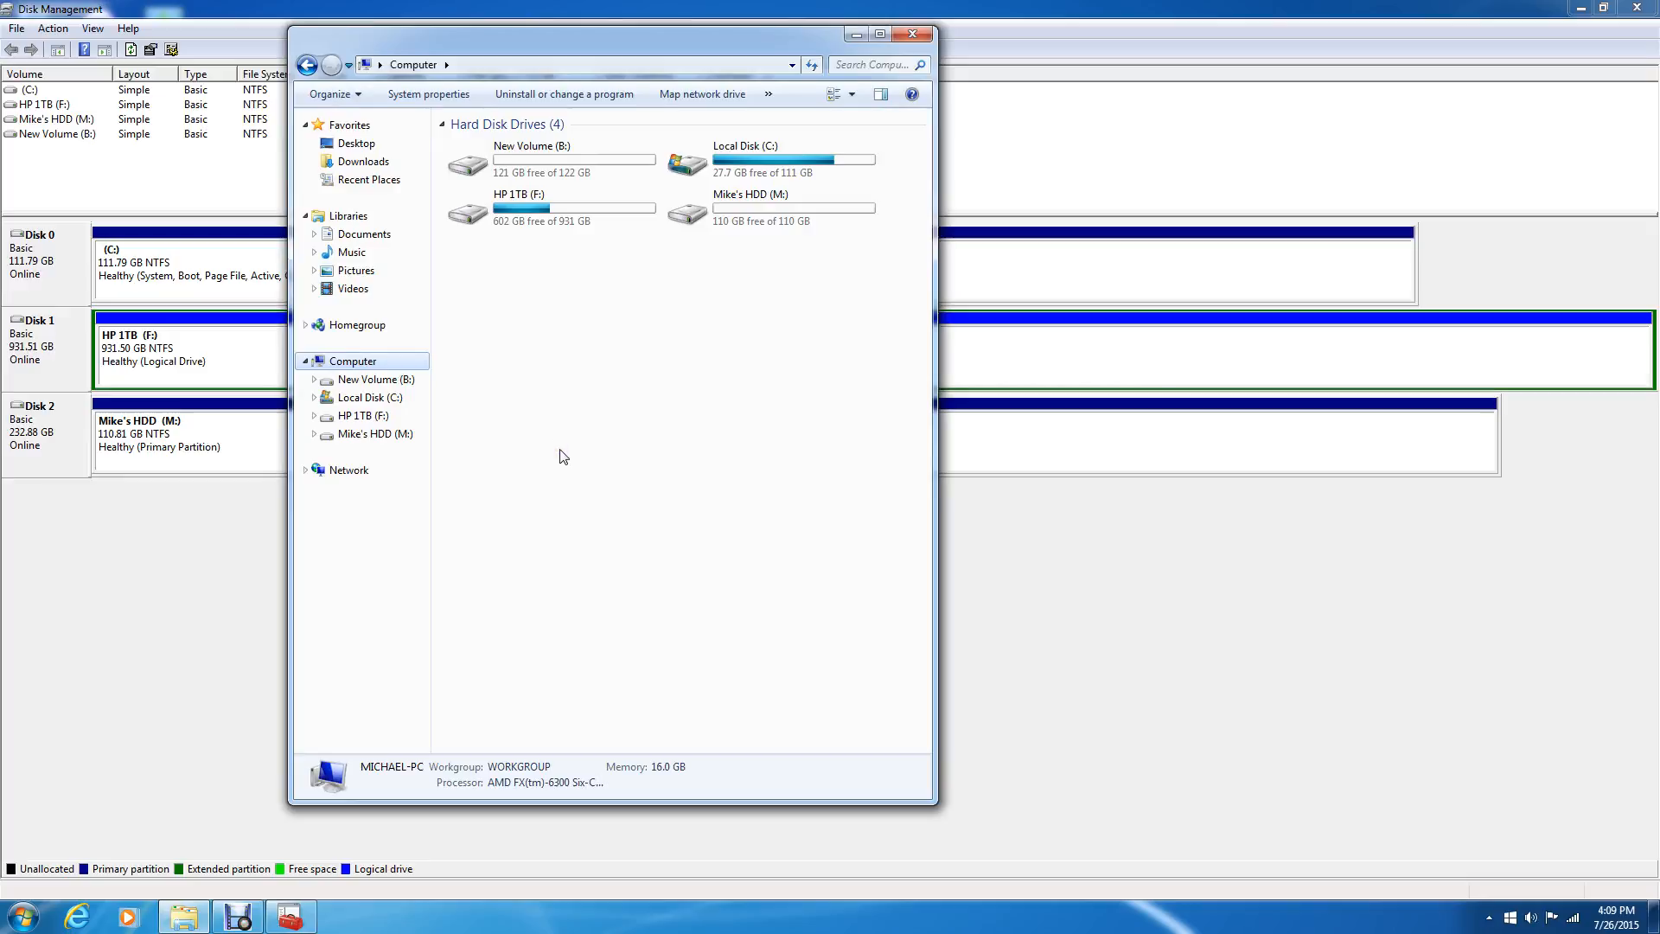
mouse_move(558, 455)
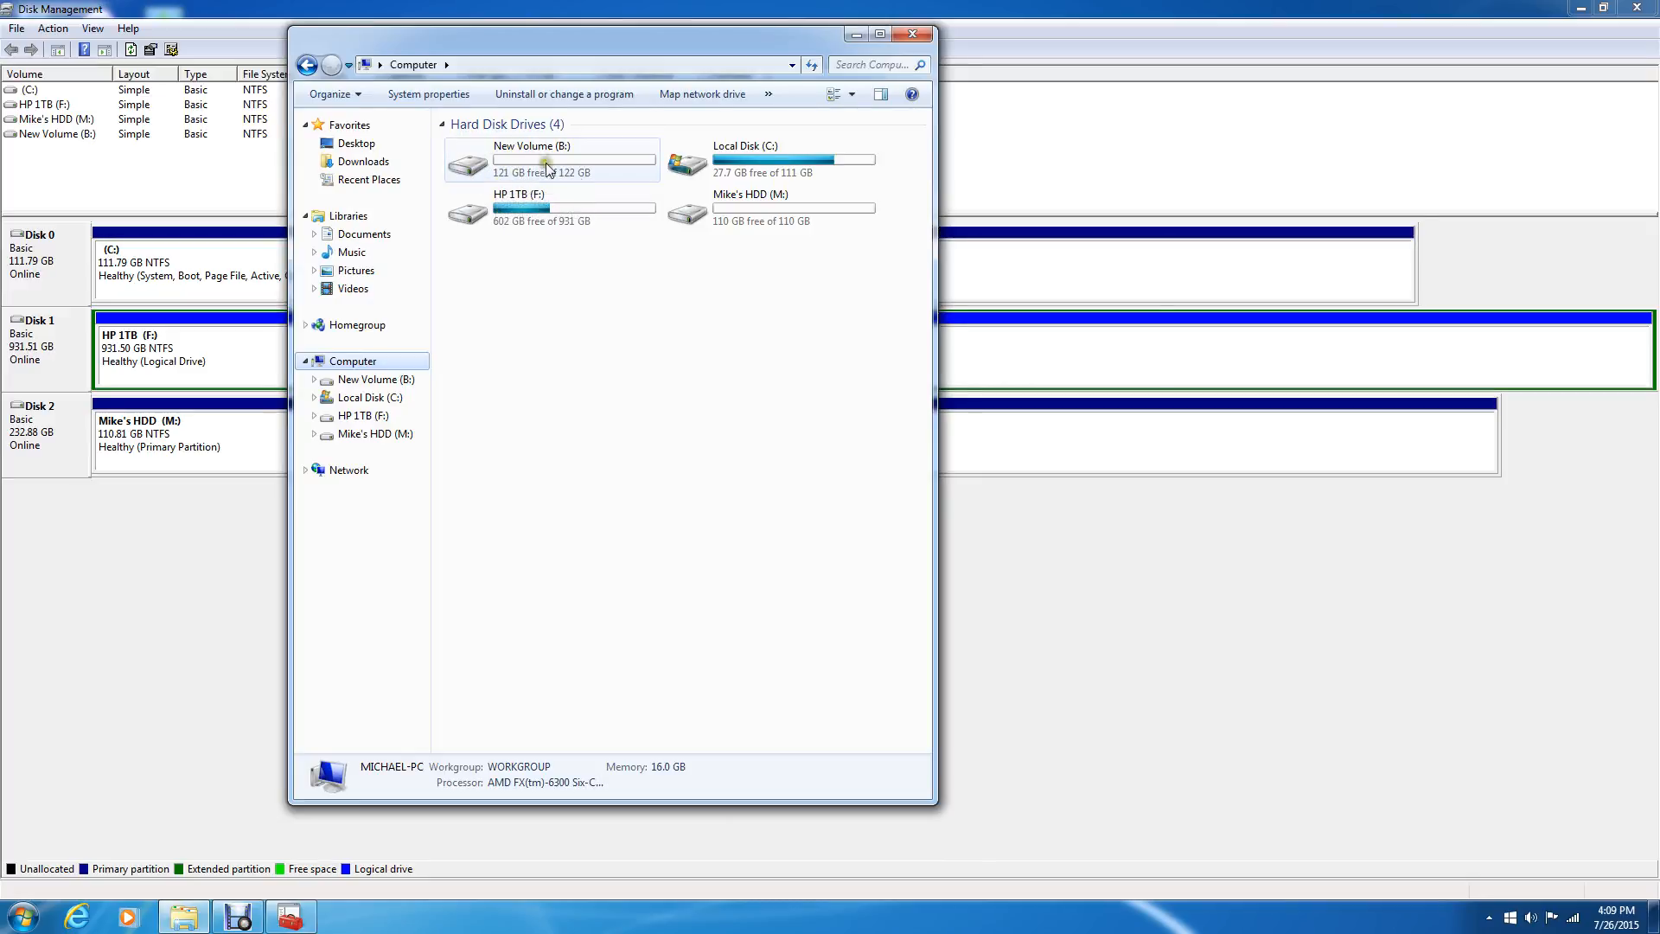
mouse_move(728, 246)
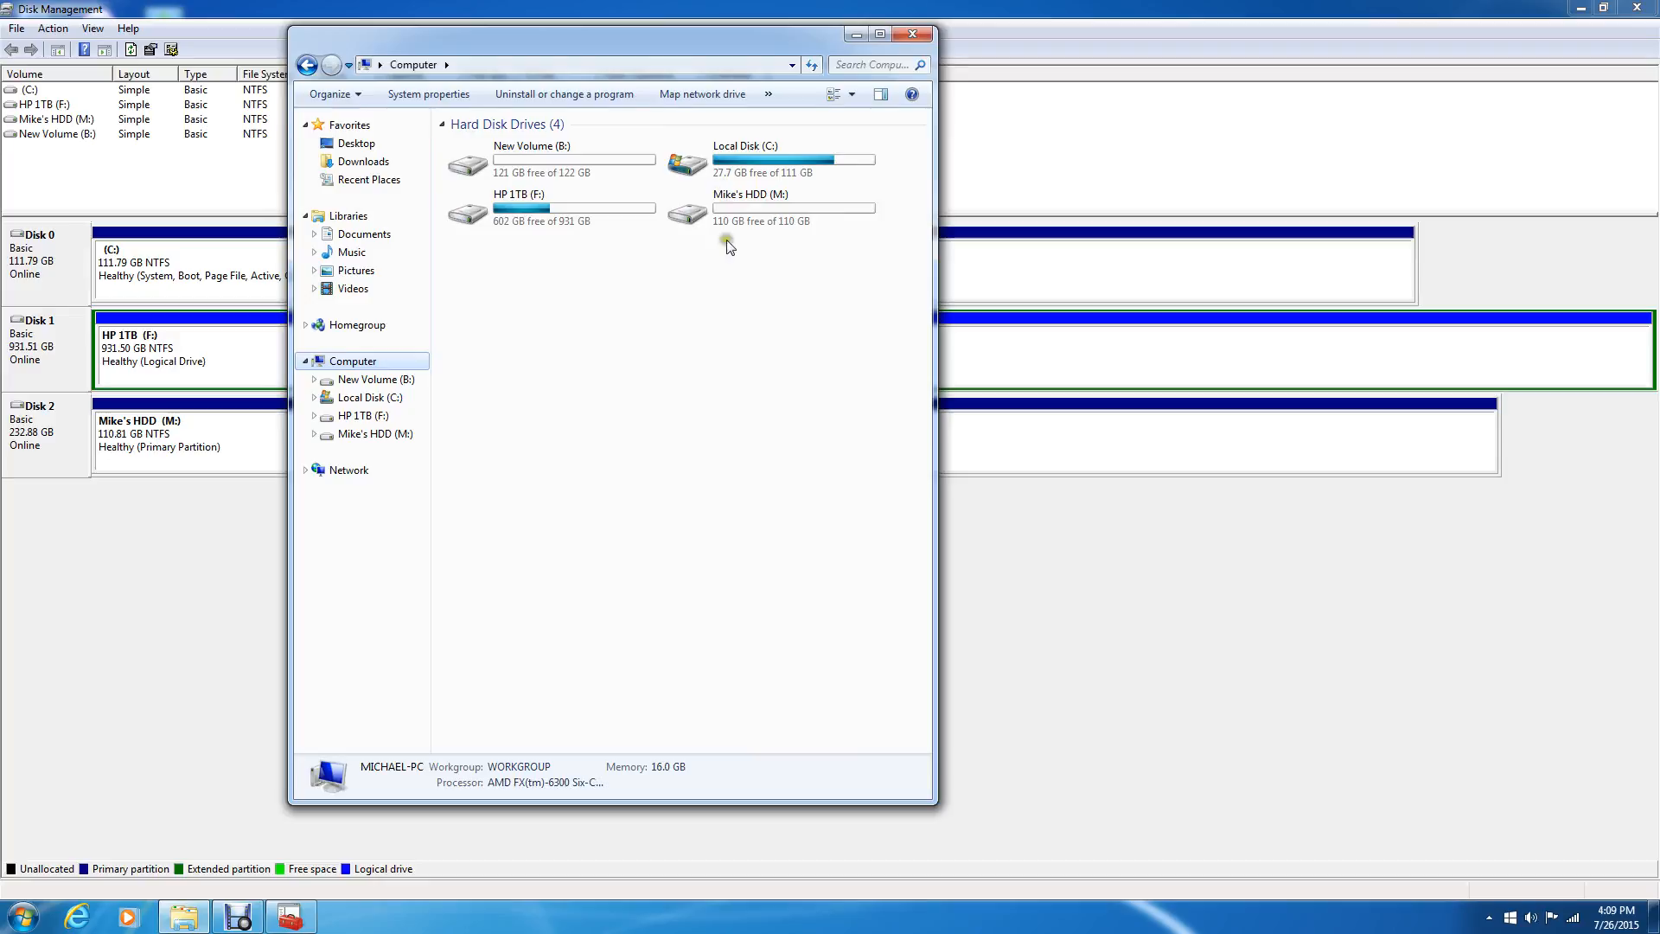
mouse_move(749, 206)
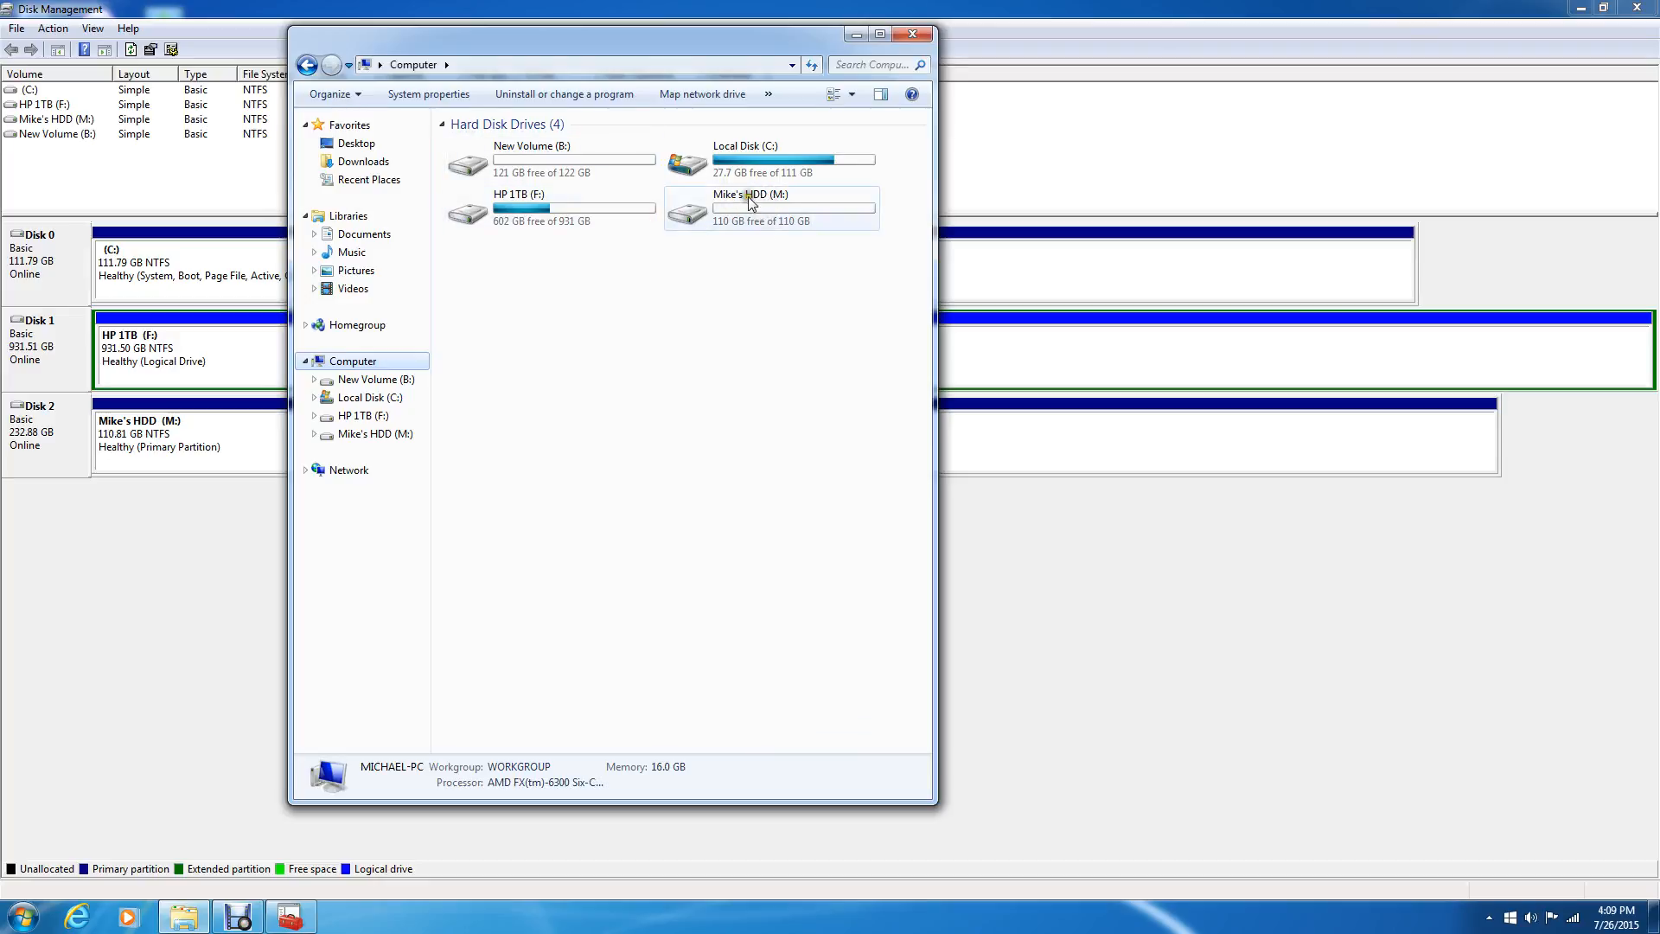
mouse_move(726, 244)
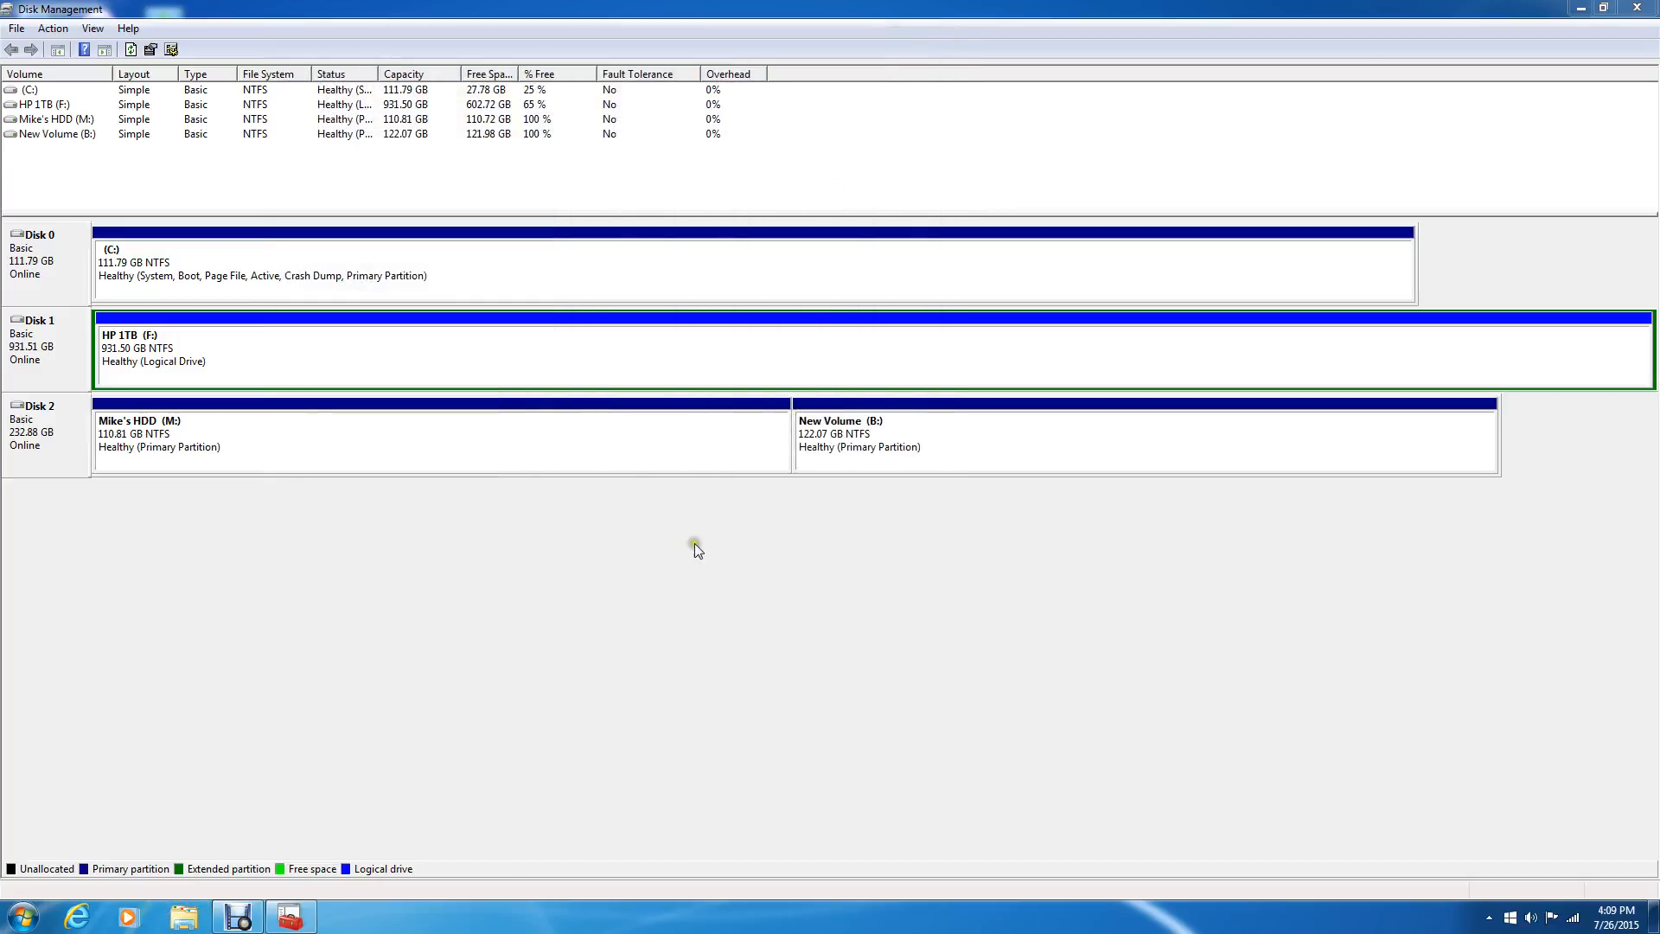
Delete New Volume (B:) on Disk 2 and confirm the warning
right_click(848, 434)
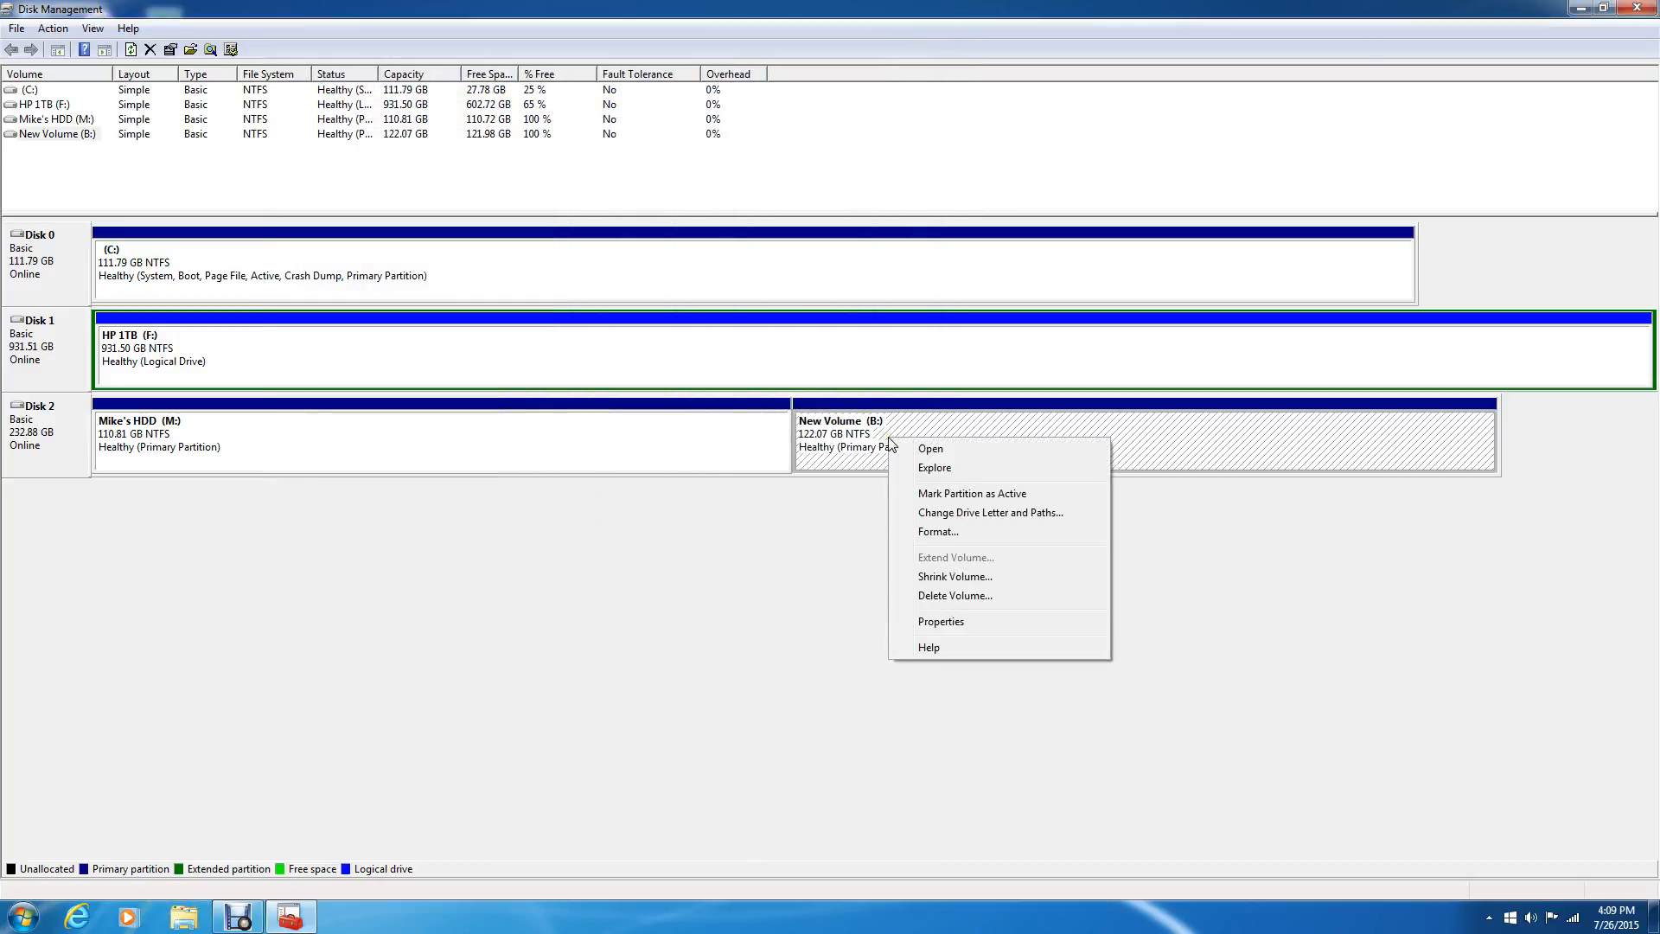
mouse_move(652, 460)
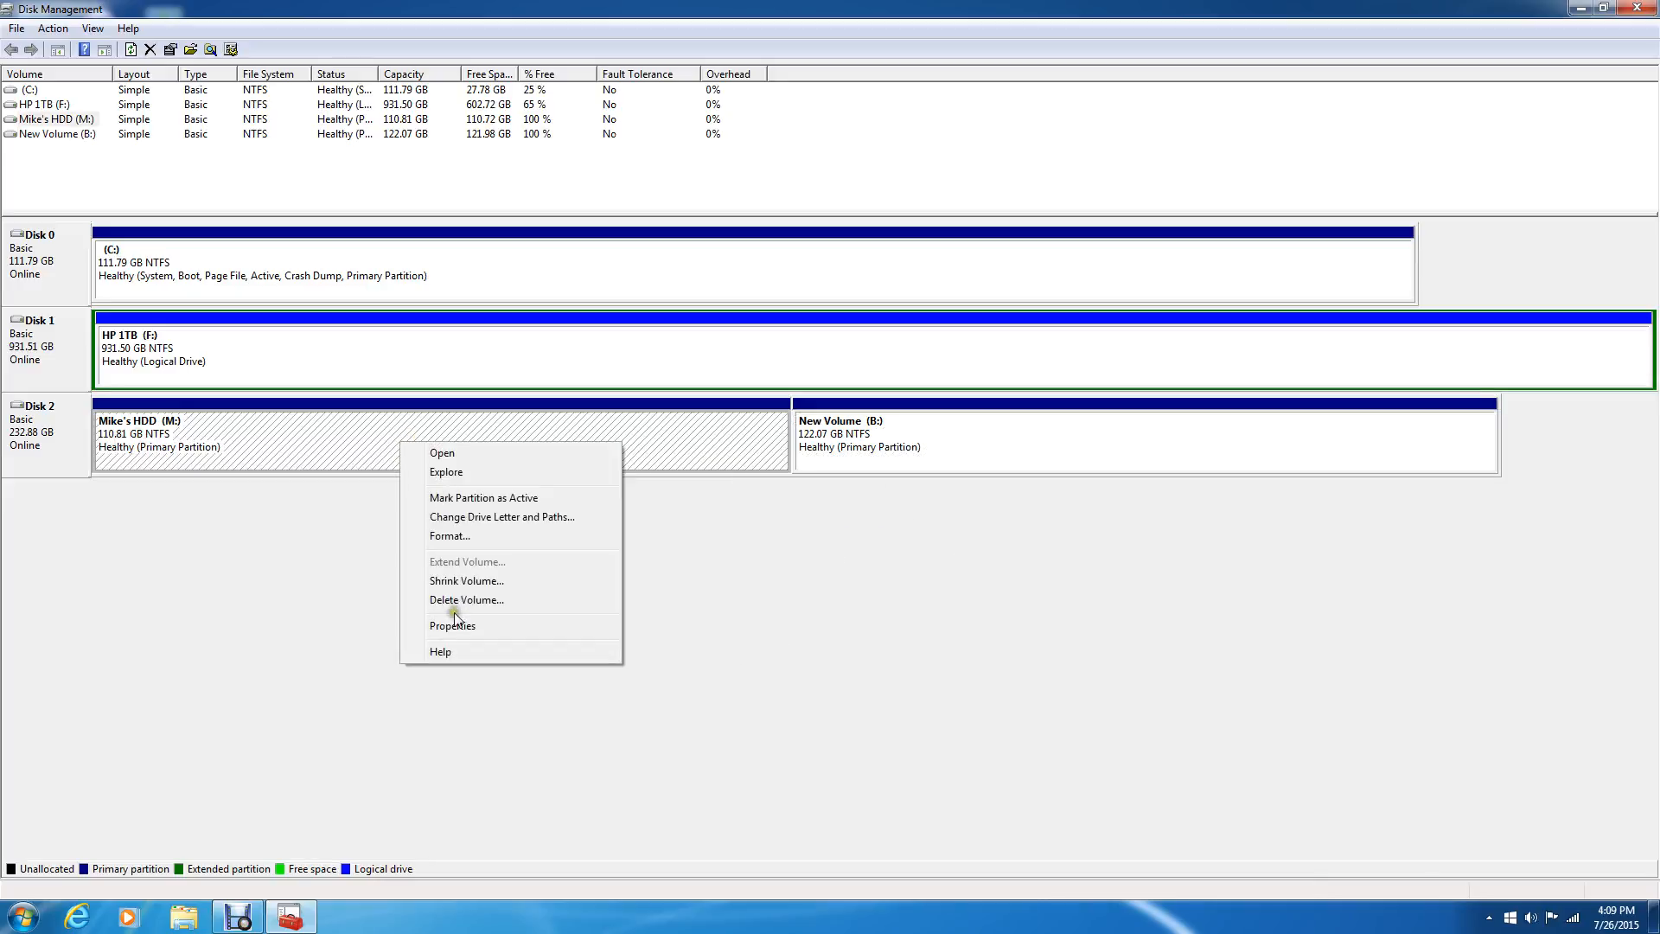
mouse_move(870, 452)
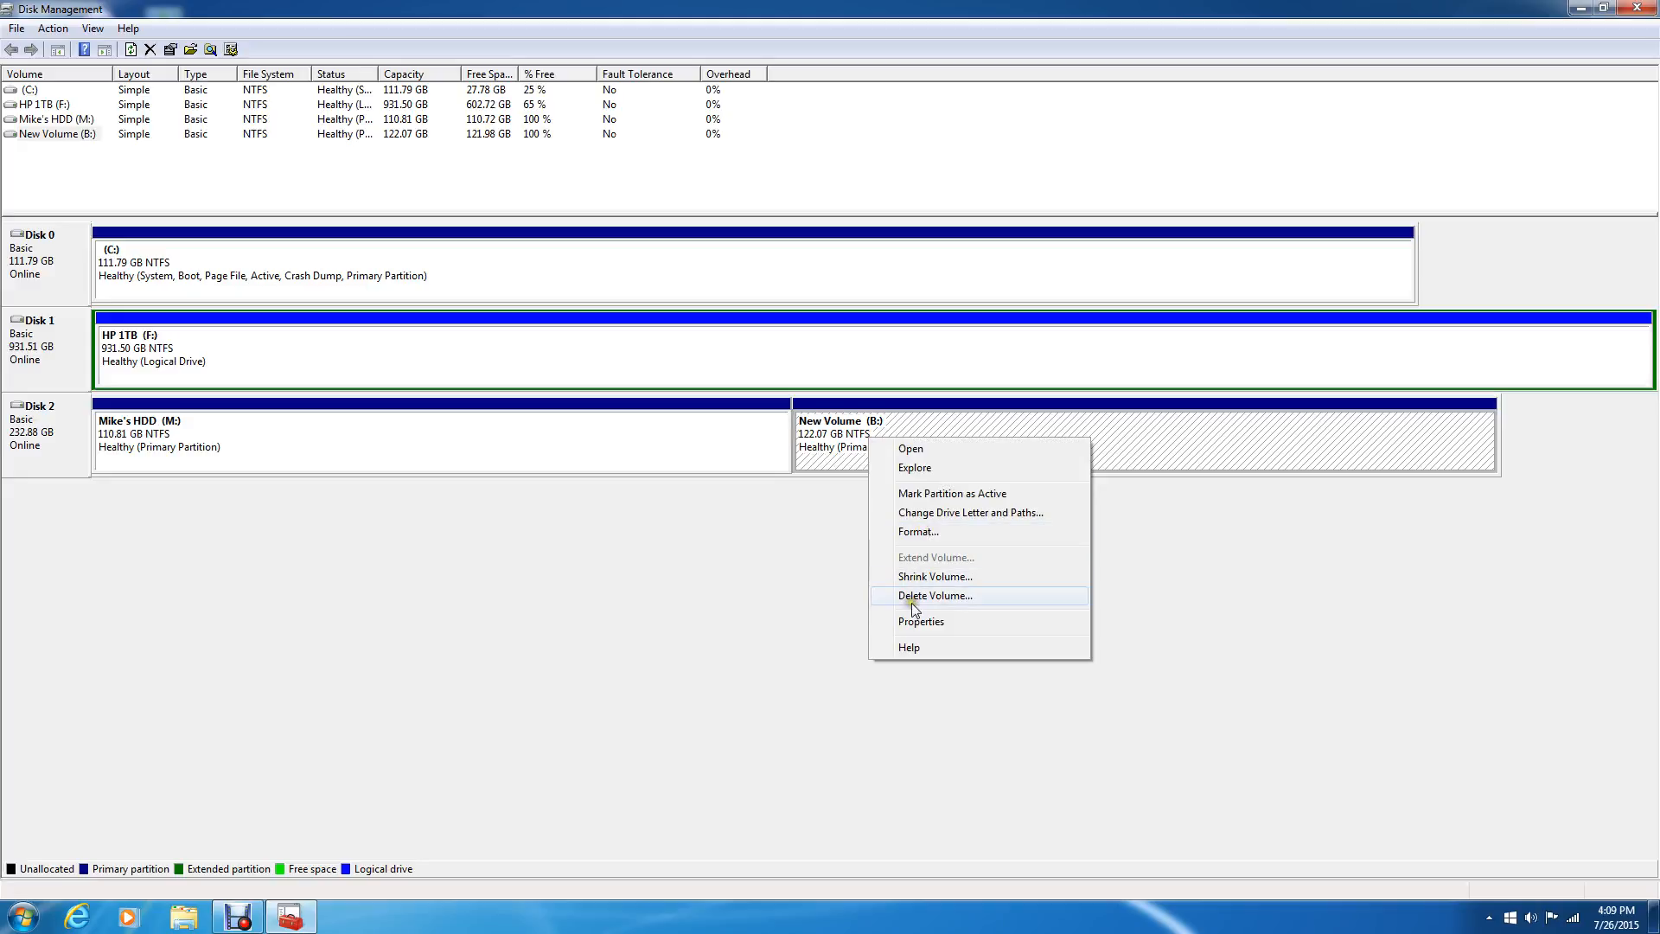
left_click(935, 595)
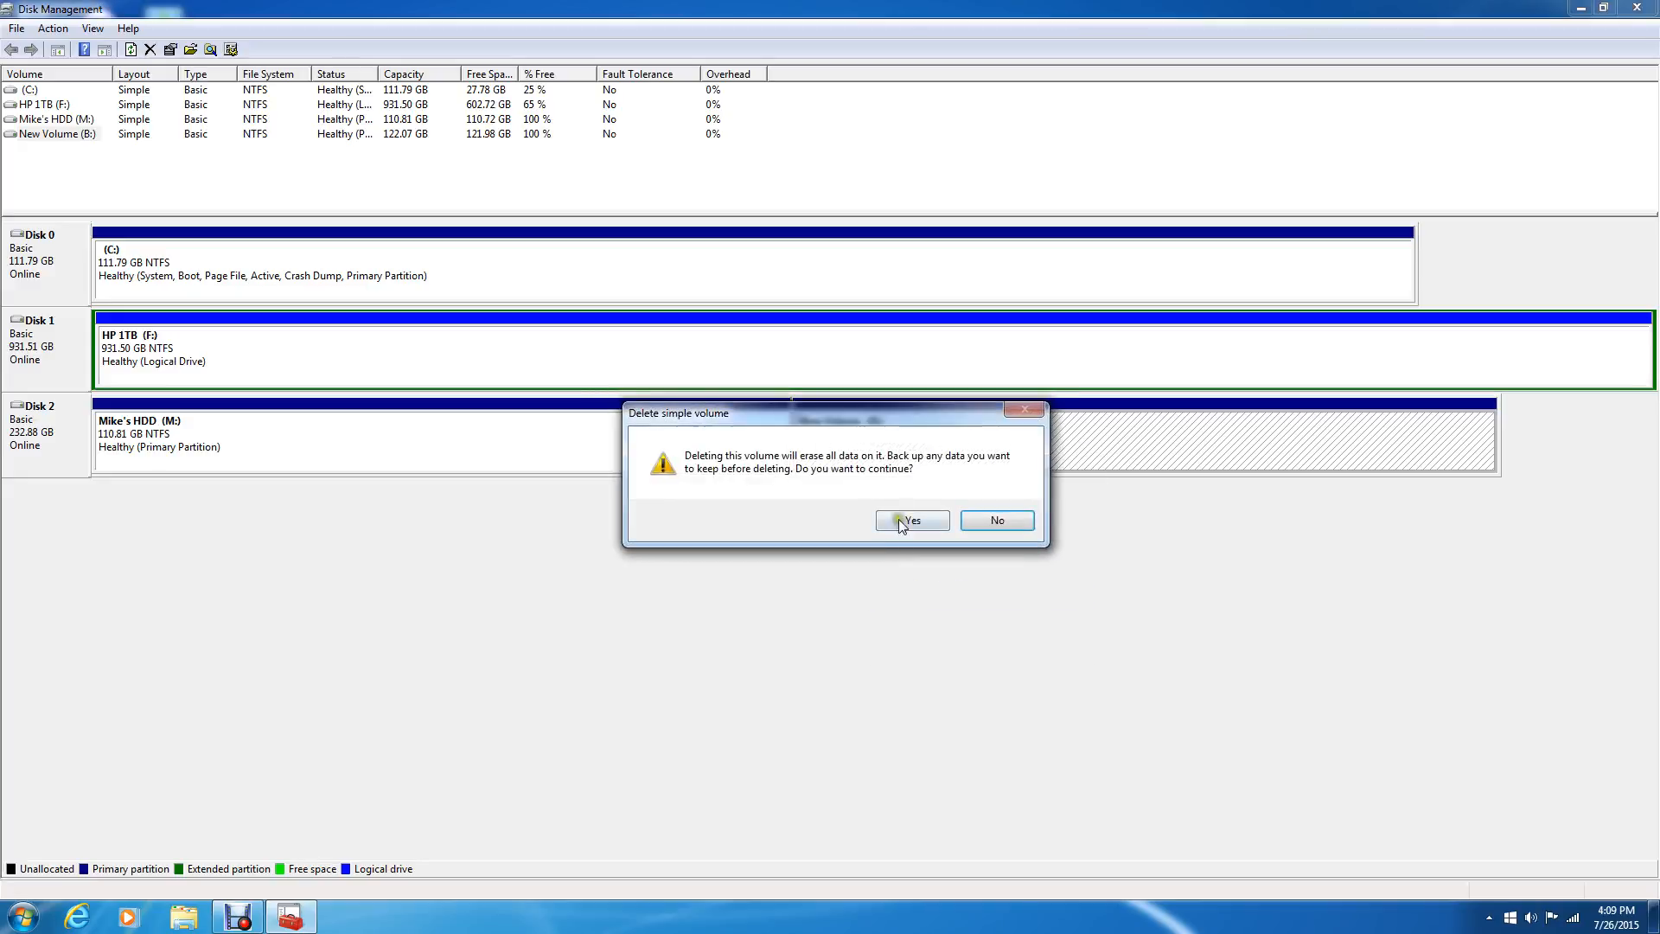
left_click(909, 520)
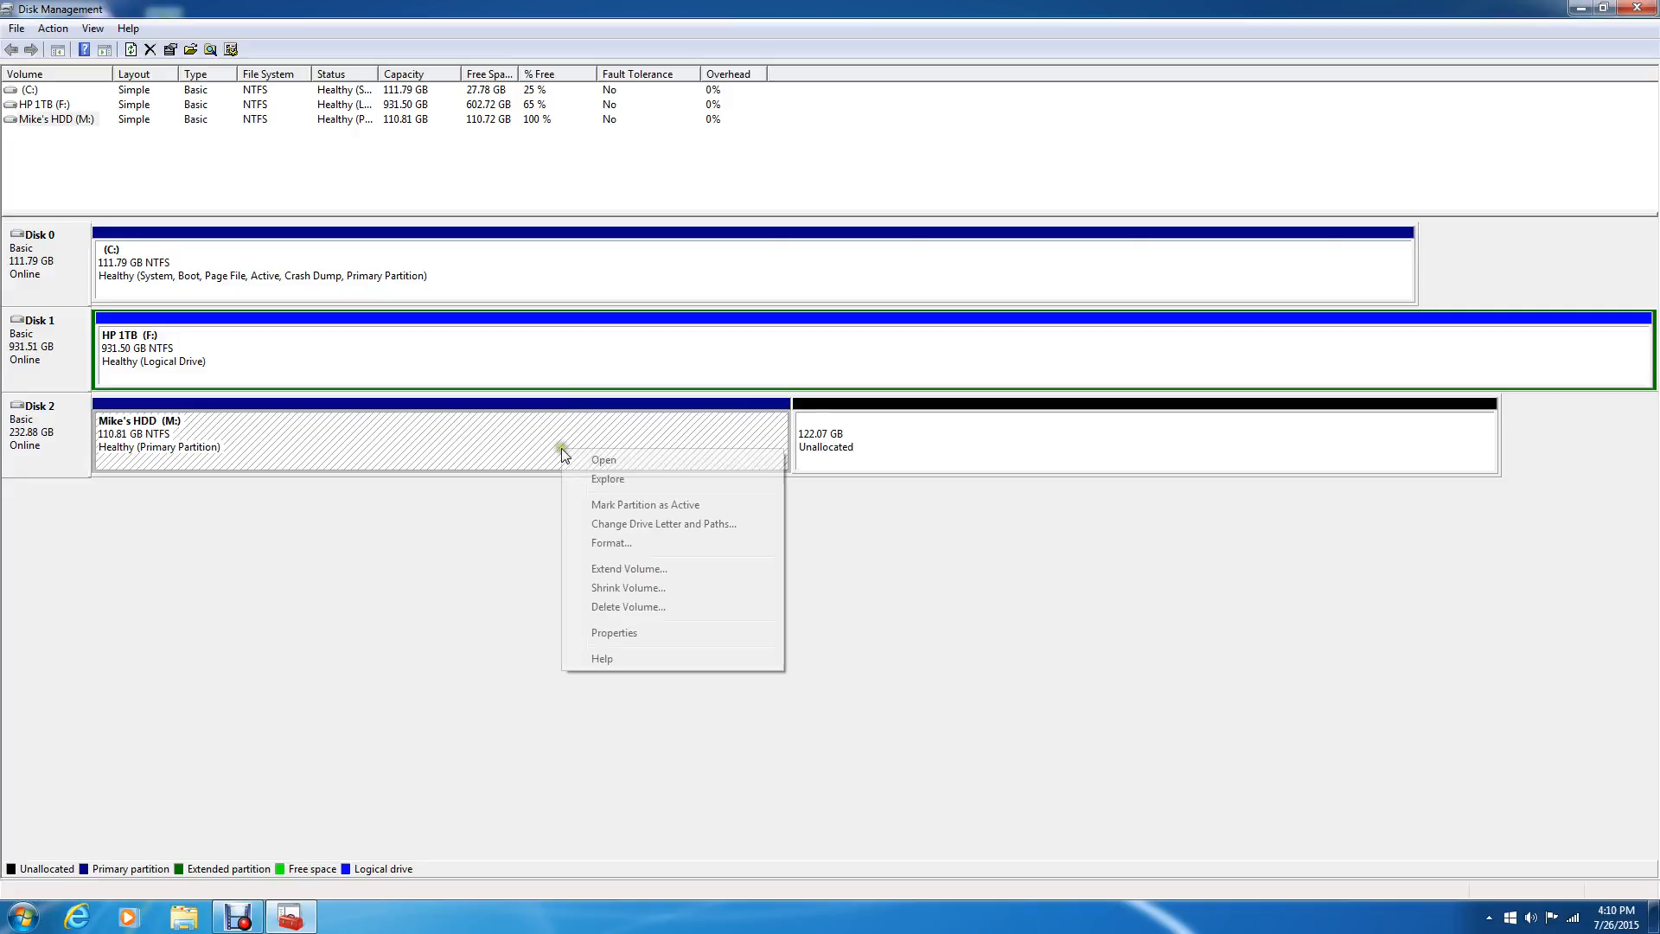
Extend Mike's HDD (M:) by the full 124999 MB so it spans all 232.88 GB
left_click(628, 569)
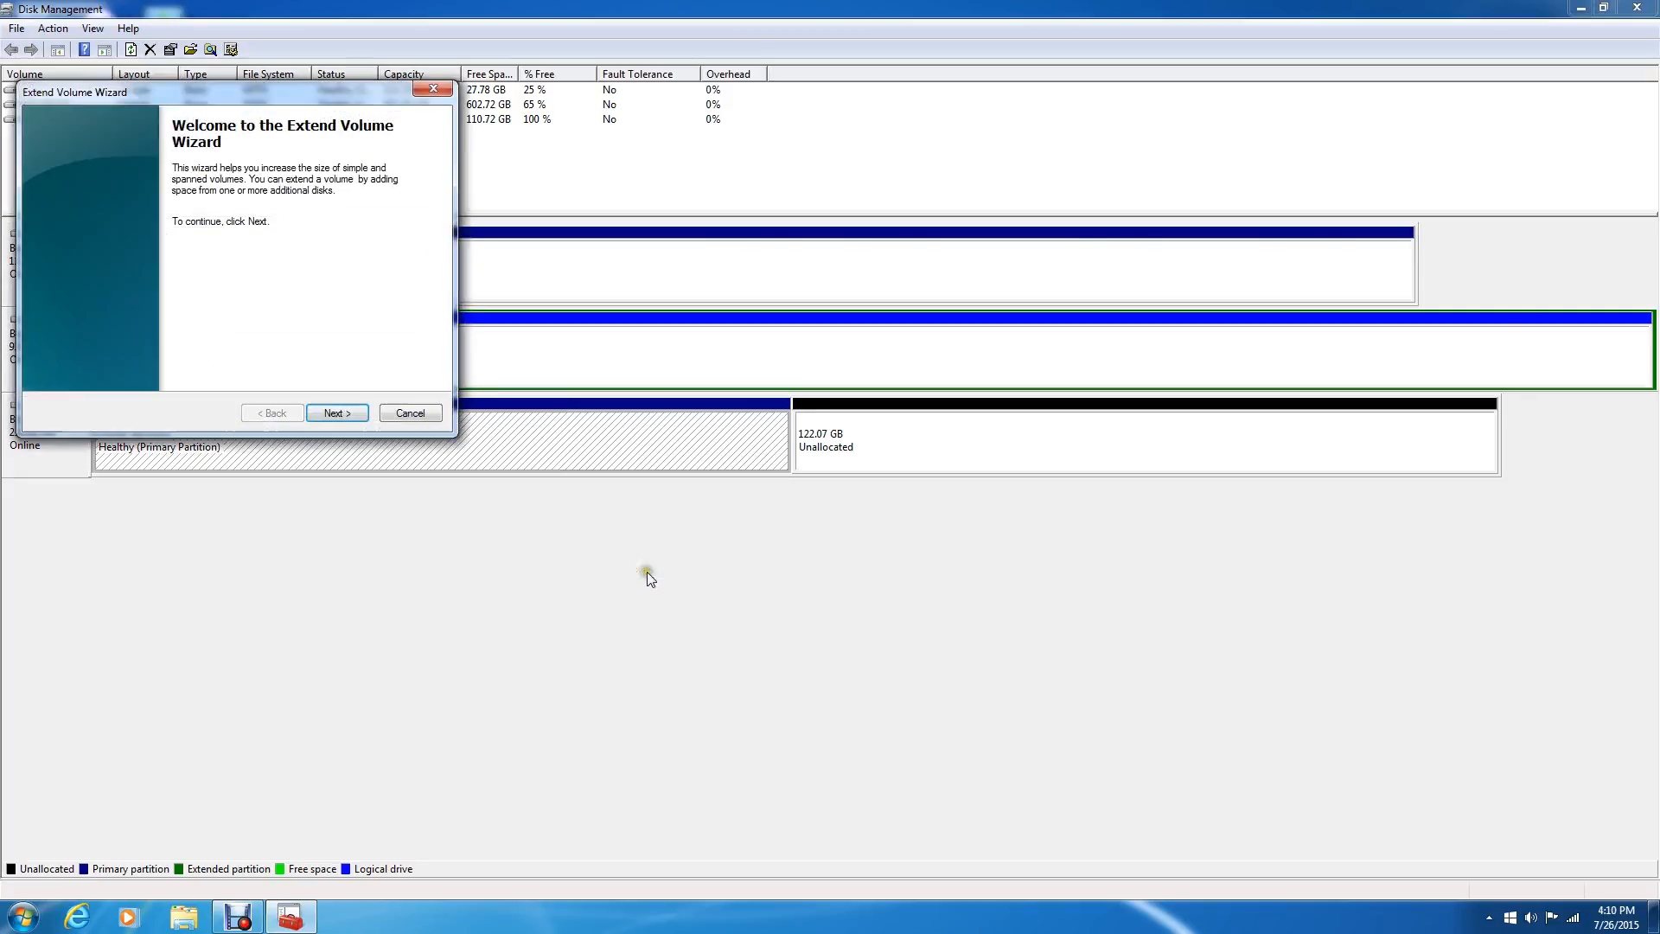
left_click(335, 413)
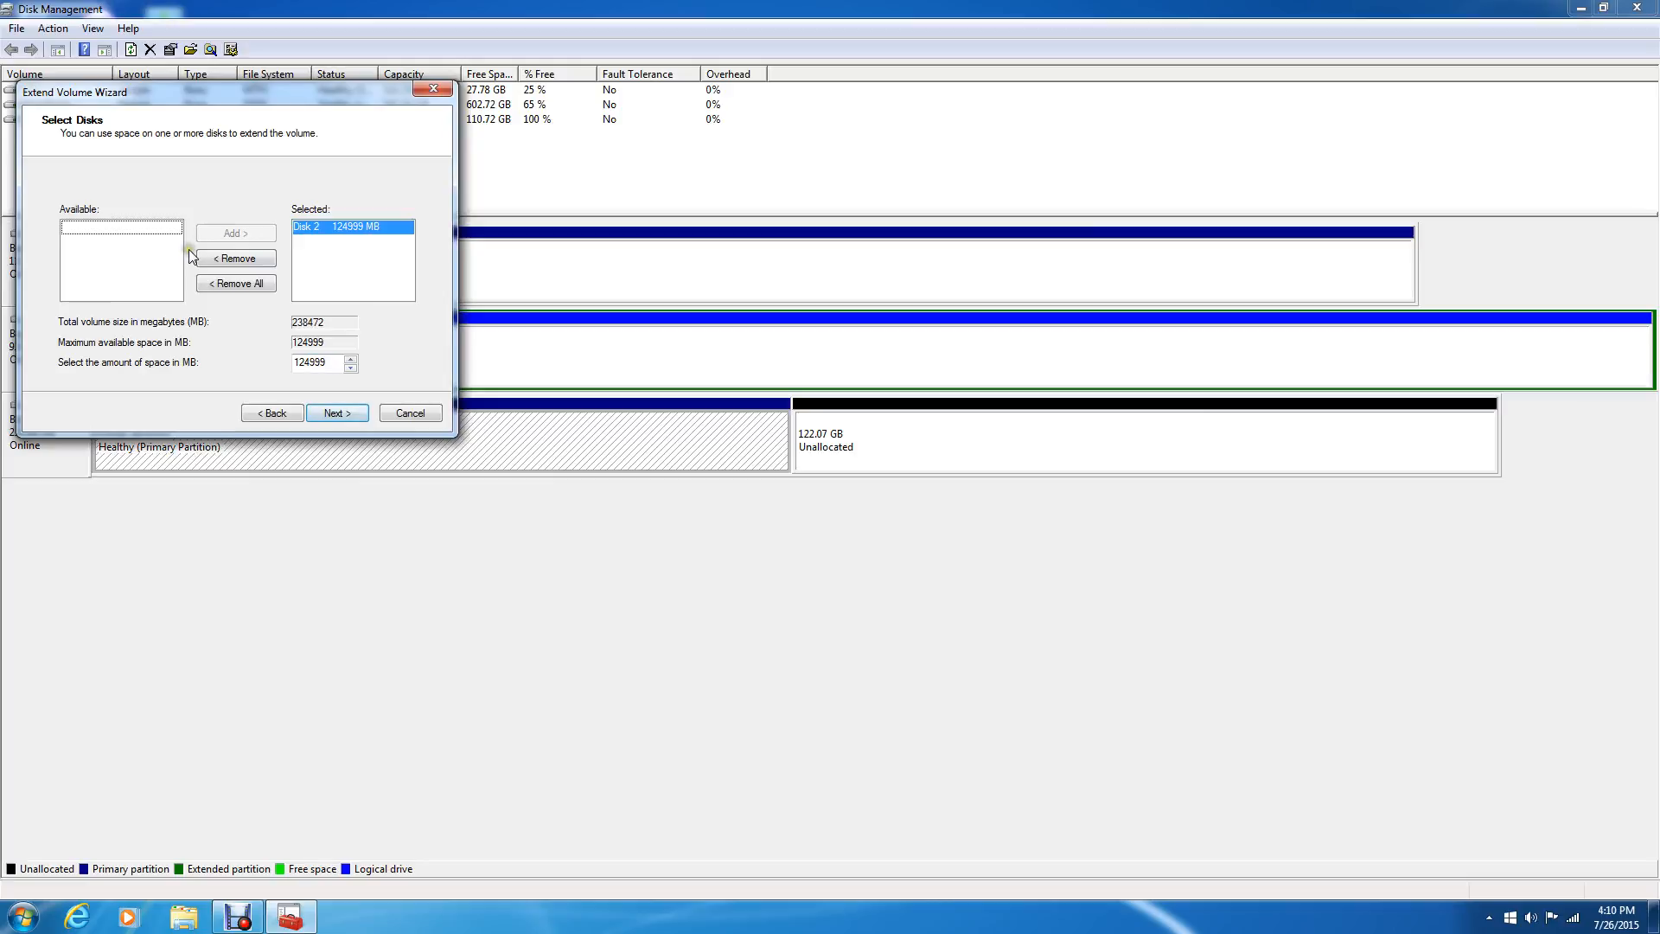
mouse_move(328, 230)
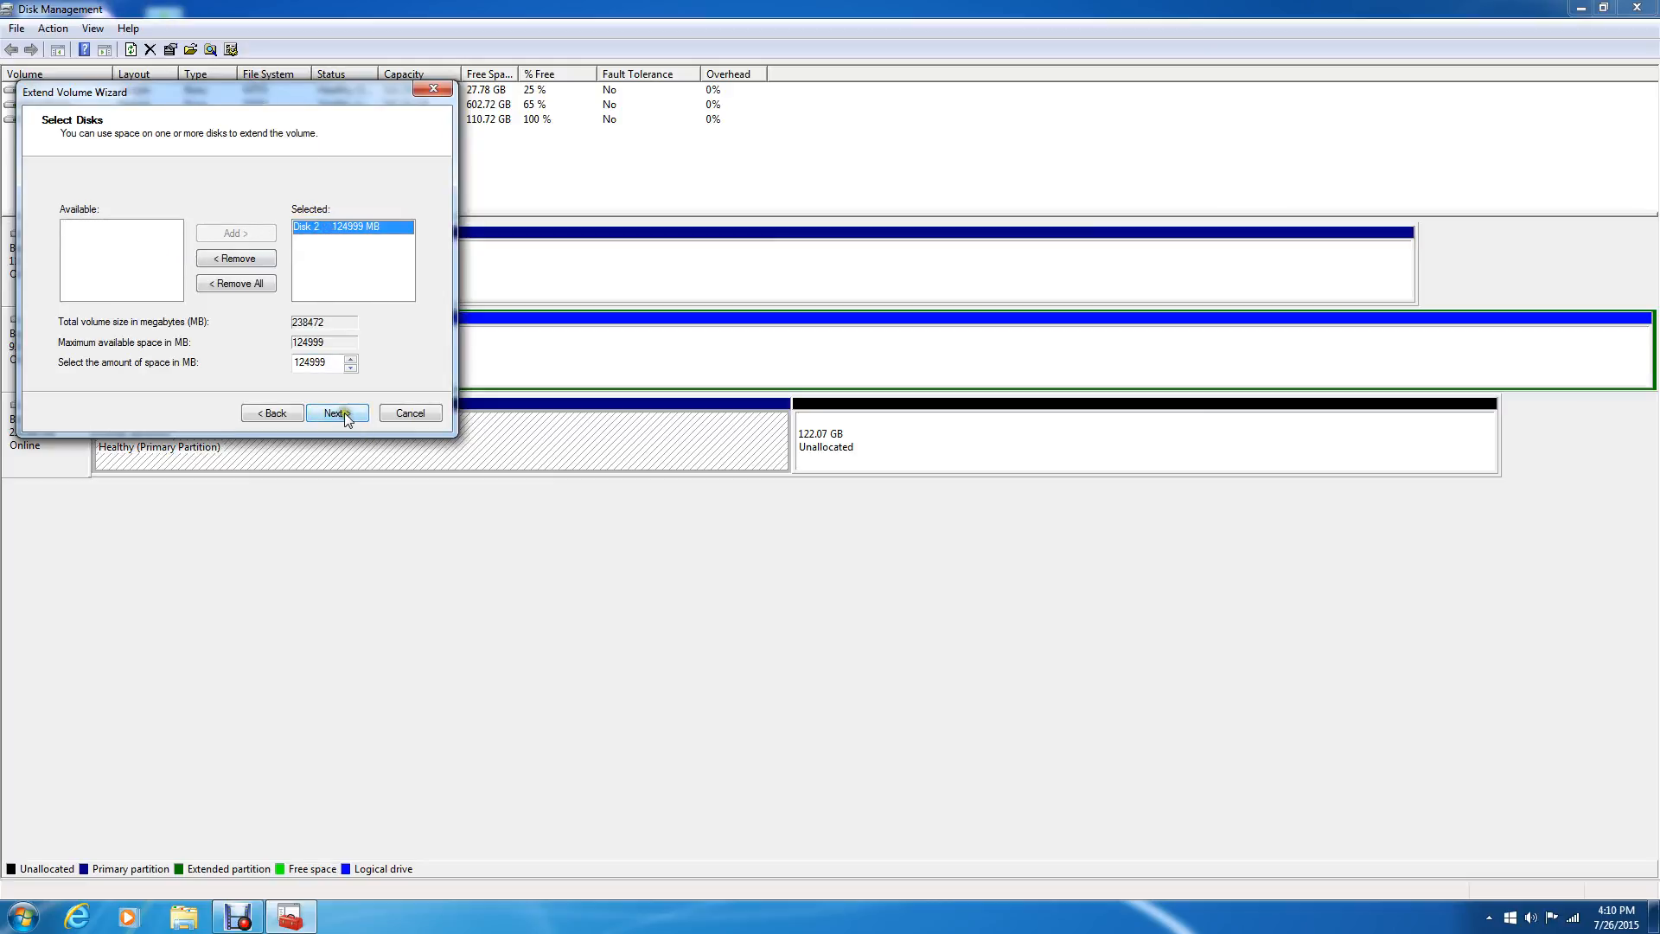
left_click(337, 414)
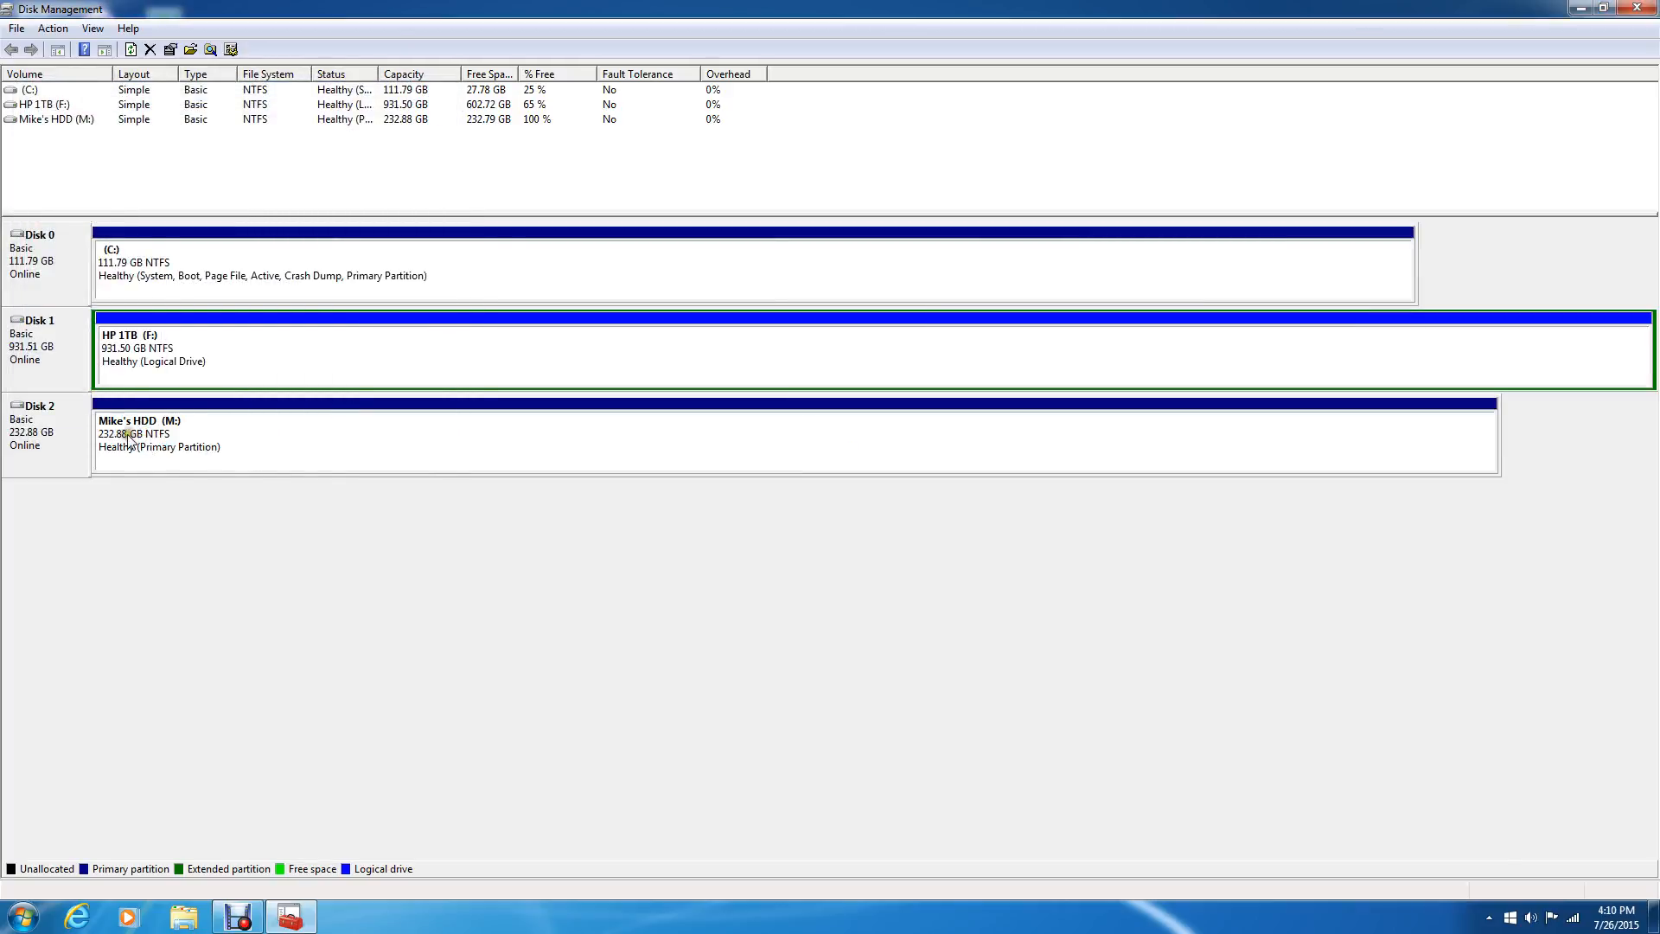
mouse_move(703, 468)
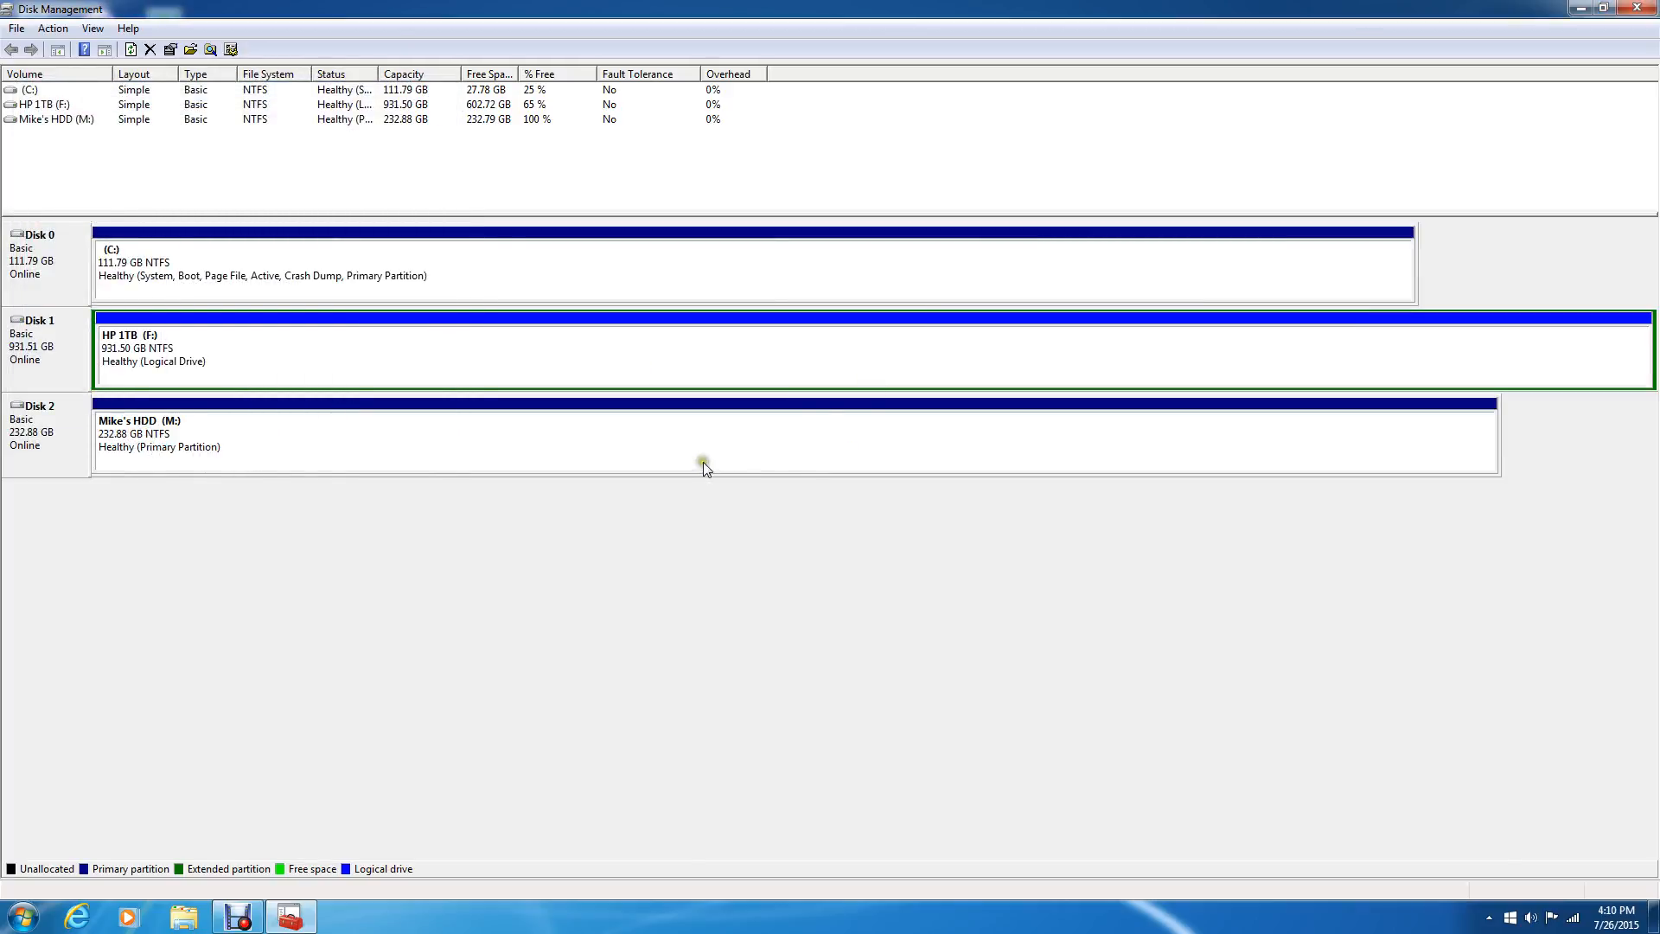
mouse_move(676, 481)
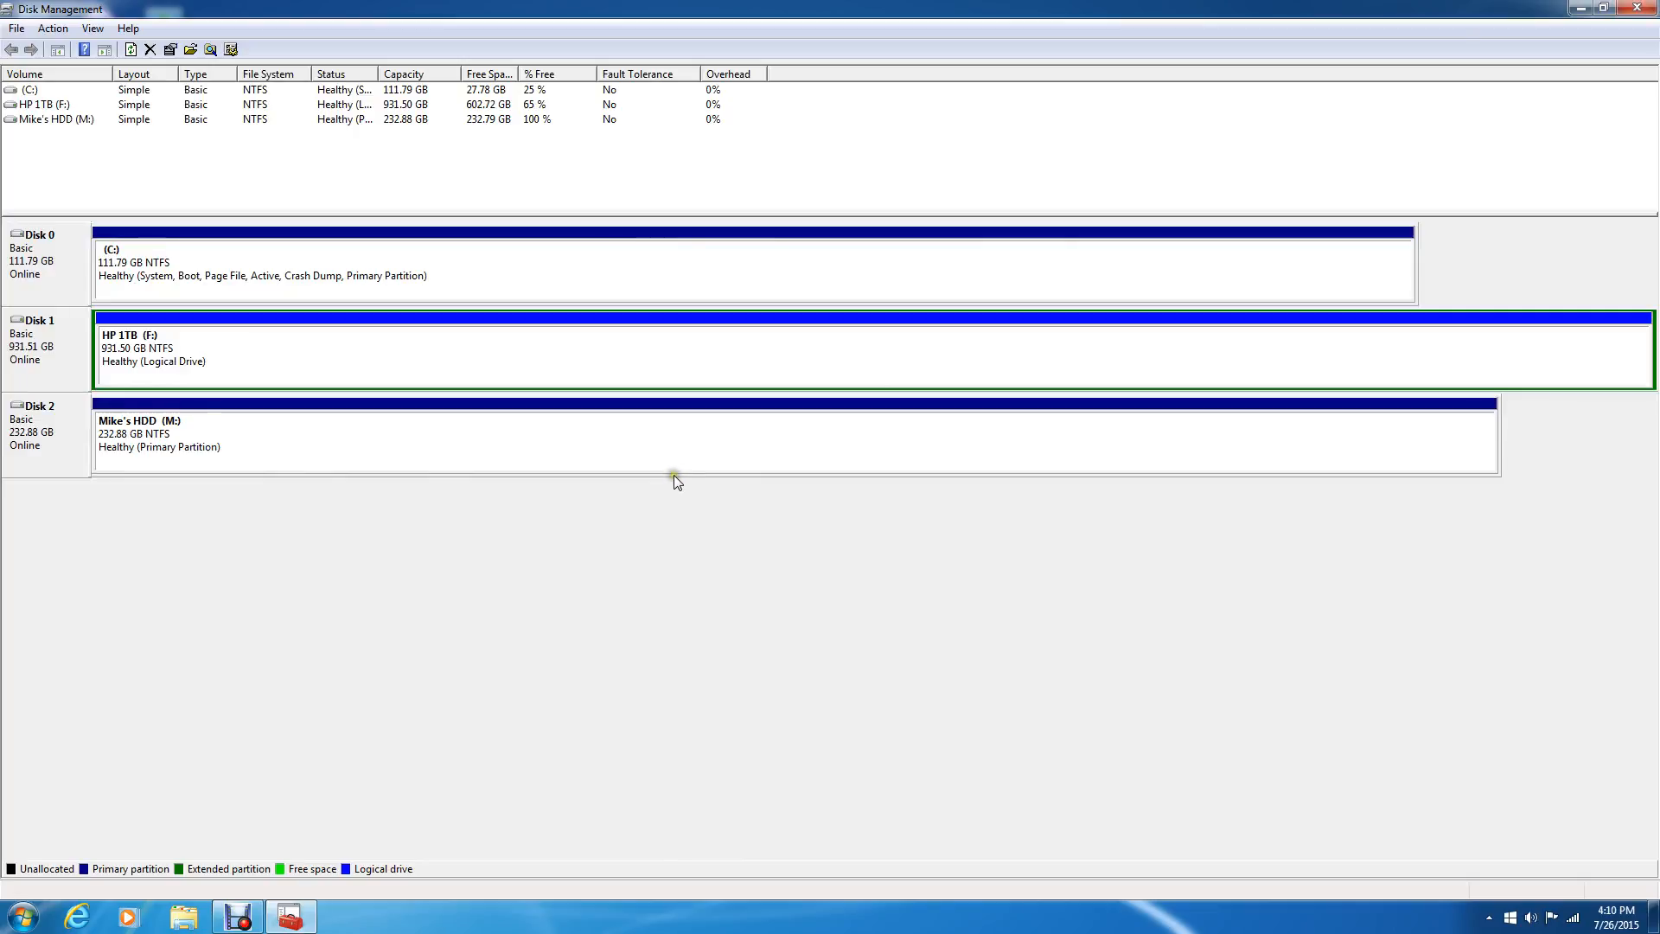
mouse_move(924, 379)
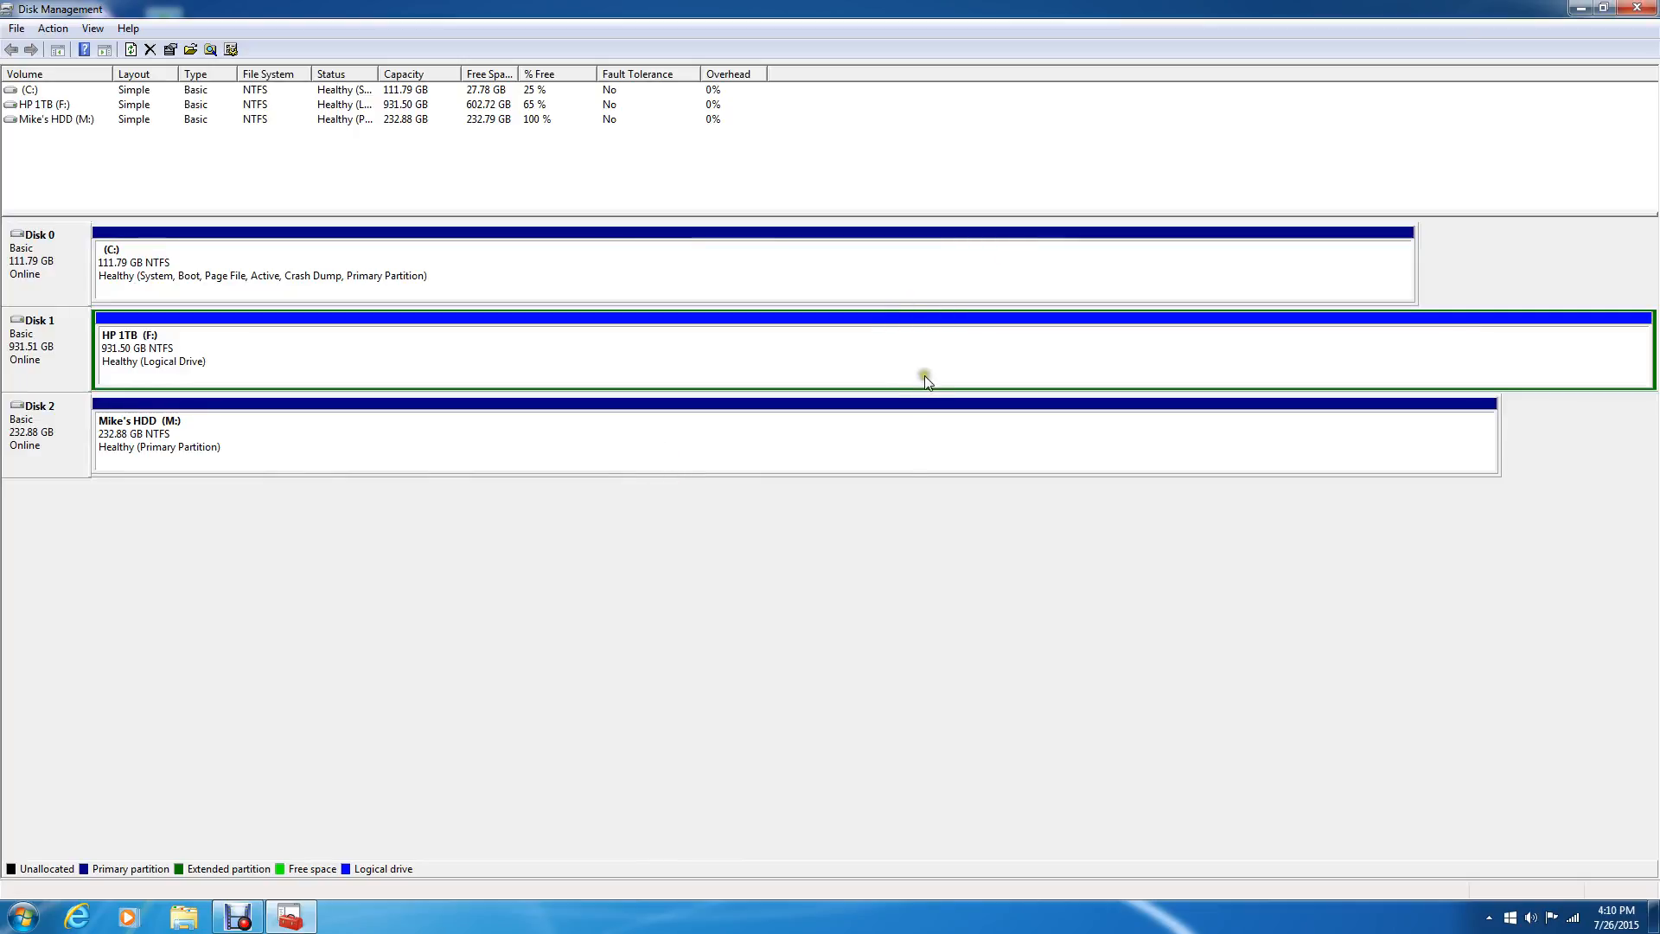
mouse_move(781, 429)
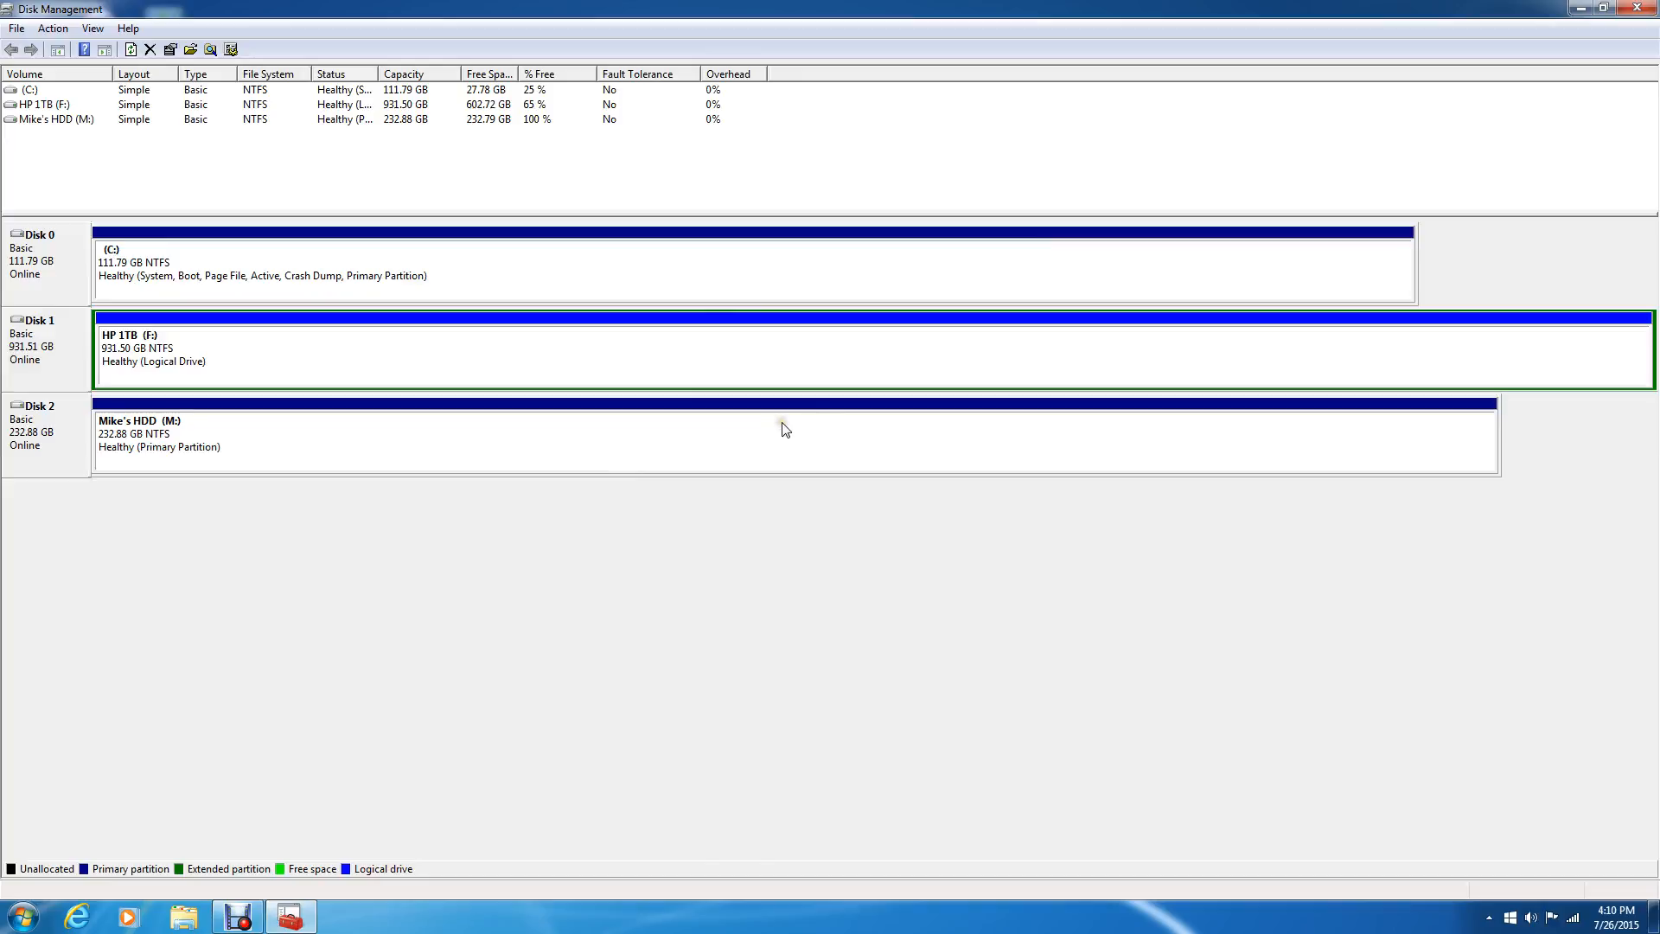
mouse_move(823, 481)
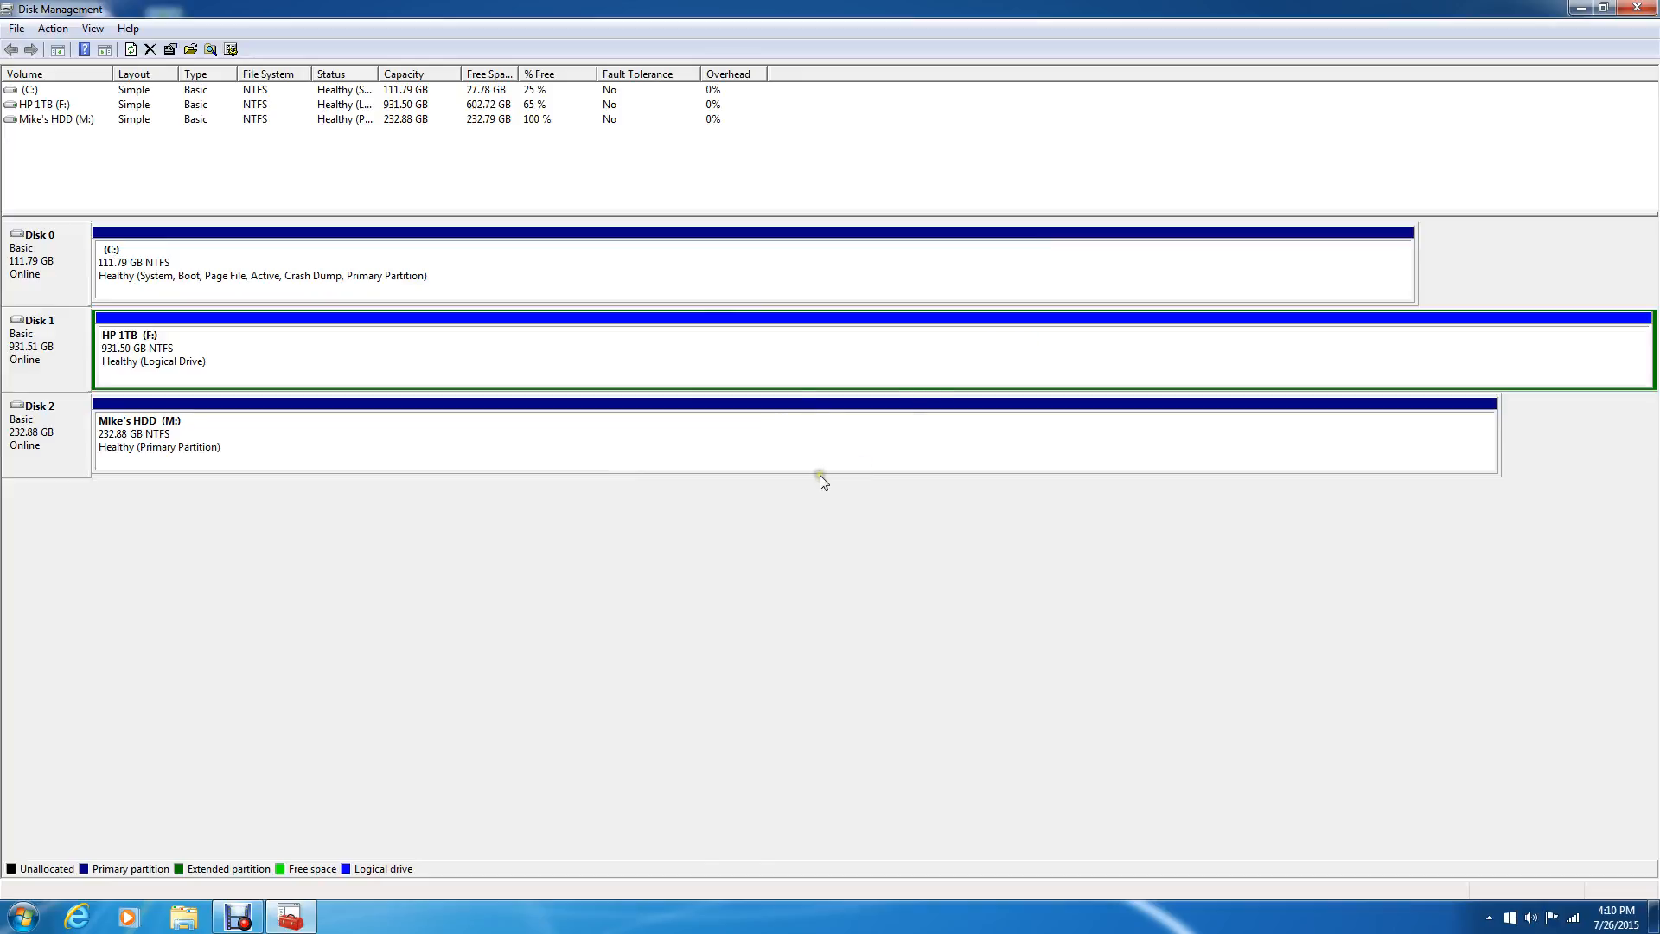
mouse_move(463, 468)
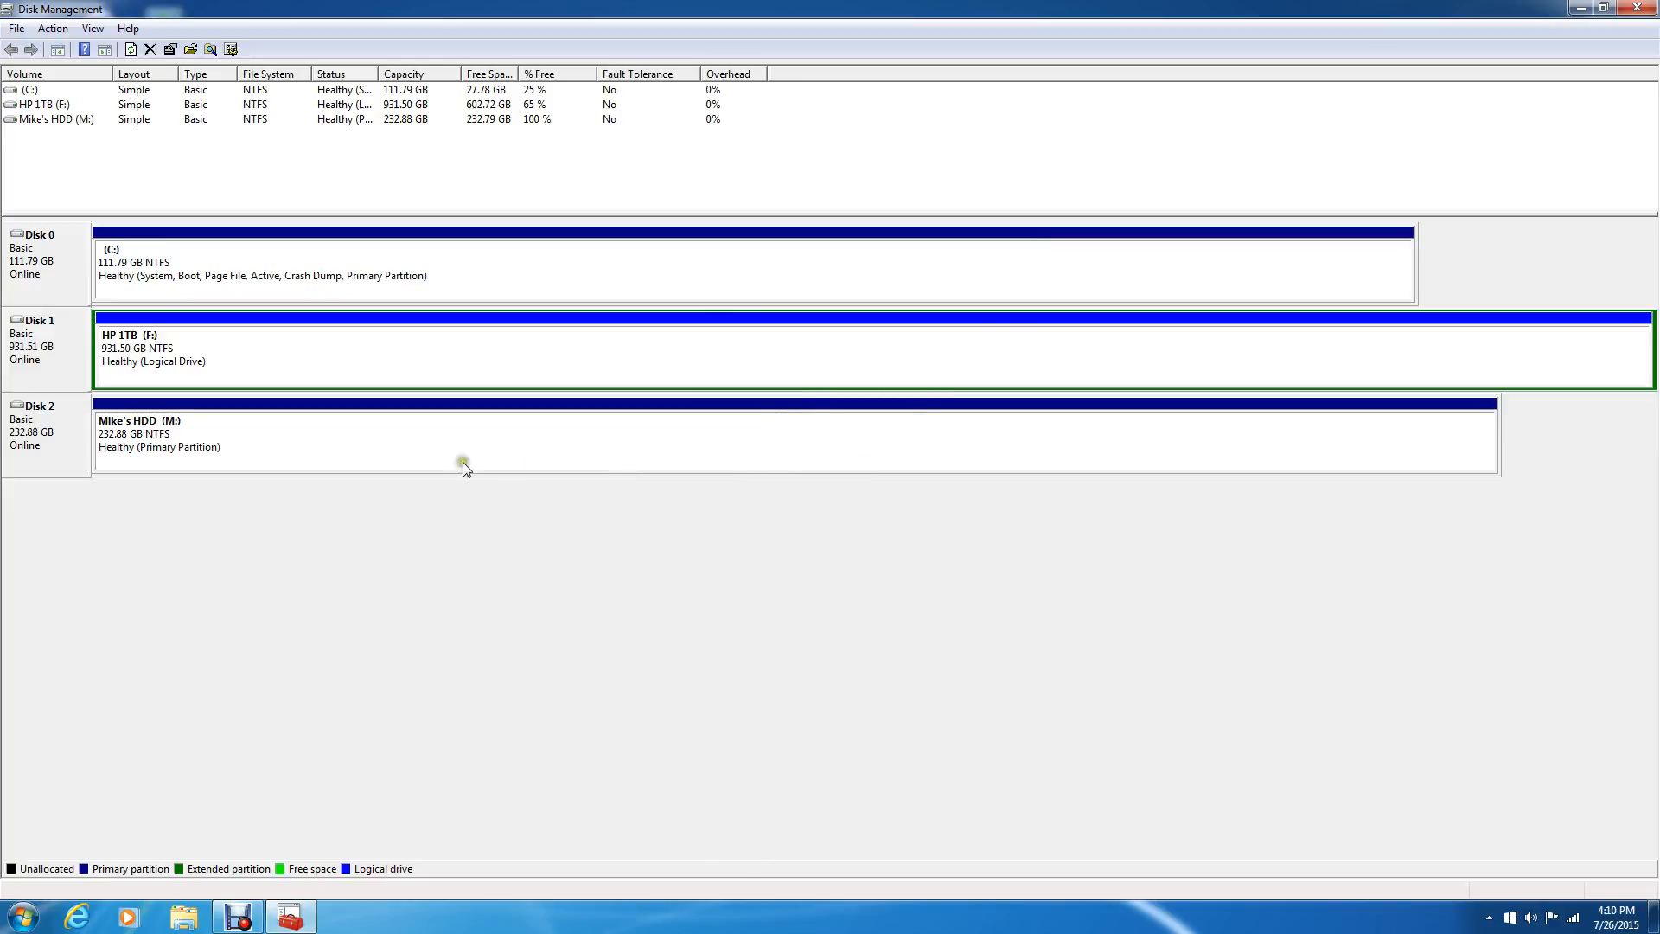
mouse_move(444, 460)
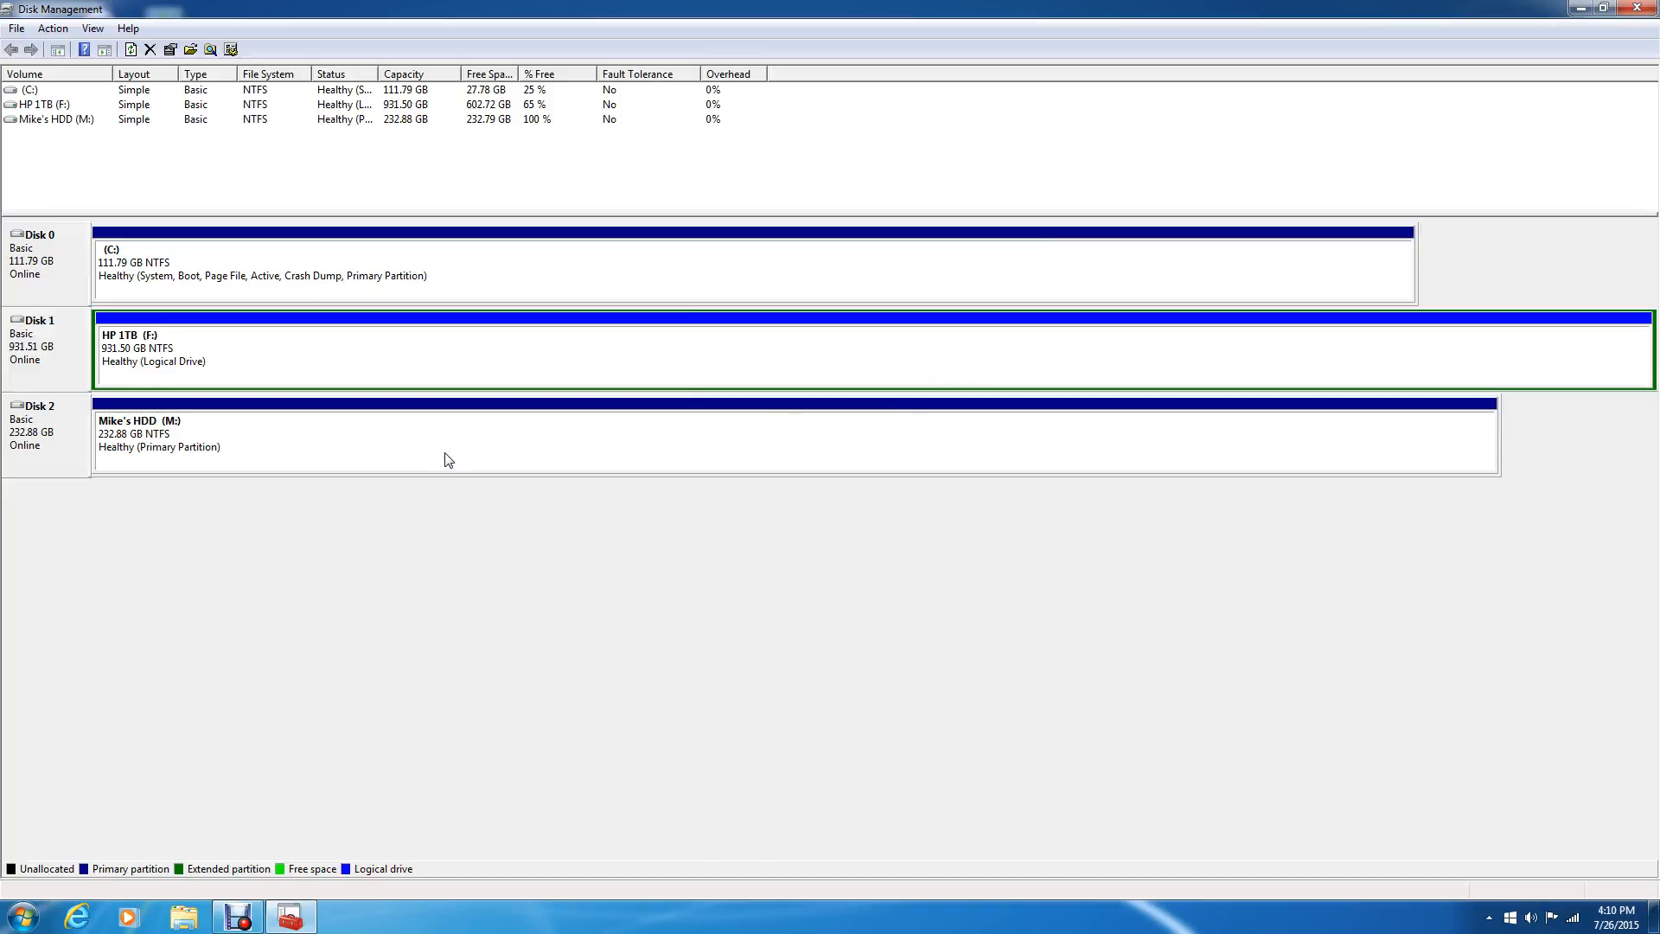